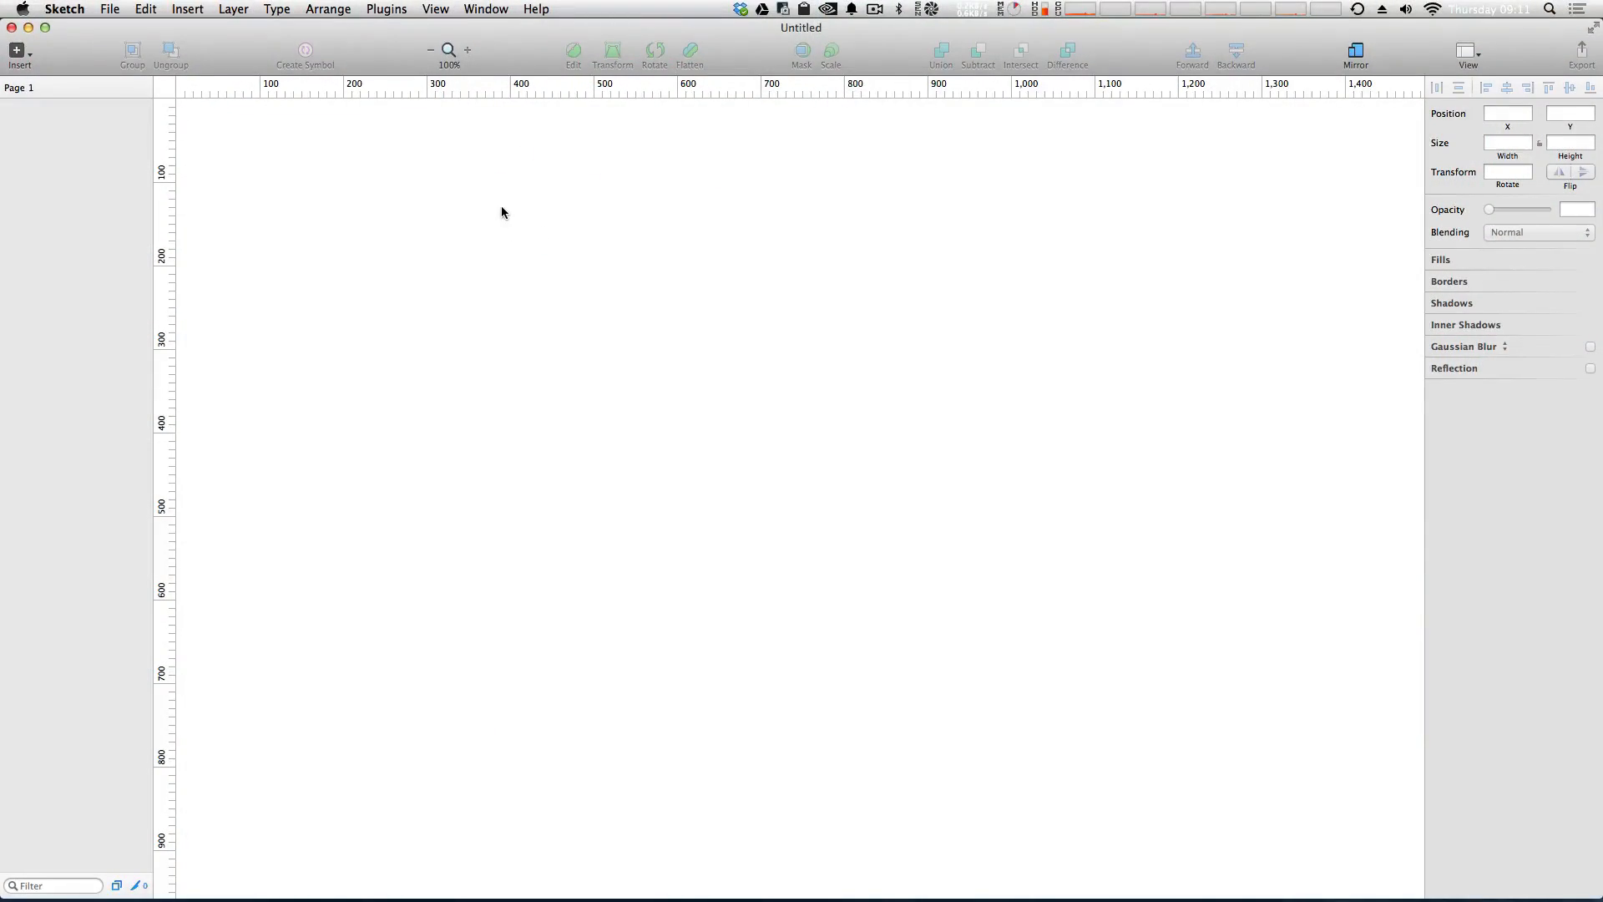
mouse_move(18, 54)
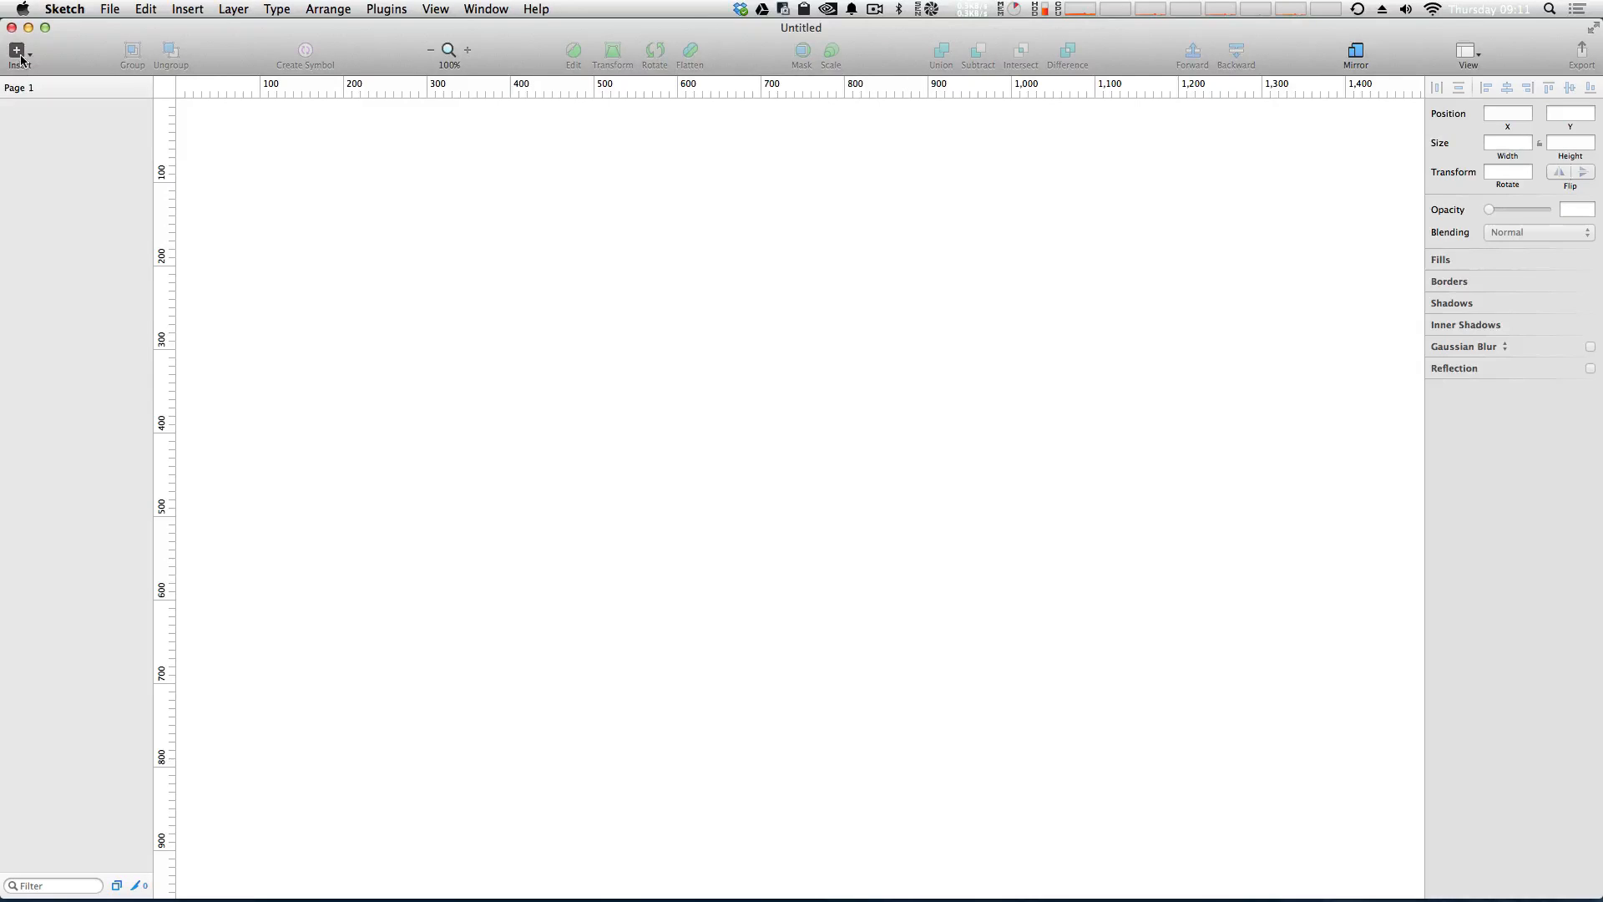
Insert a Mobile Portrait artboard (320 wide) and shorten its height to 600.
click(19, 54)
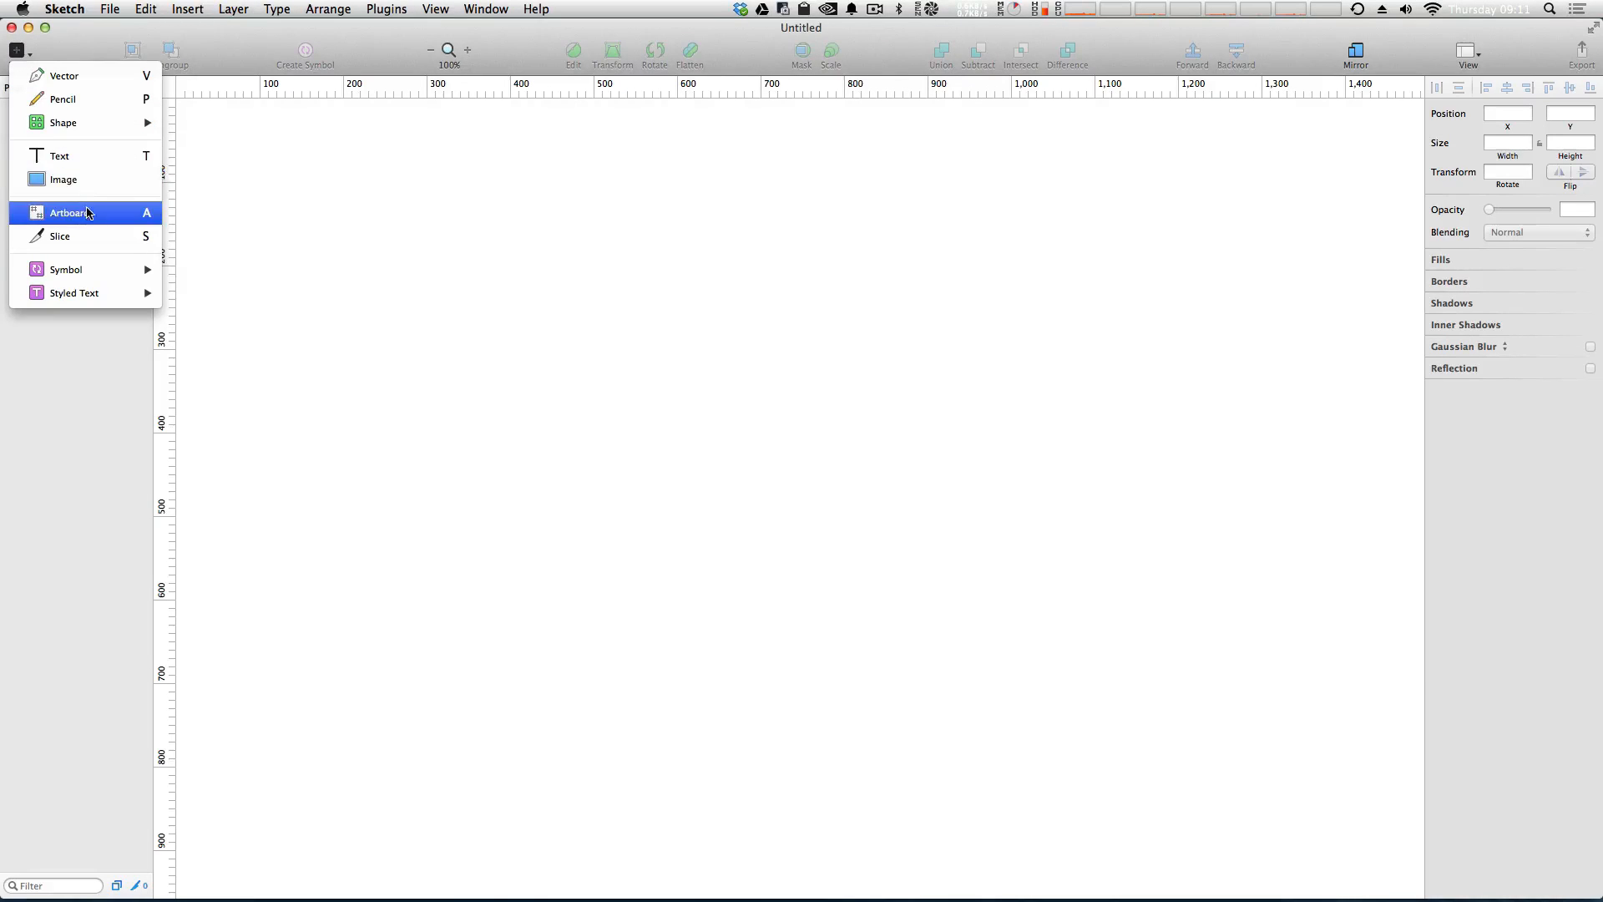
click(71, 212)
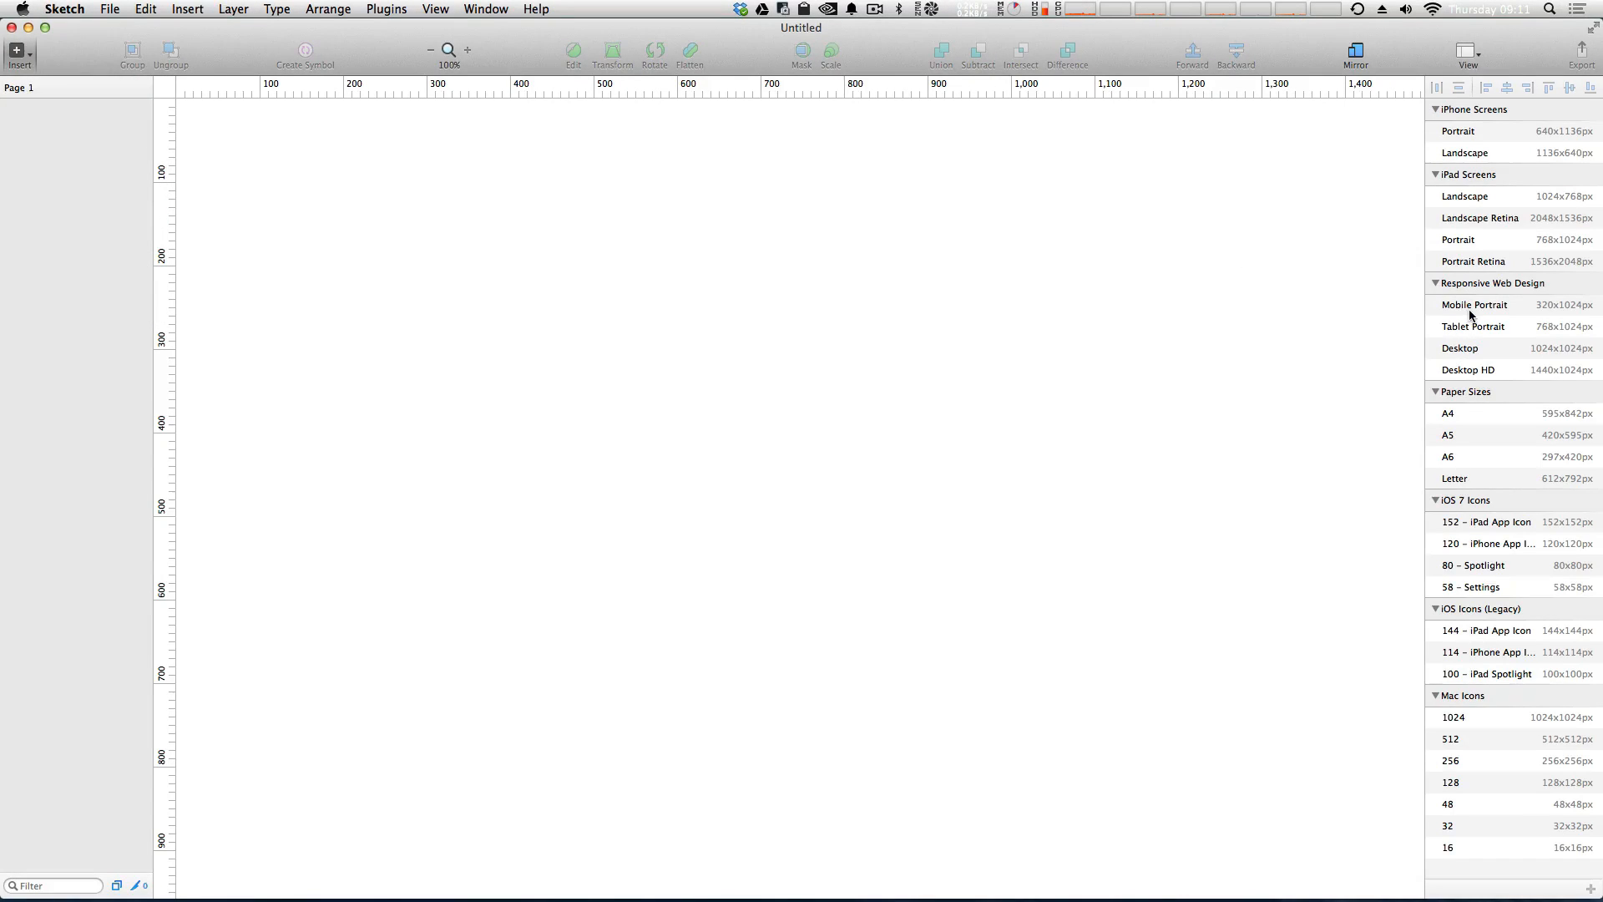
mouse_move(1469, 310)
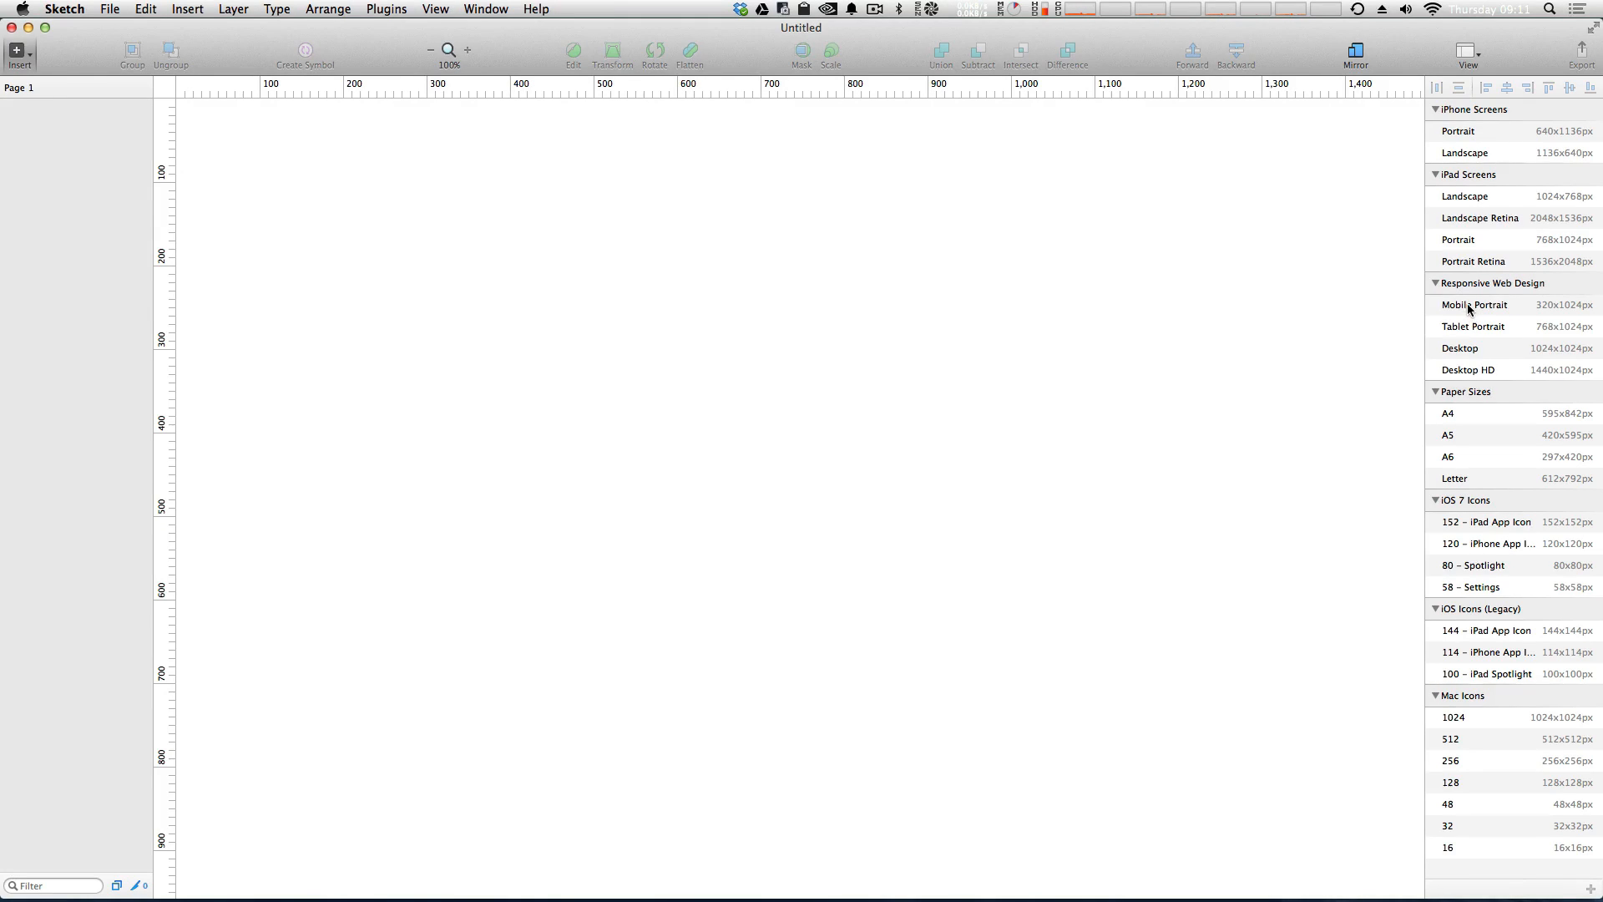
click(1475, 304)
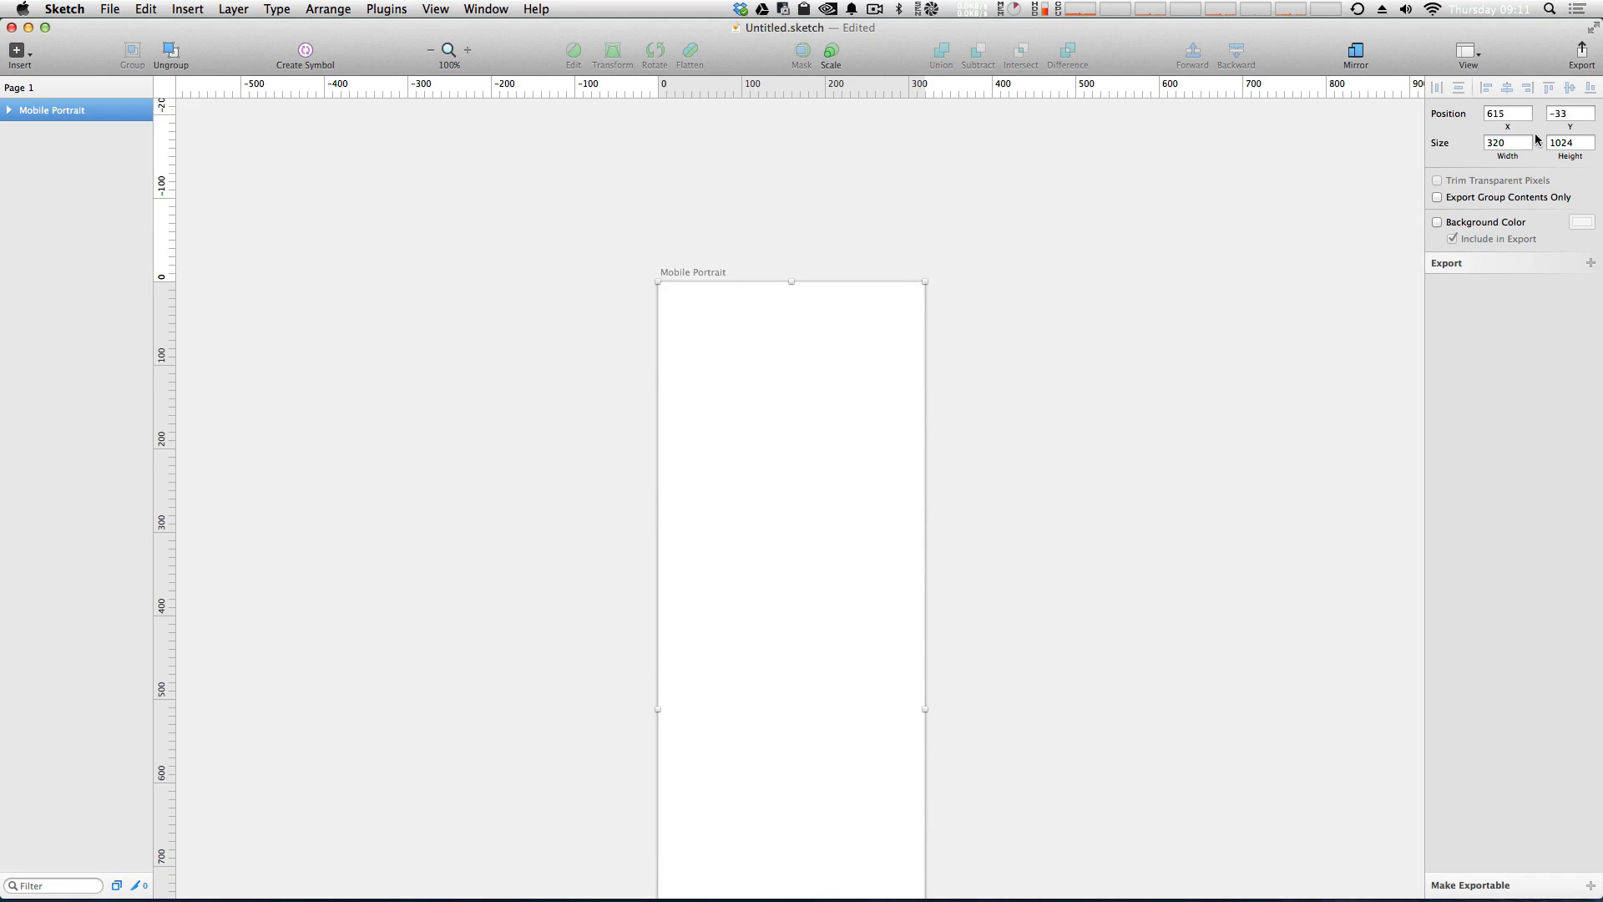
click(1569, 142)
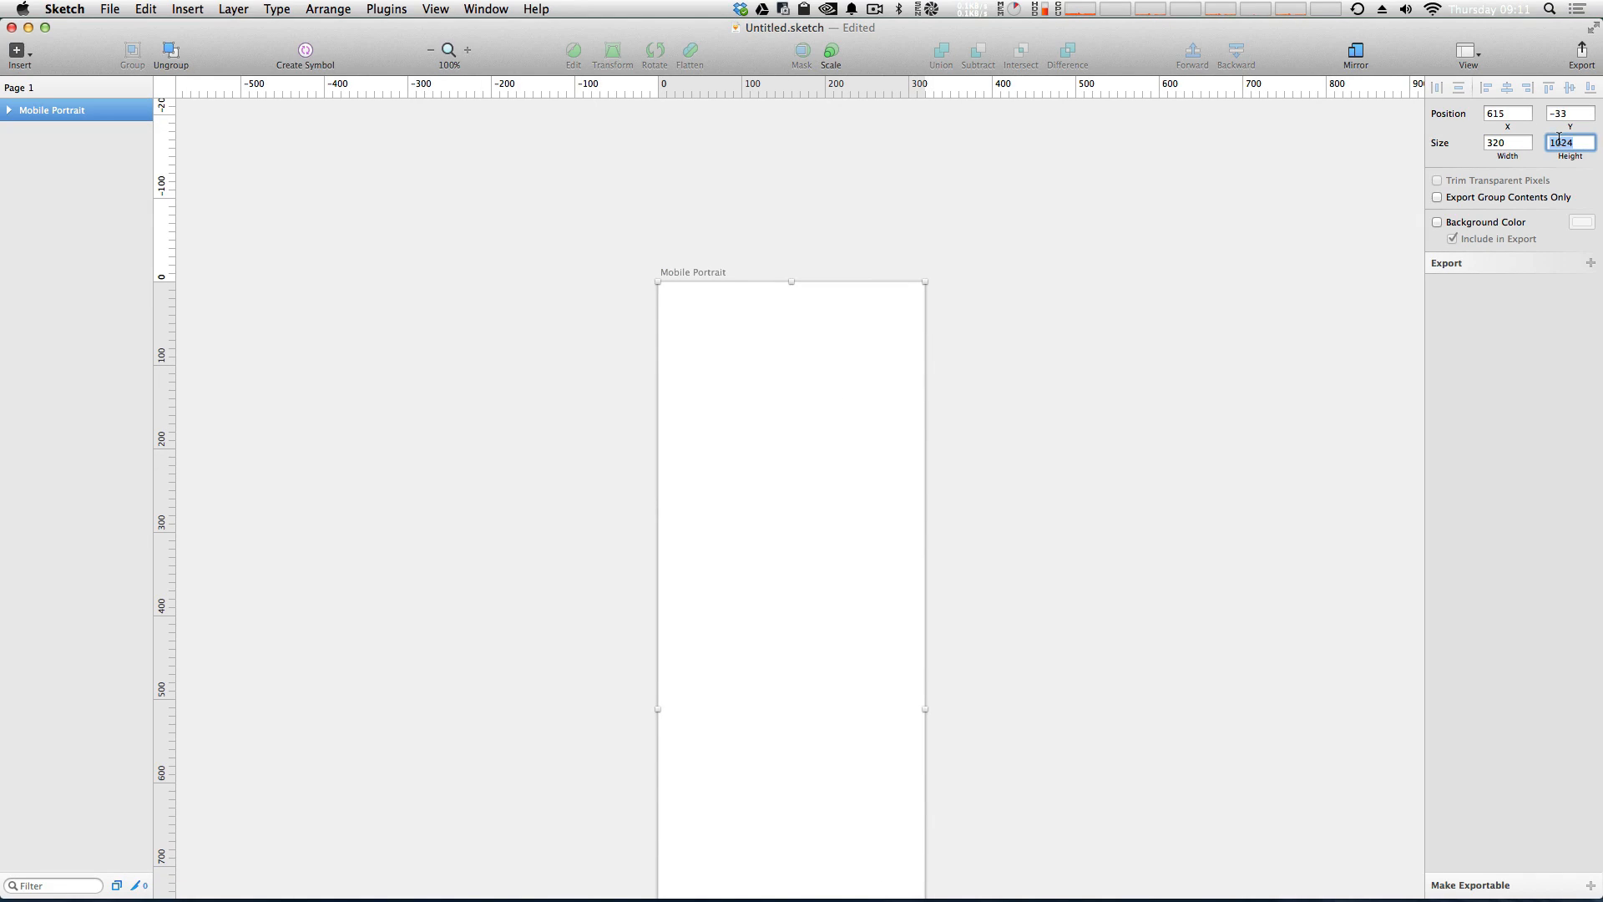
text(600)
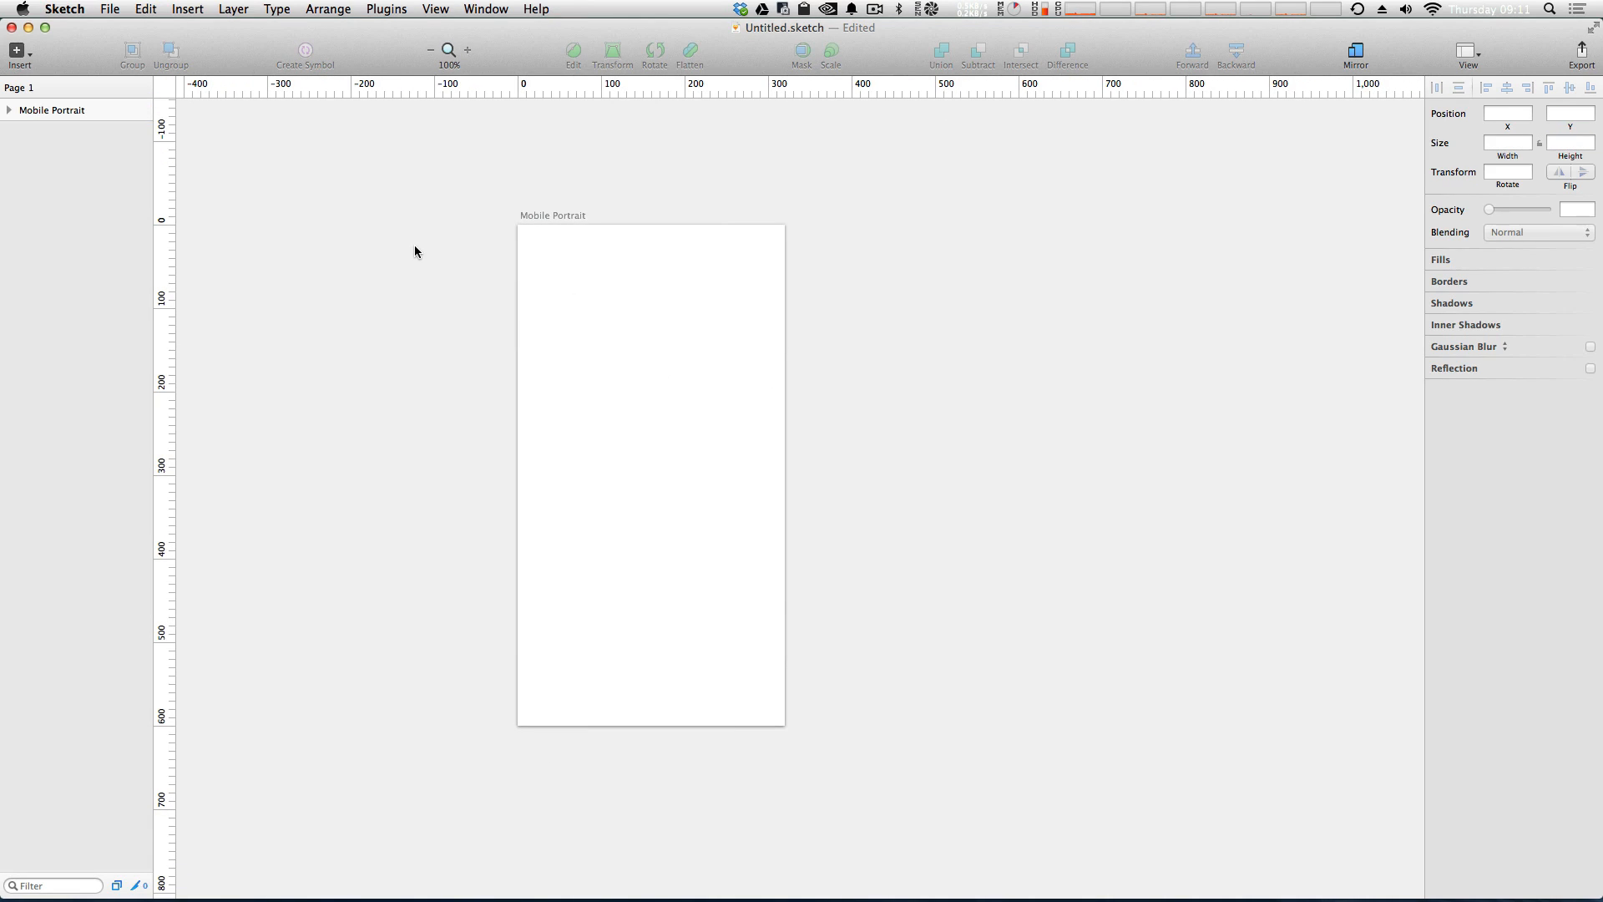
mouse_move(35, 81)
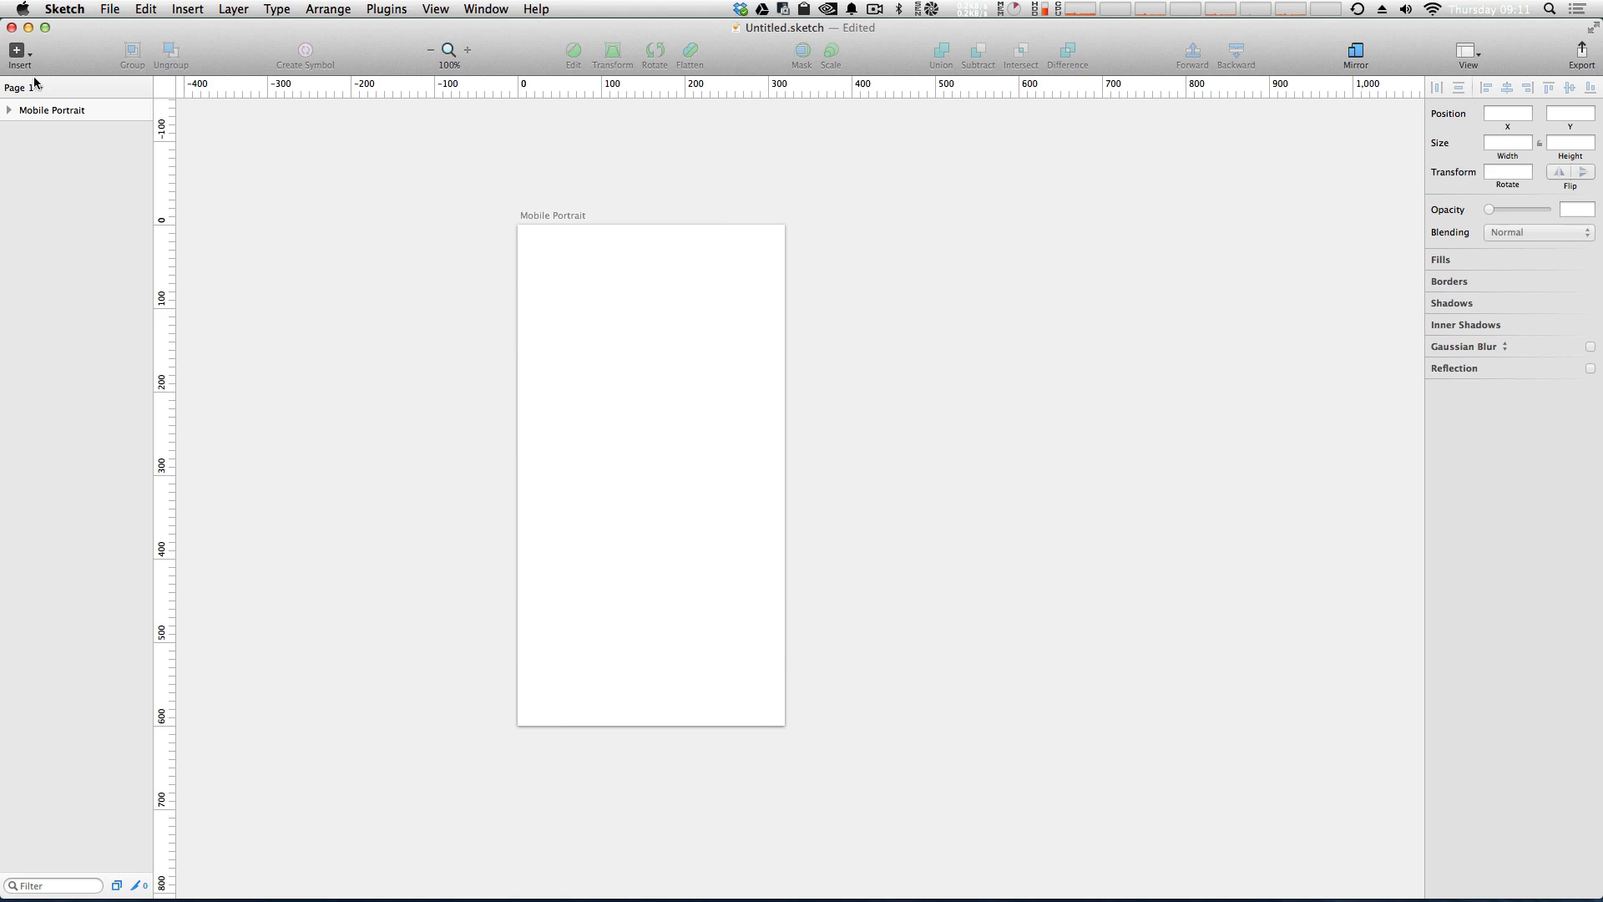
mouse_move(400, 319)
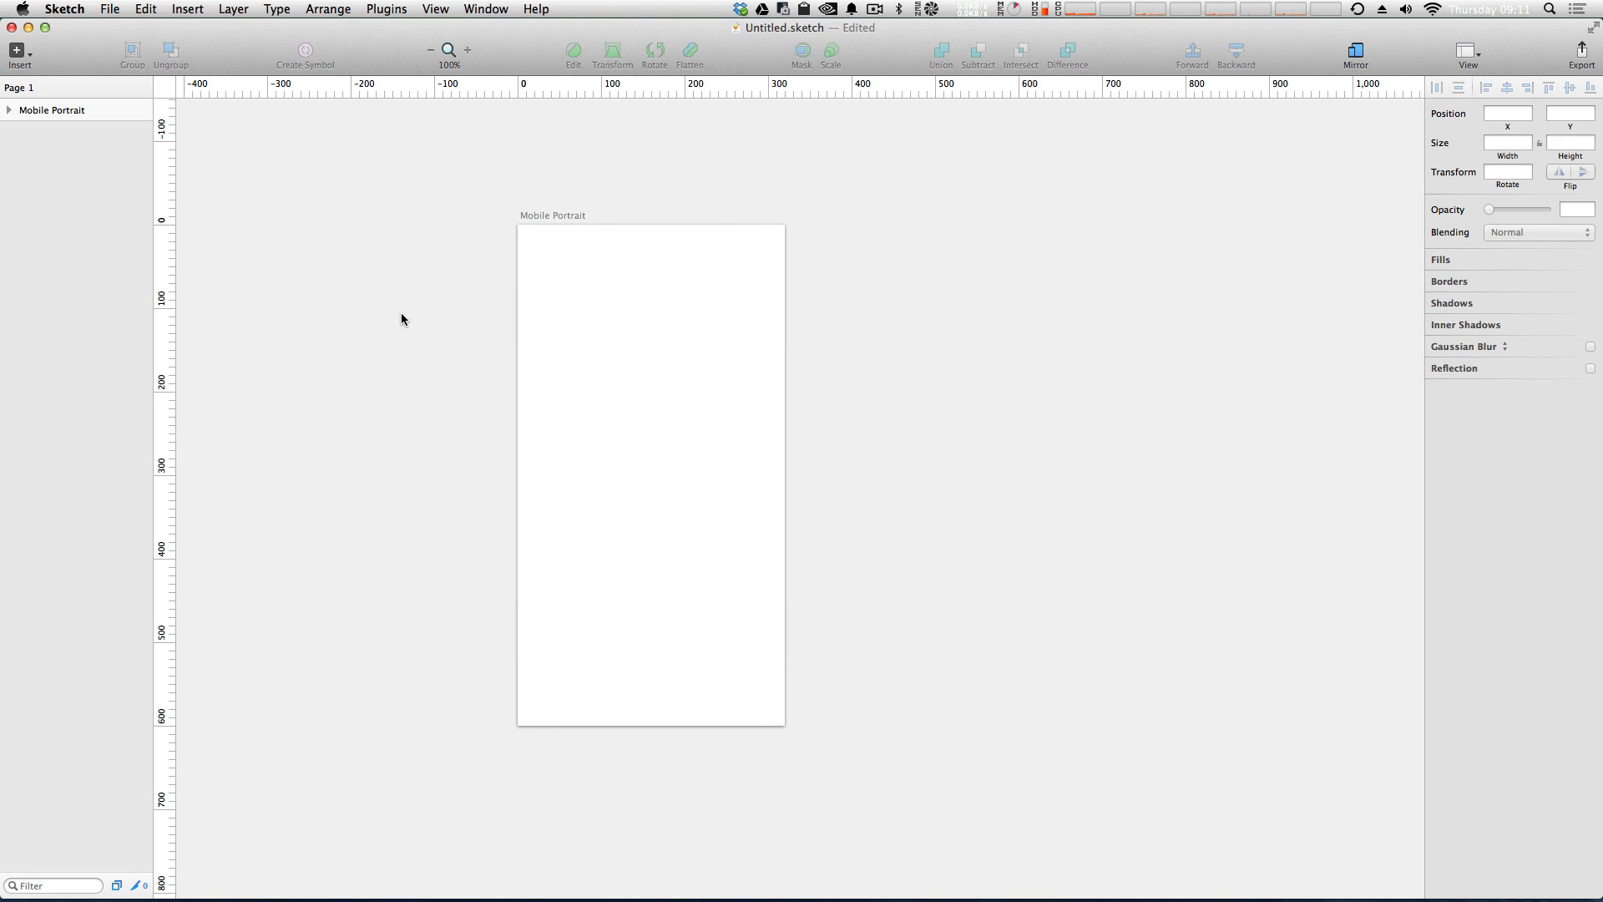
Draw a 320×60 rectangle across the artboard top, positioned at X/Y 0.
drag(518, 228, 701, 247)
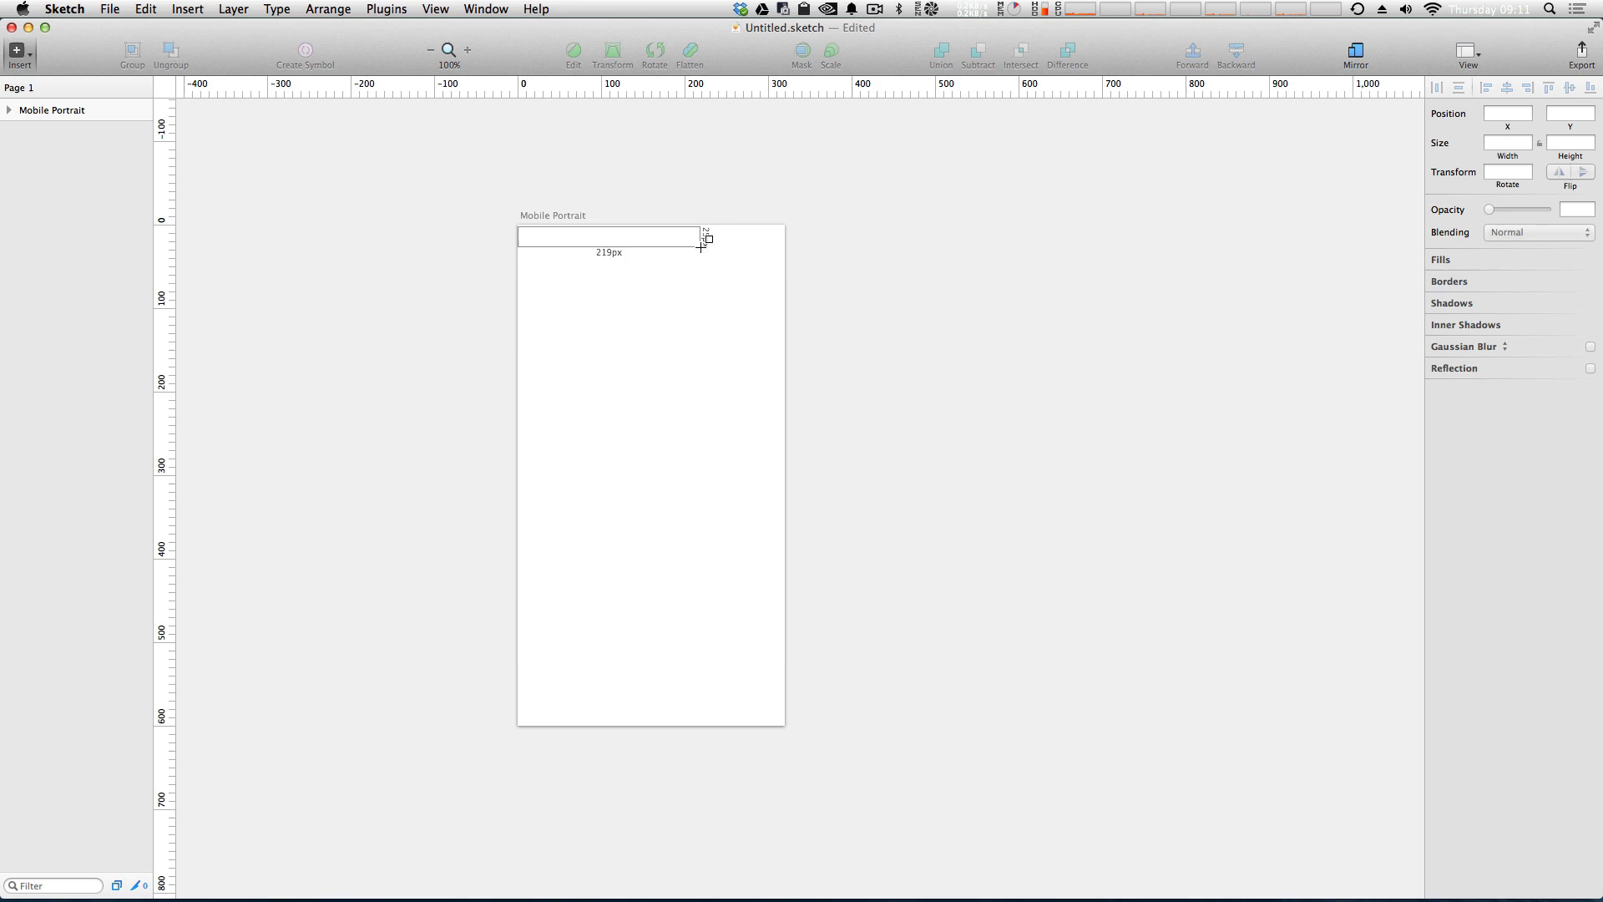
drag(700, 246, 786, 275)
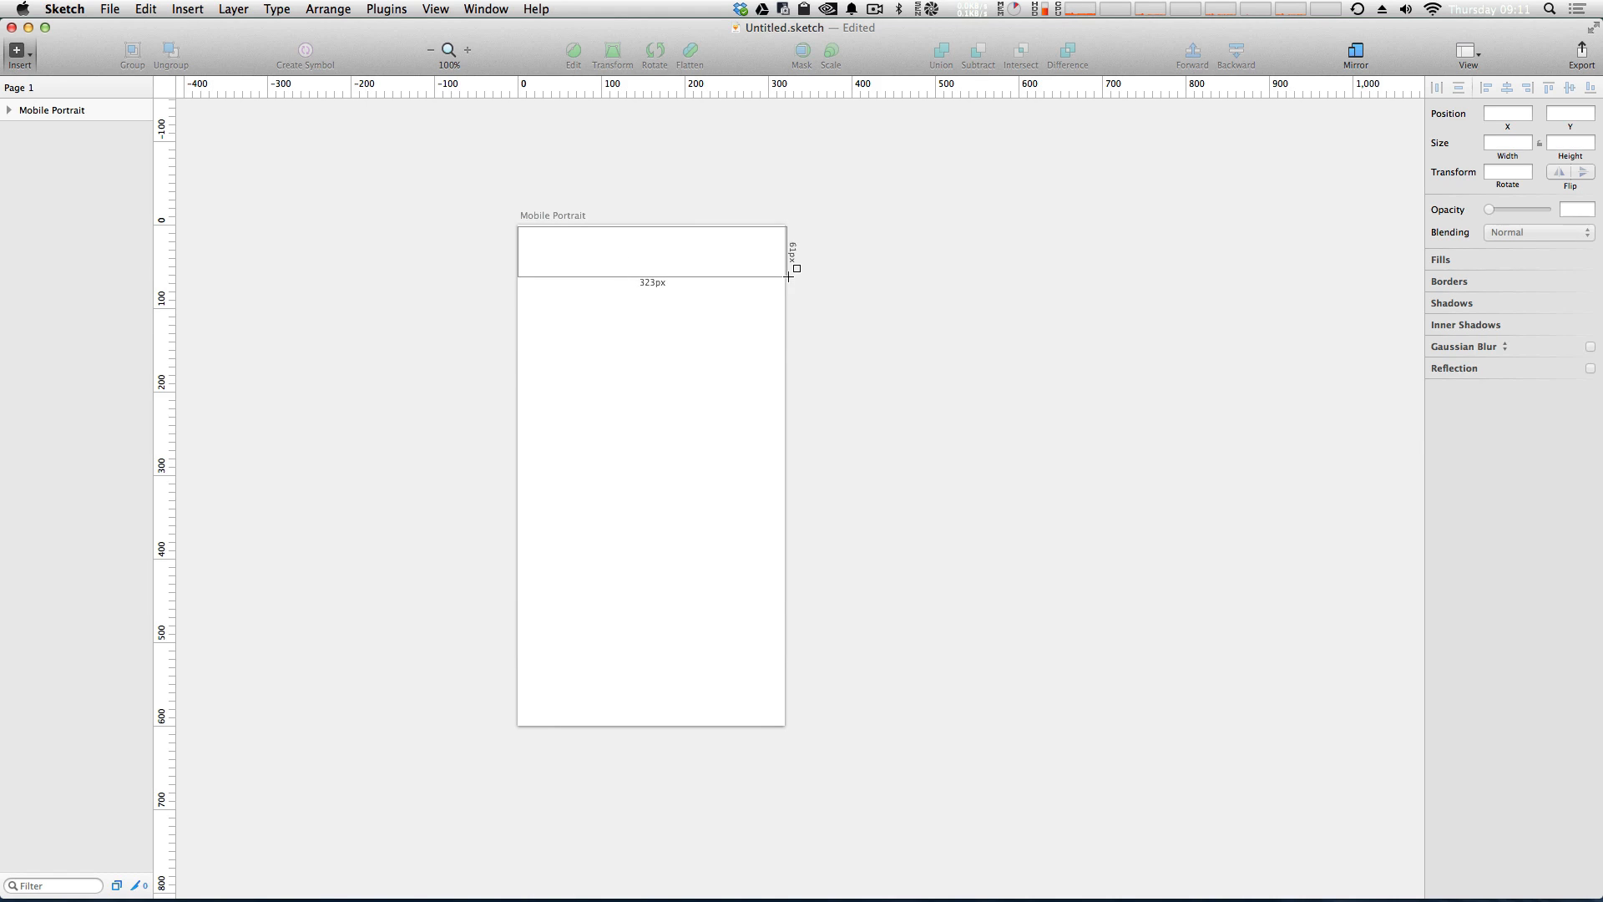
drag(518, 227, 795, 272)
text(320)
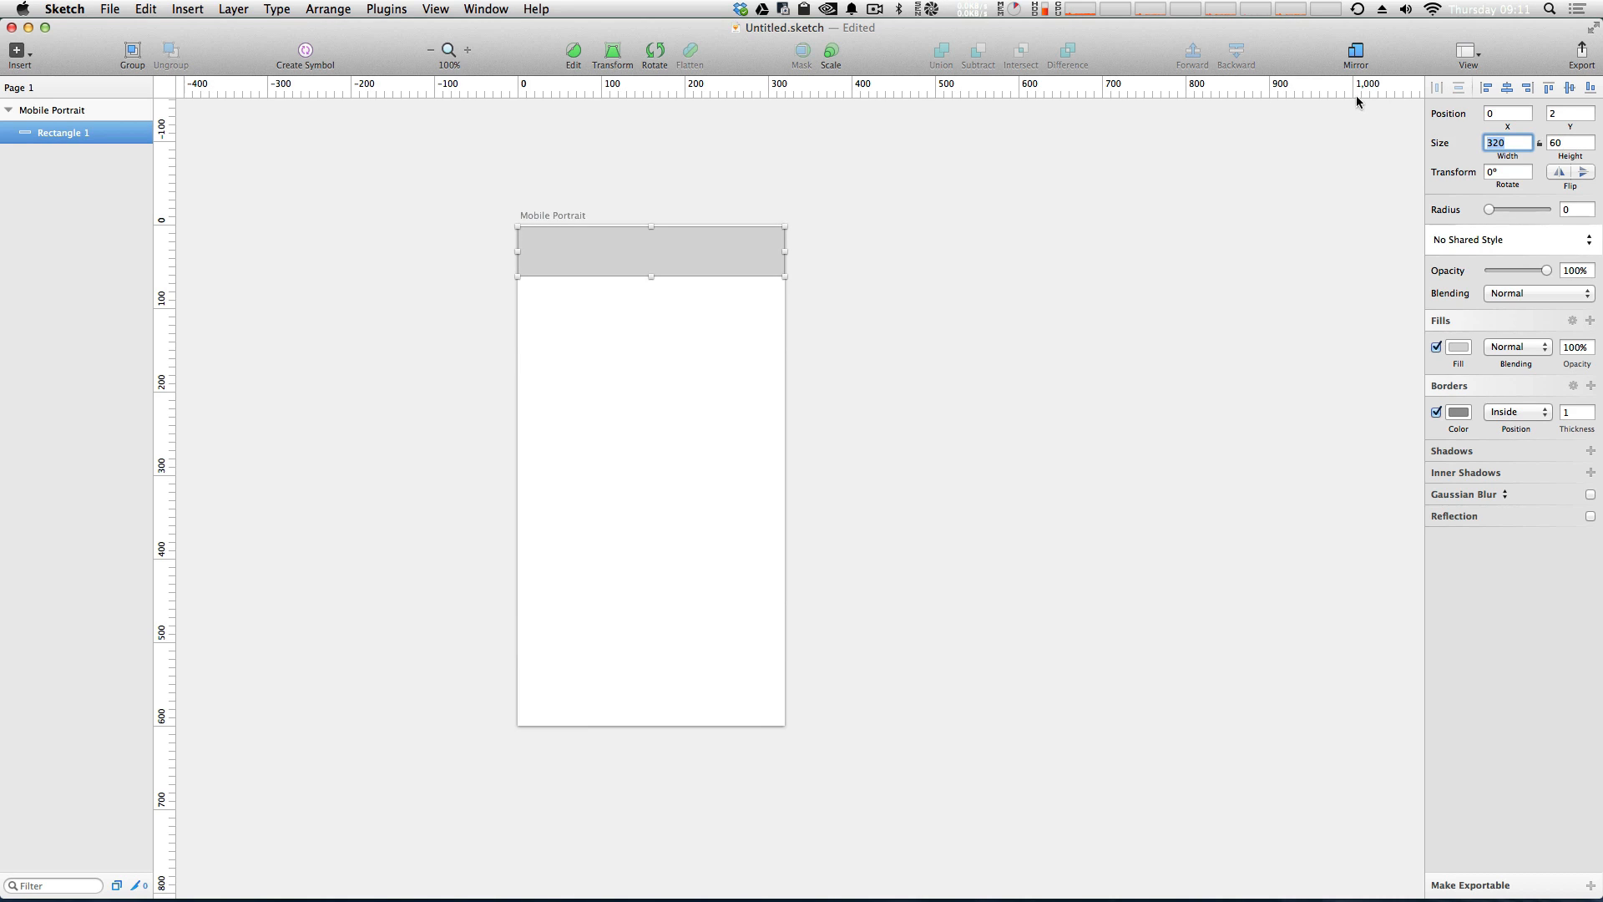
click(1507, 112)
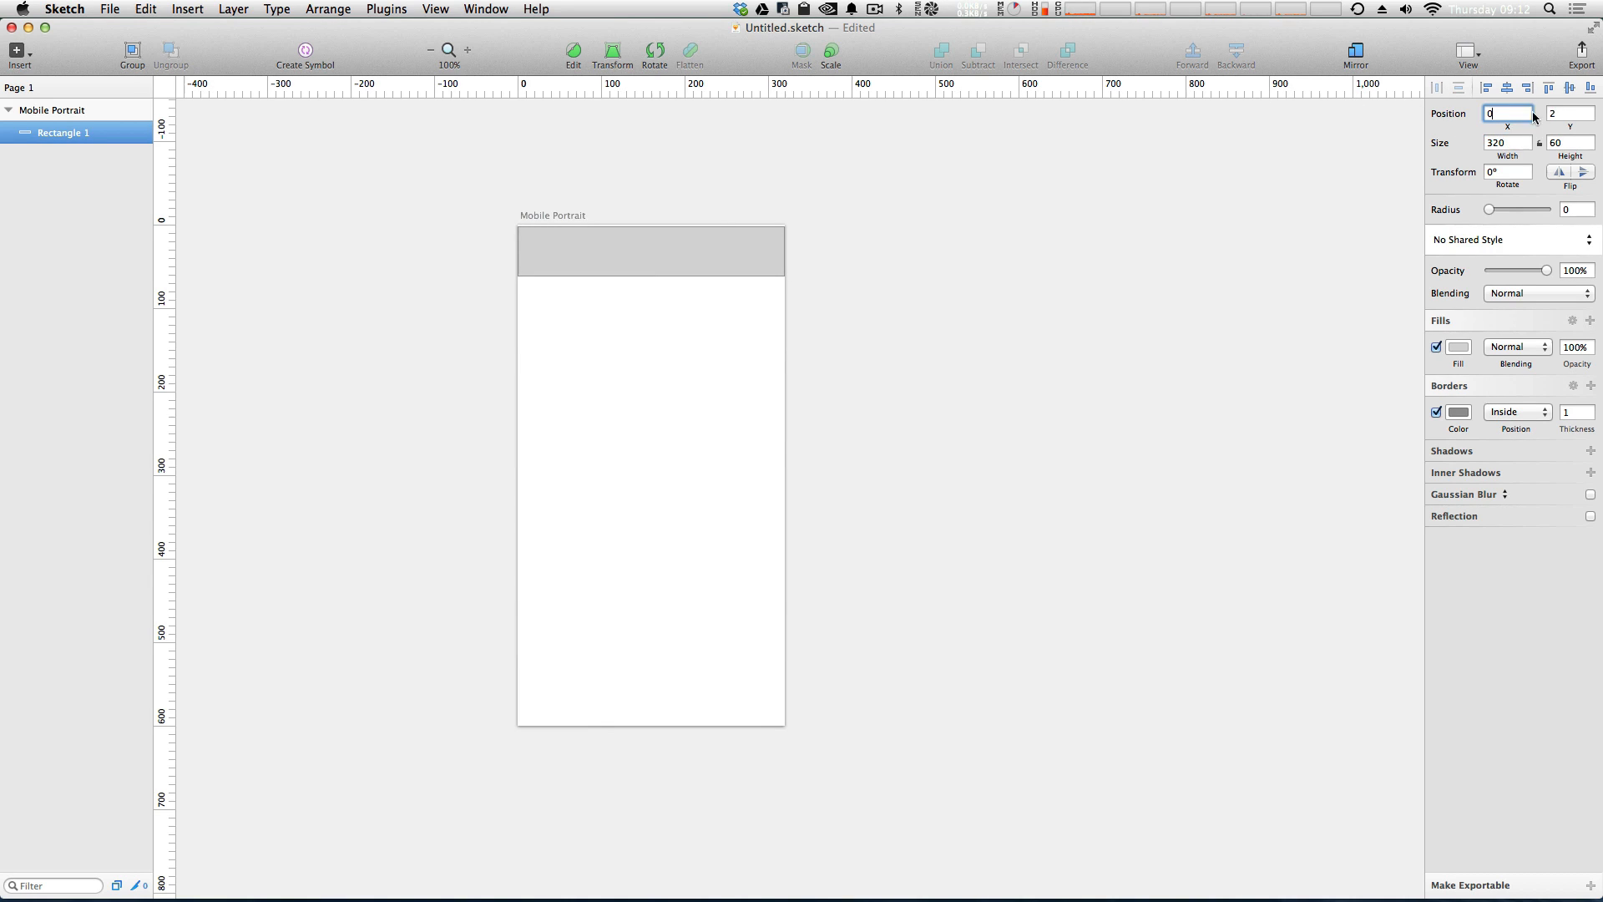
text(0)
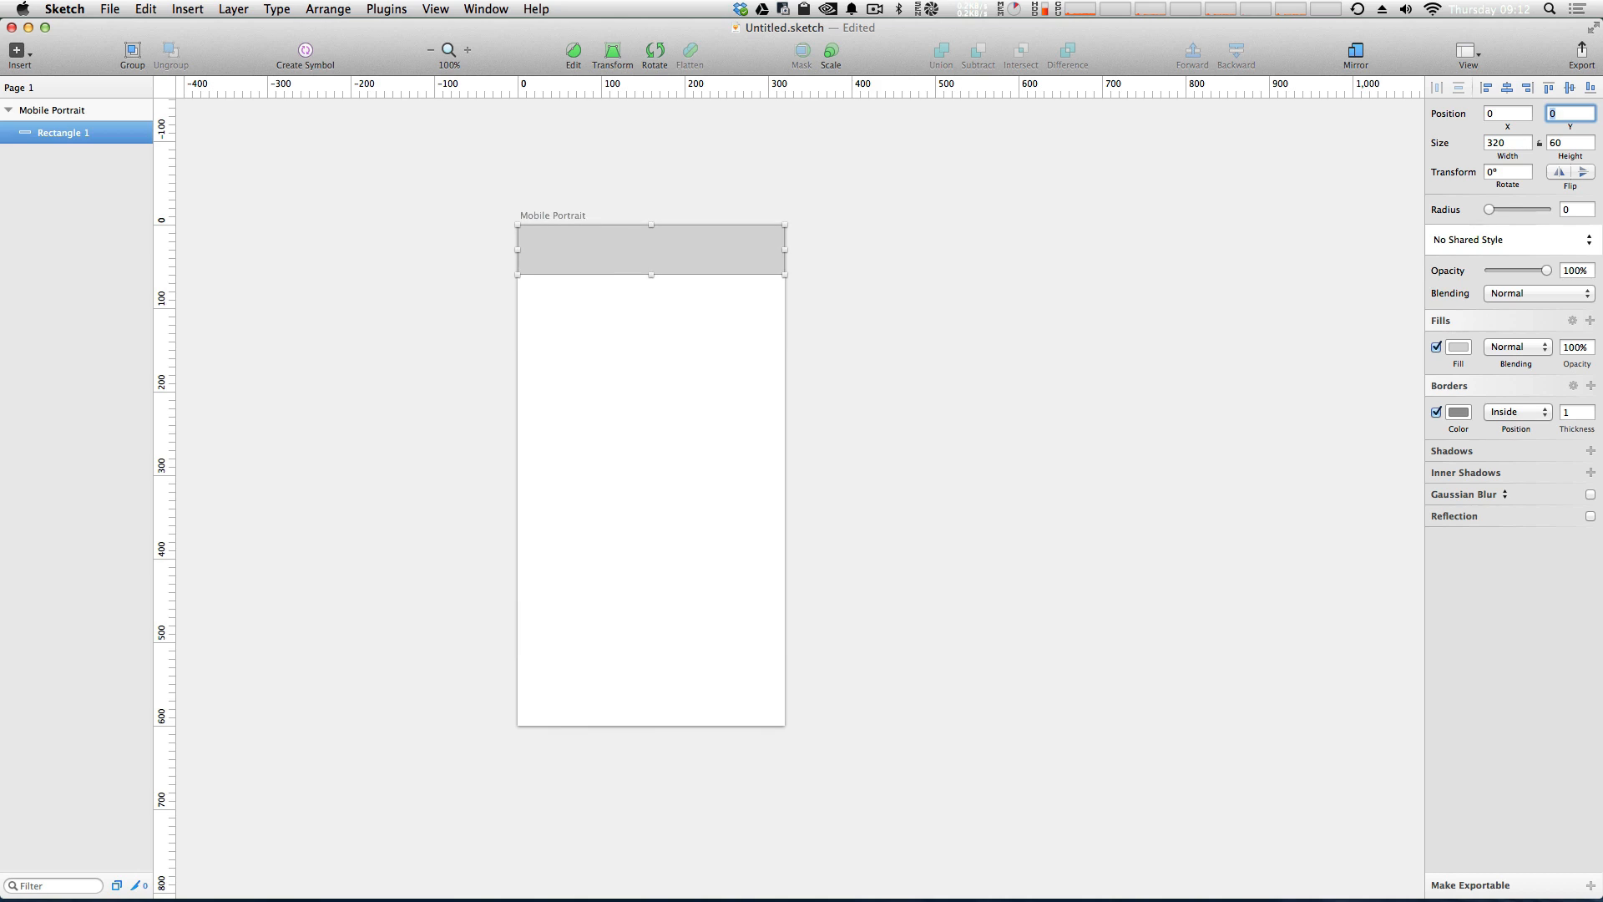
mouse_move(508, 239)
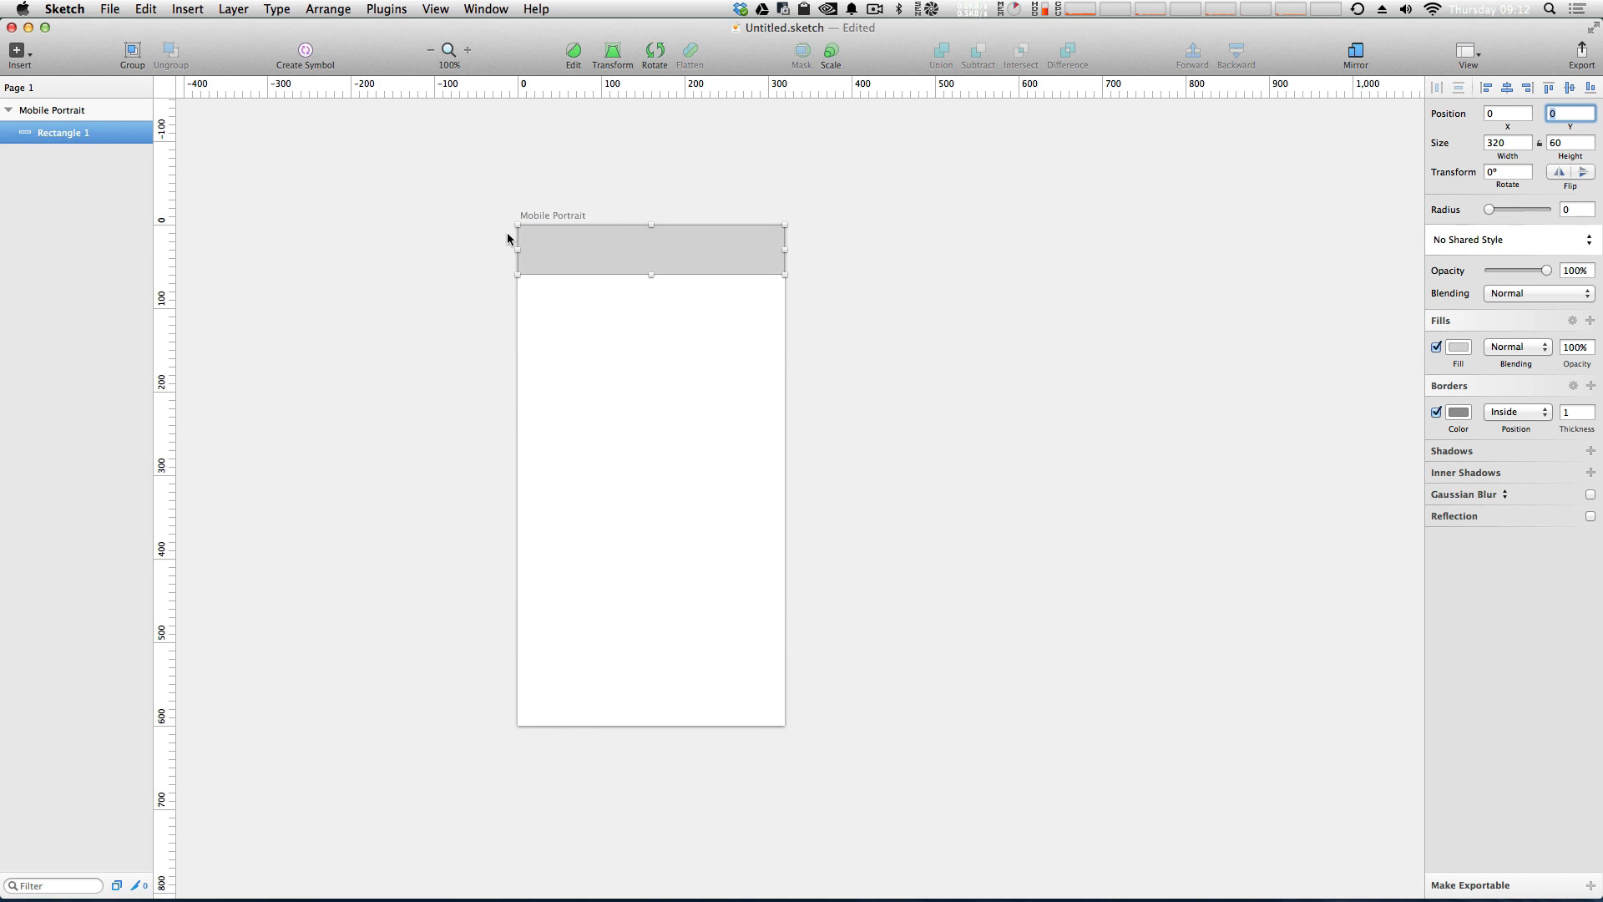
mouse_move(1406, 233)
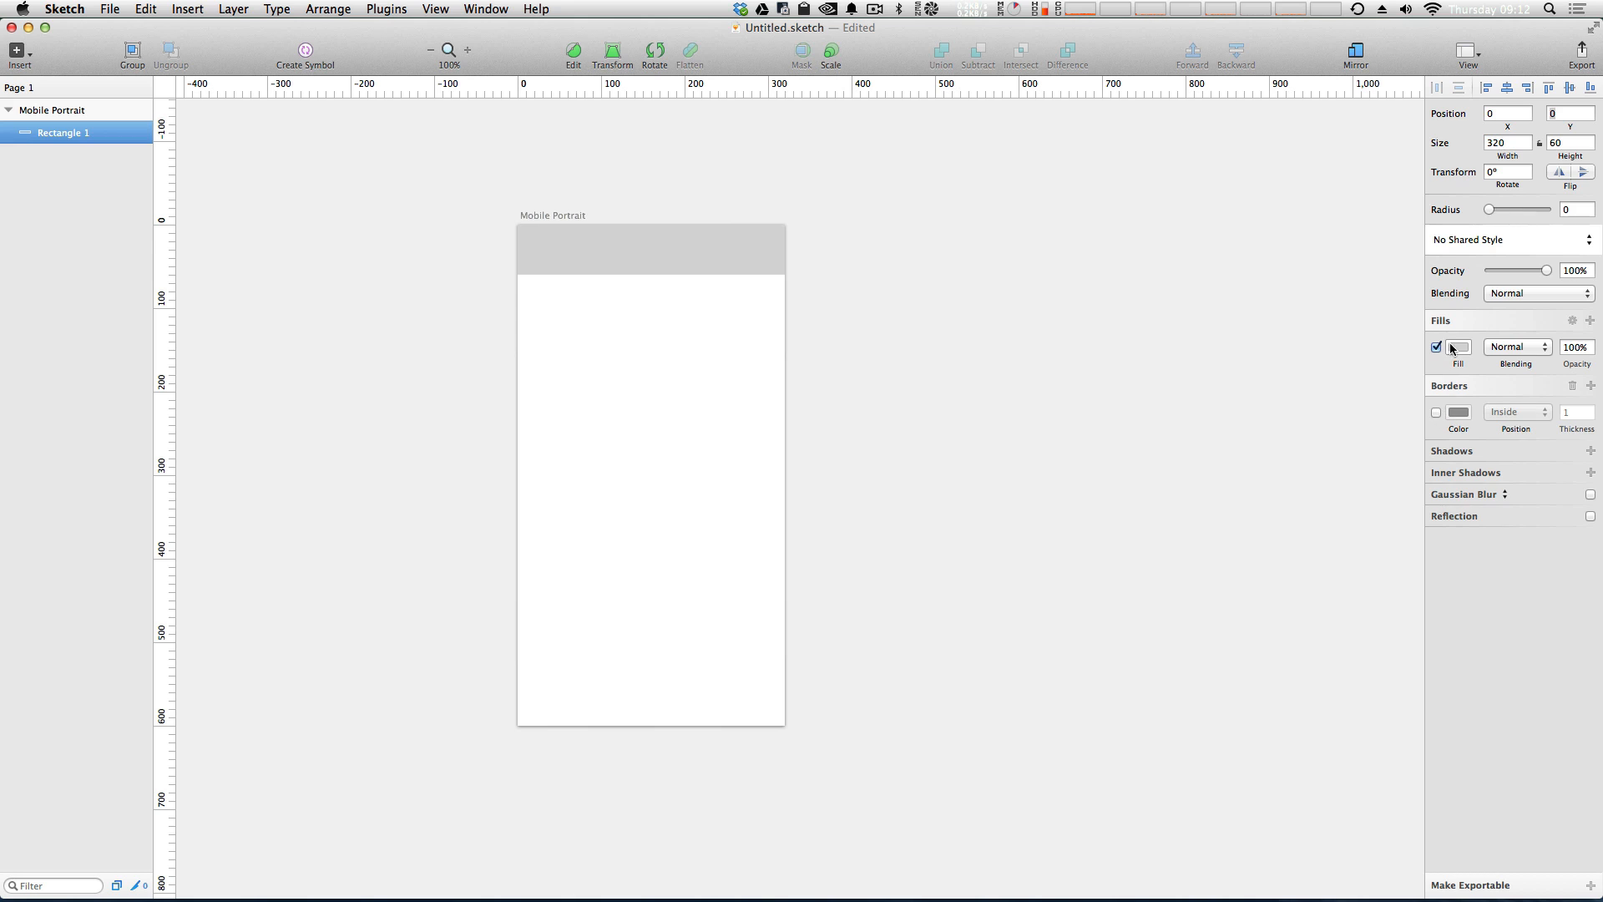
Fill the bar with a dark blue-purple colour.
click(1458, 348)
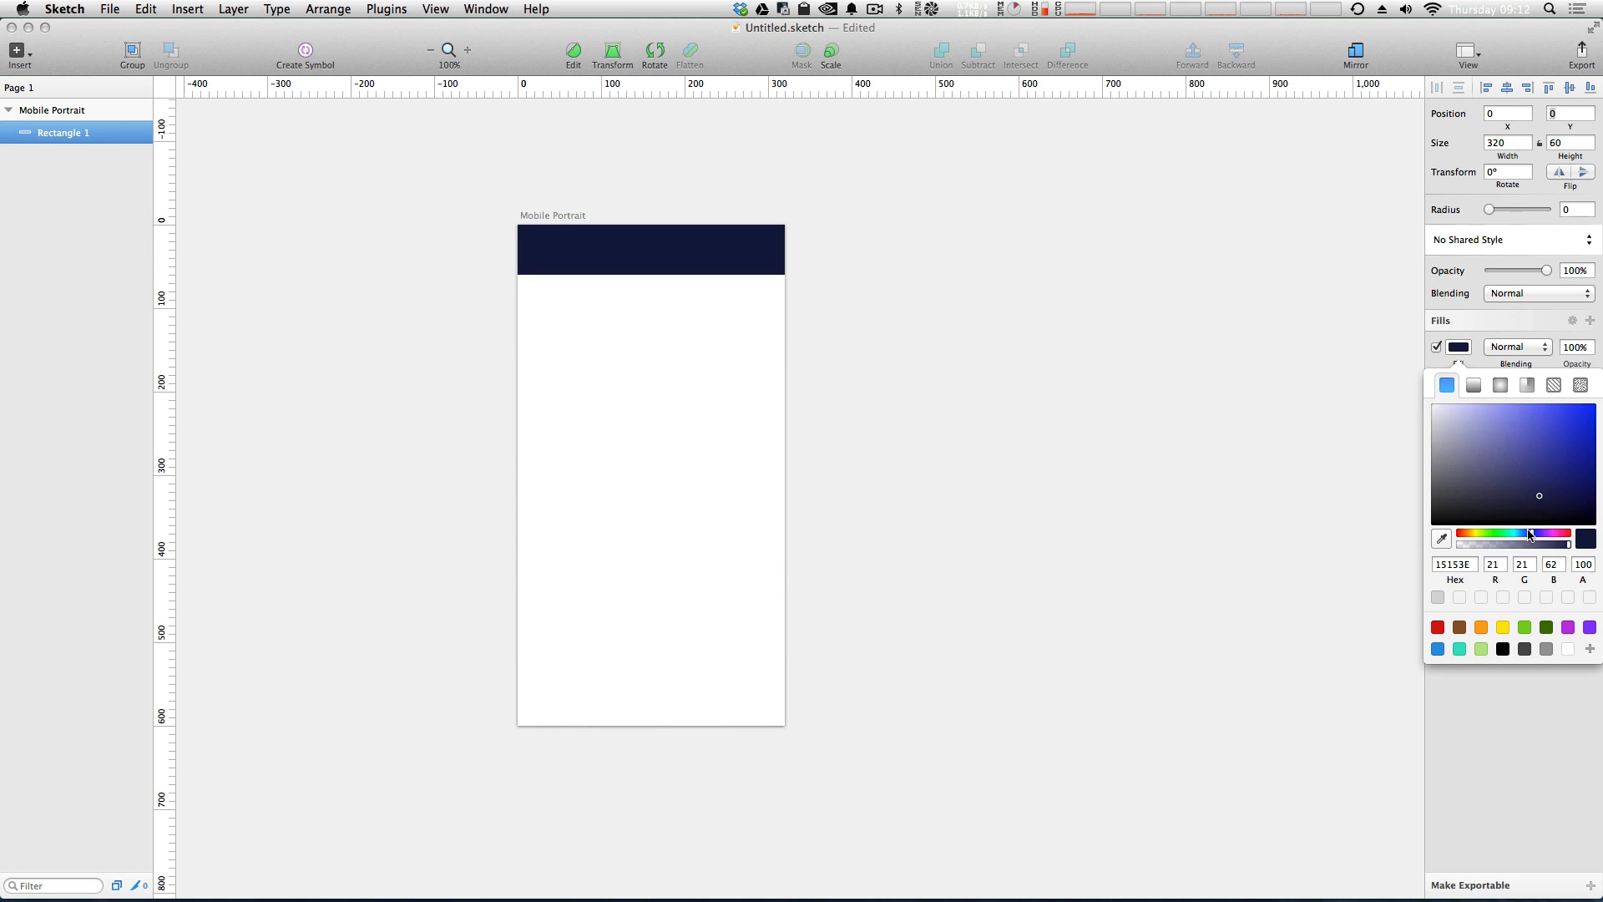
click(1541, 478)
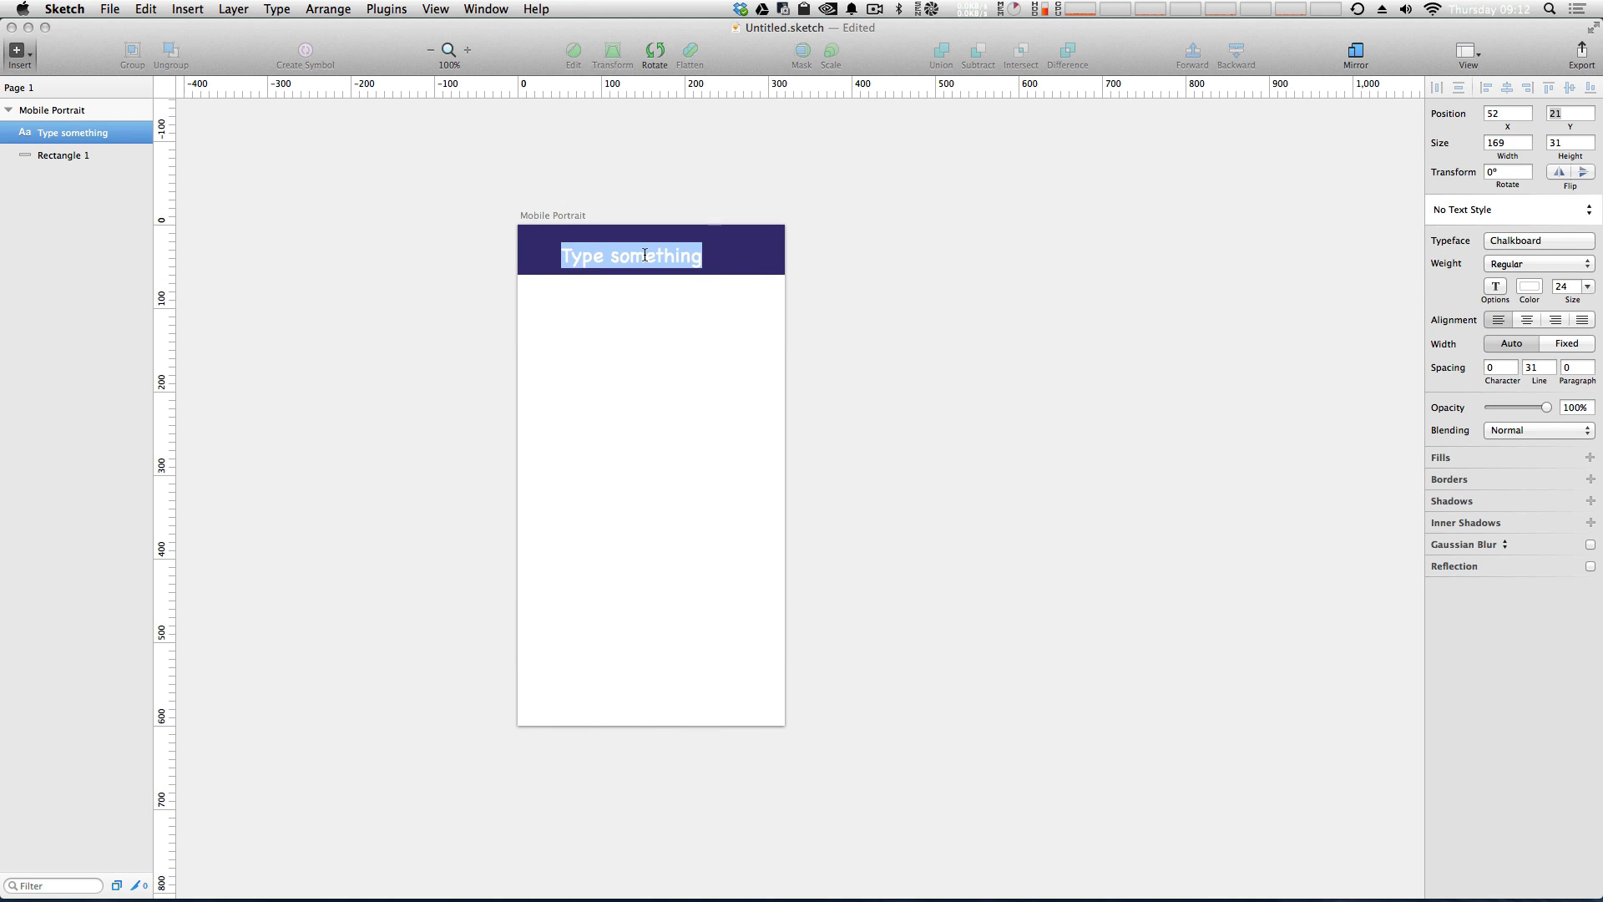
Add the heading 'Level Up Tuts' on the bar and set its typeface to Roboto.
text(Level Up Tuts)
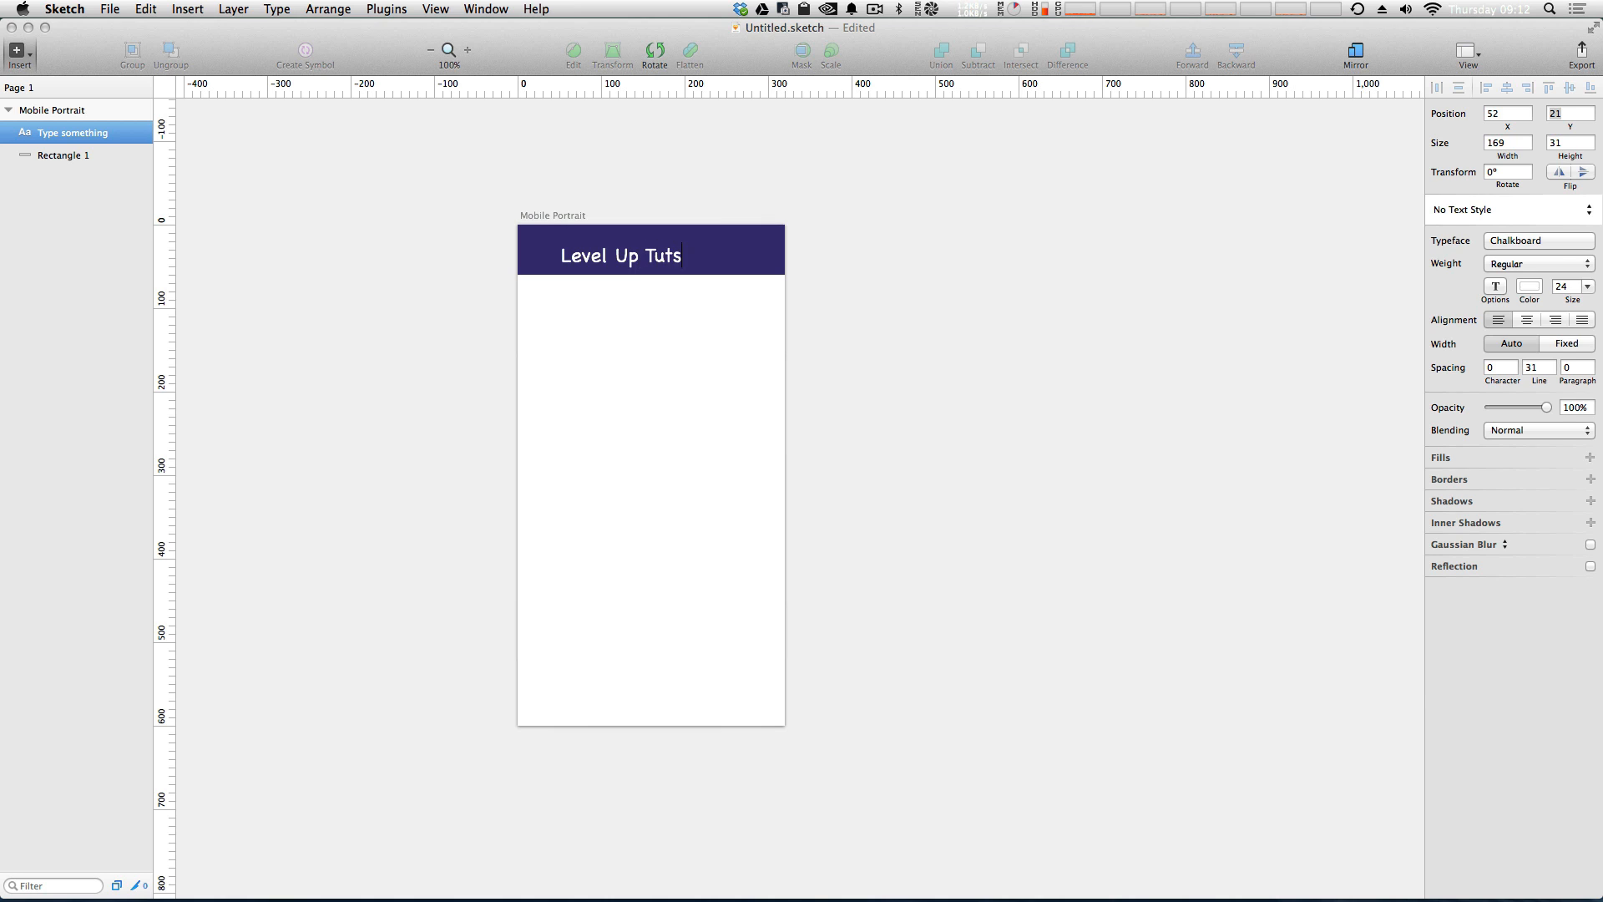
click(1549, 10)
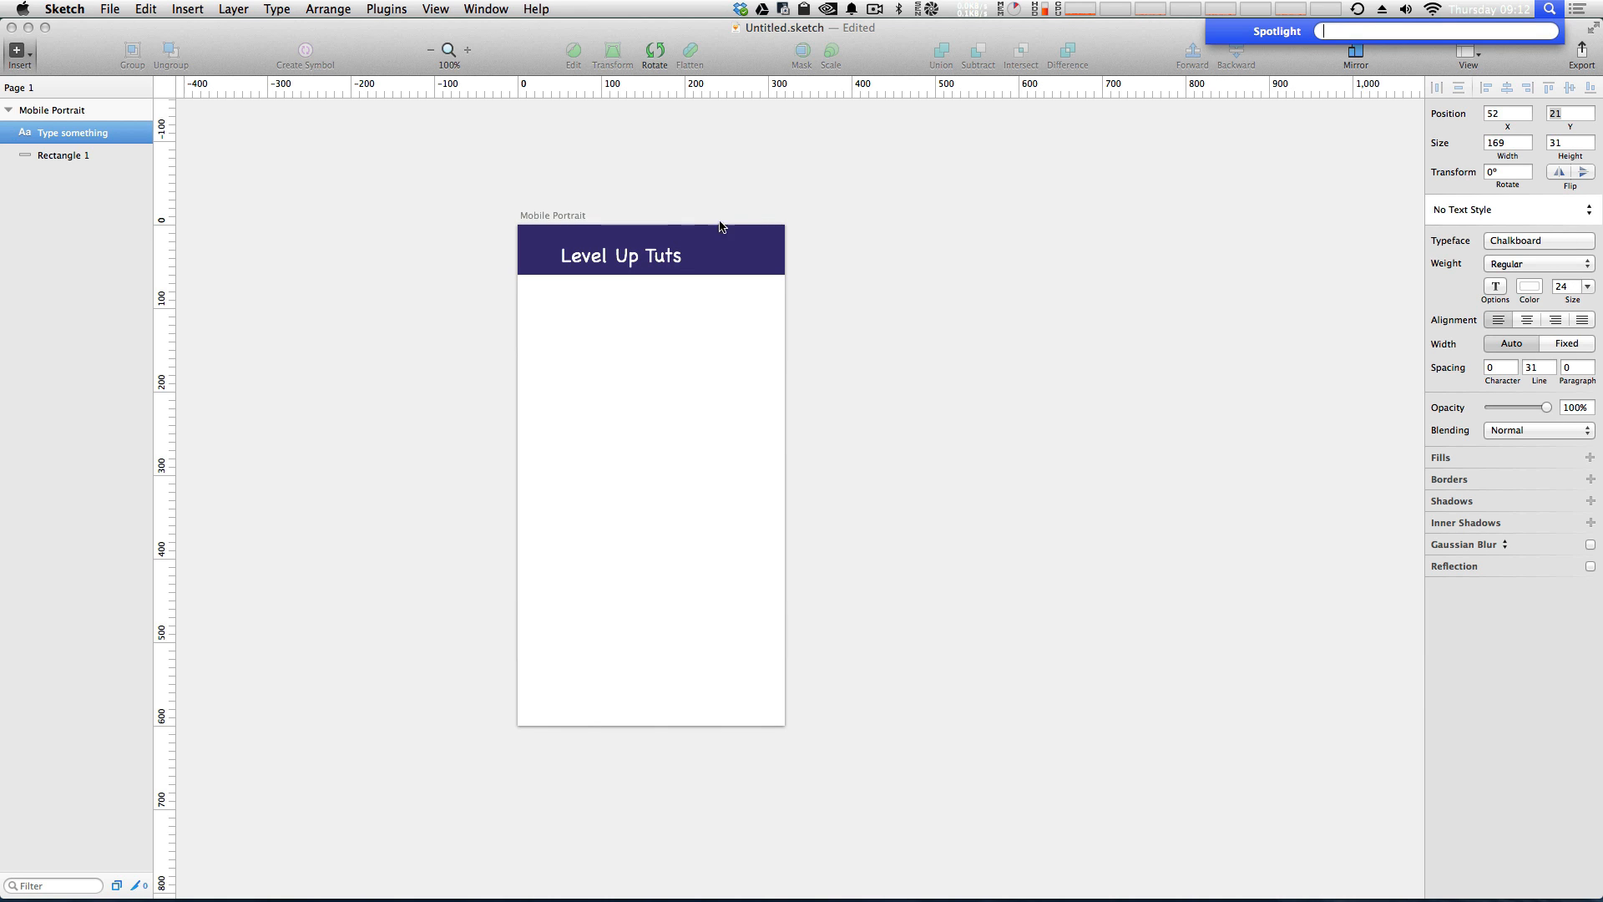
double_click(663, 256)
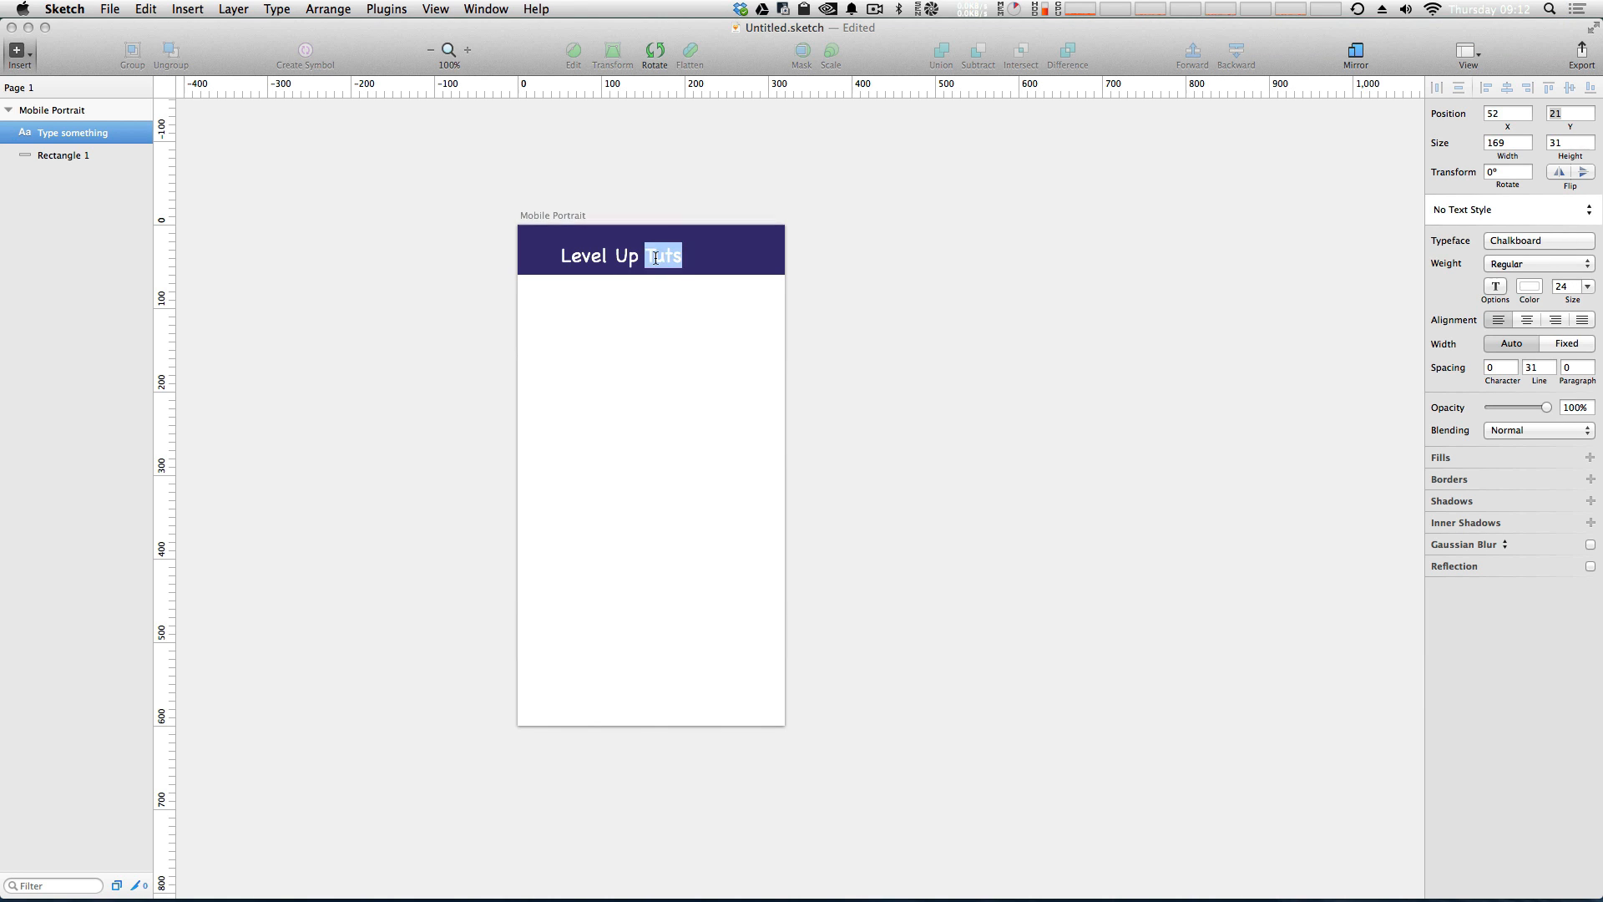
click(1538, 240)
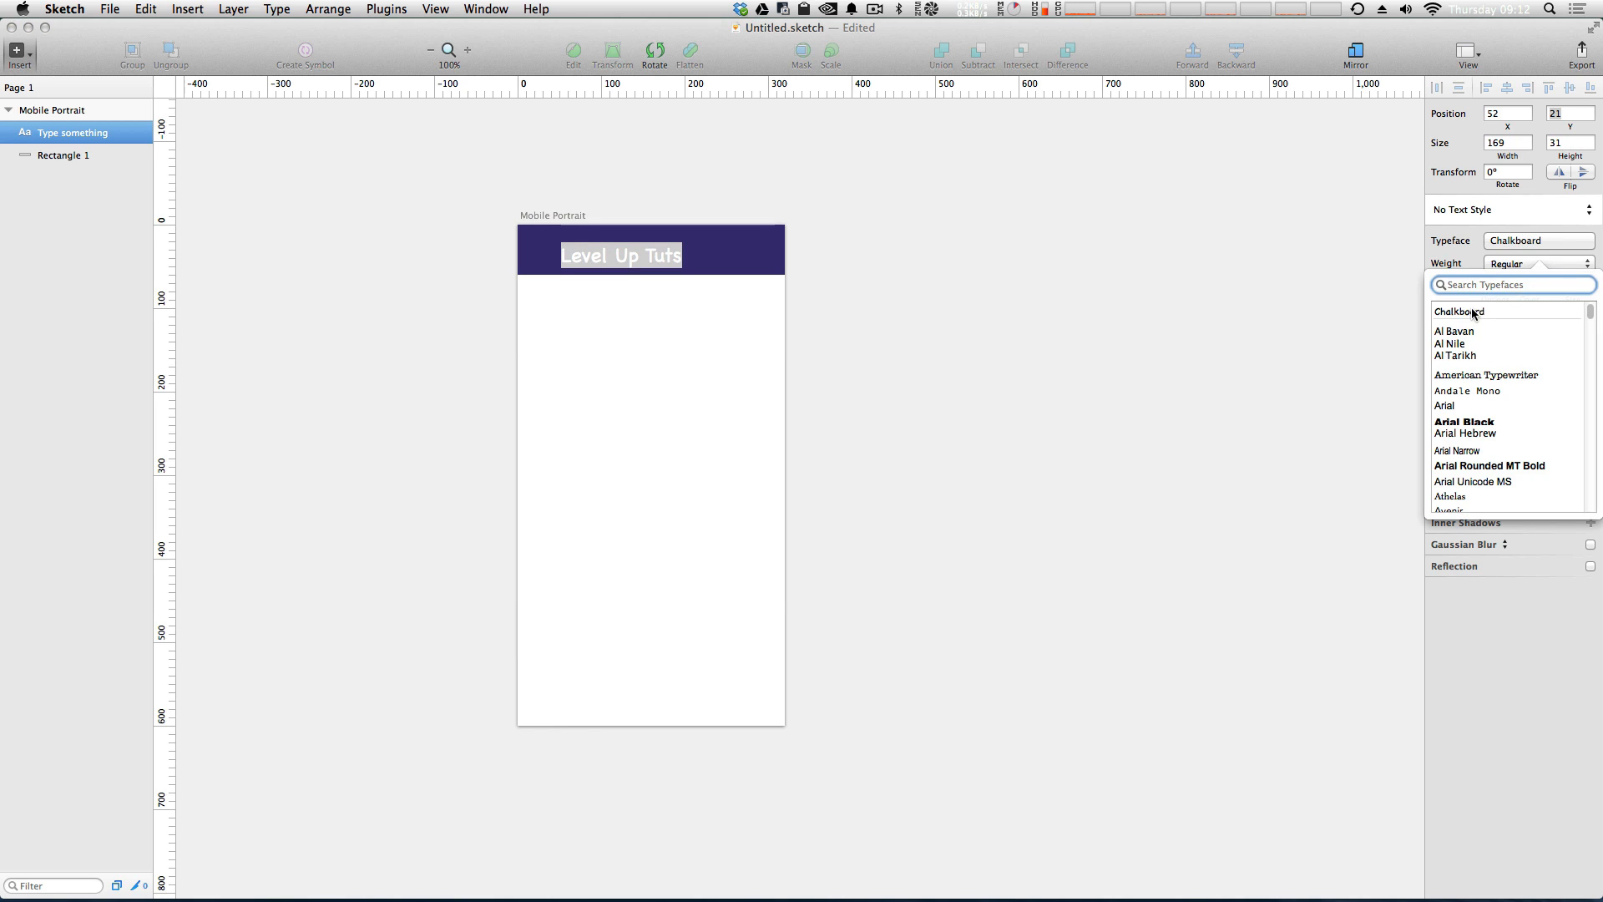
text(robo)
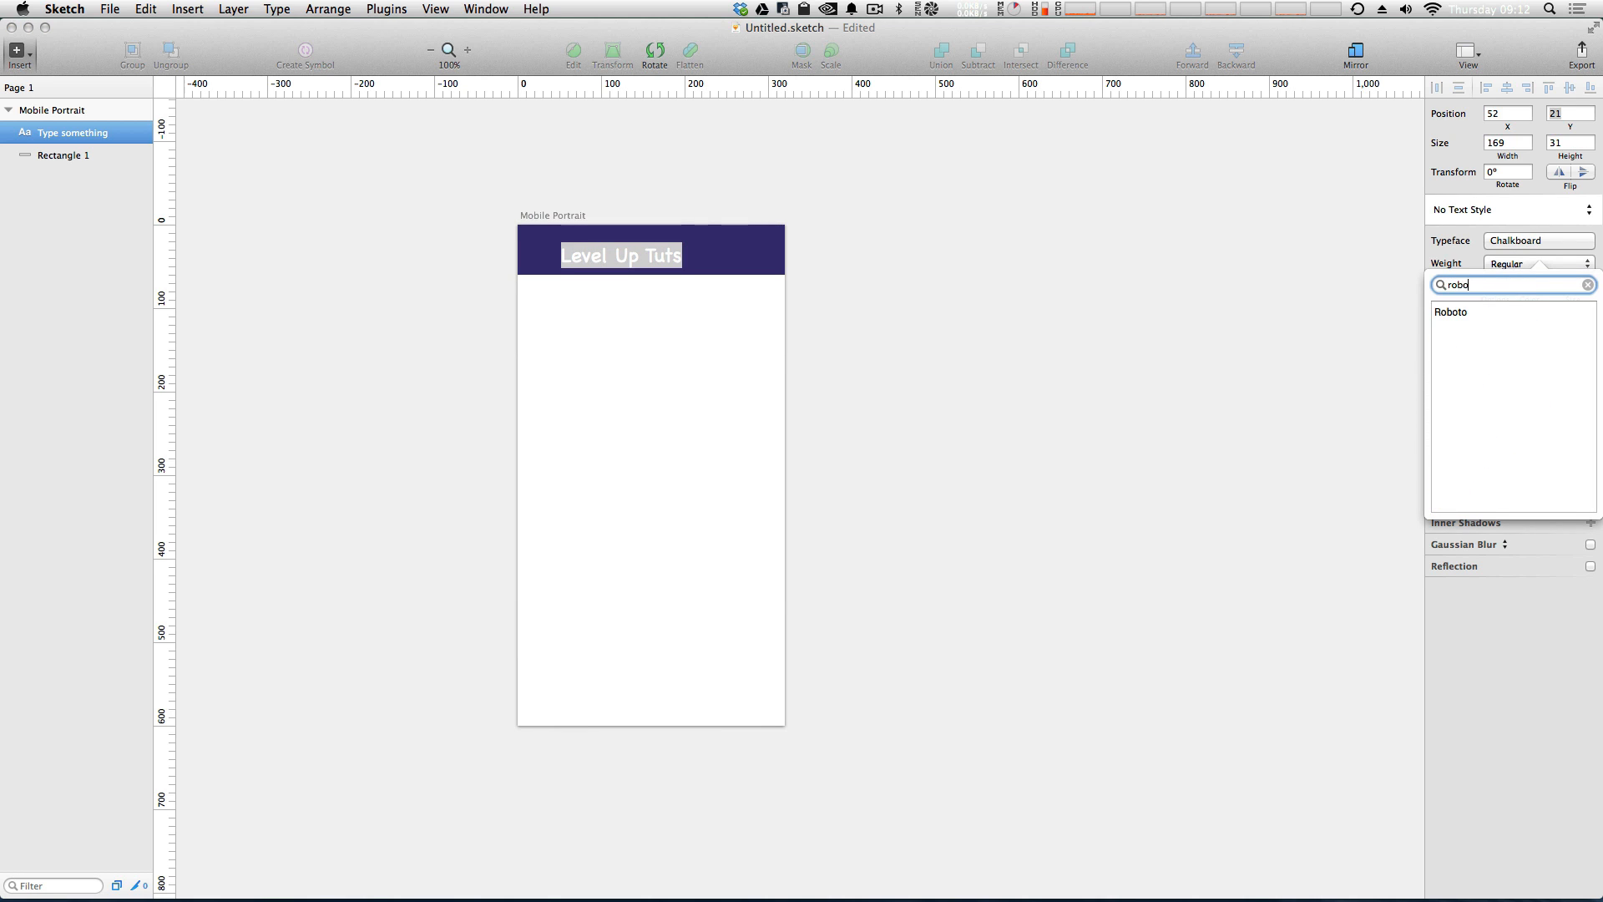
click(1450, 310)
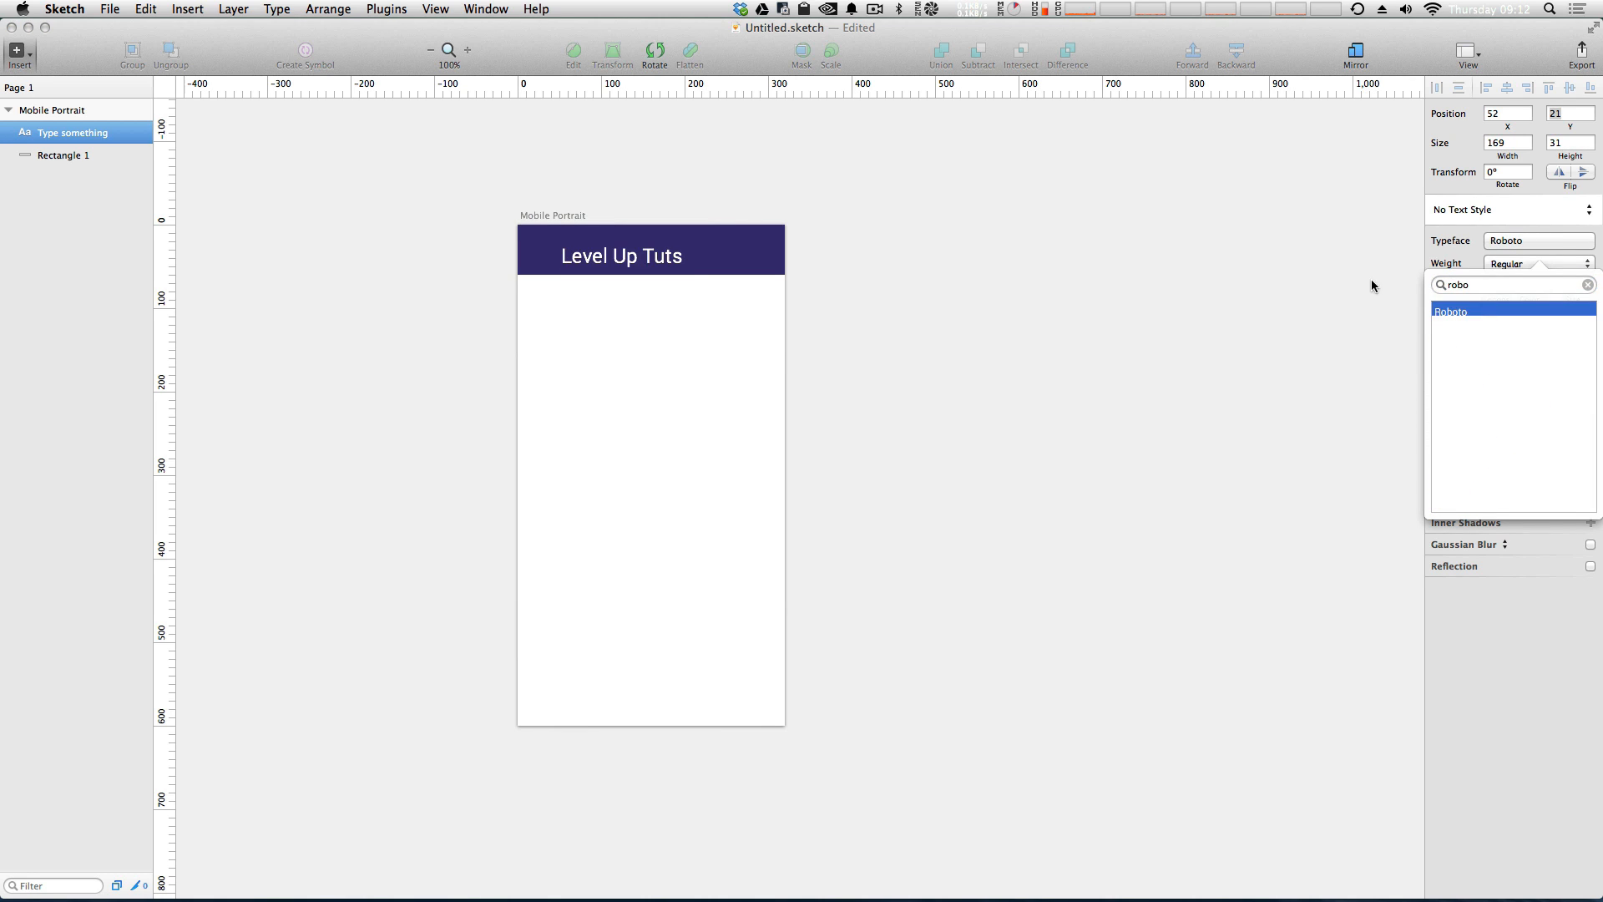
click(1451, 312)
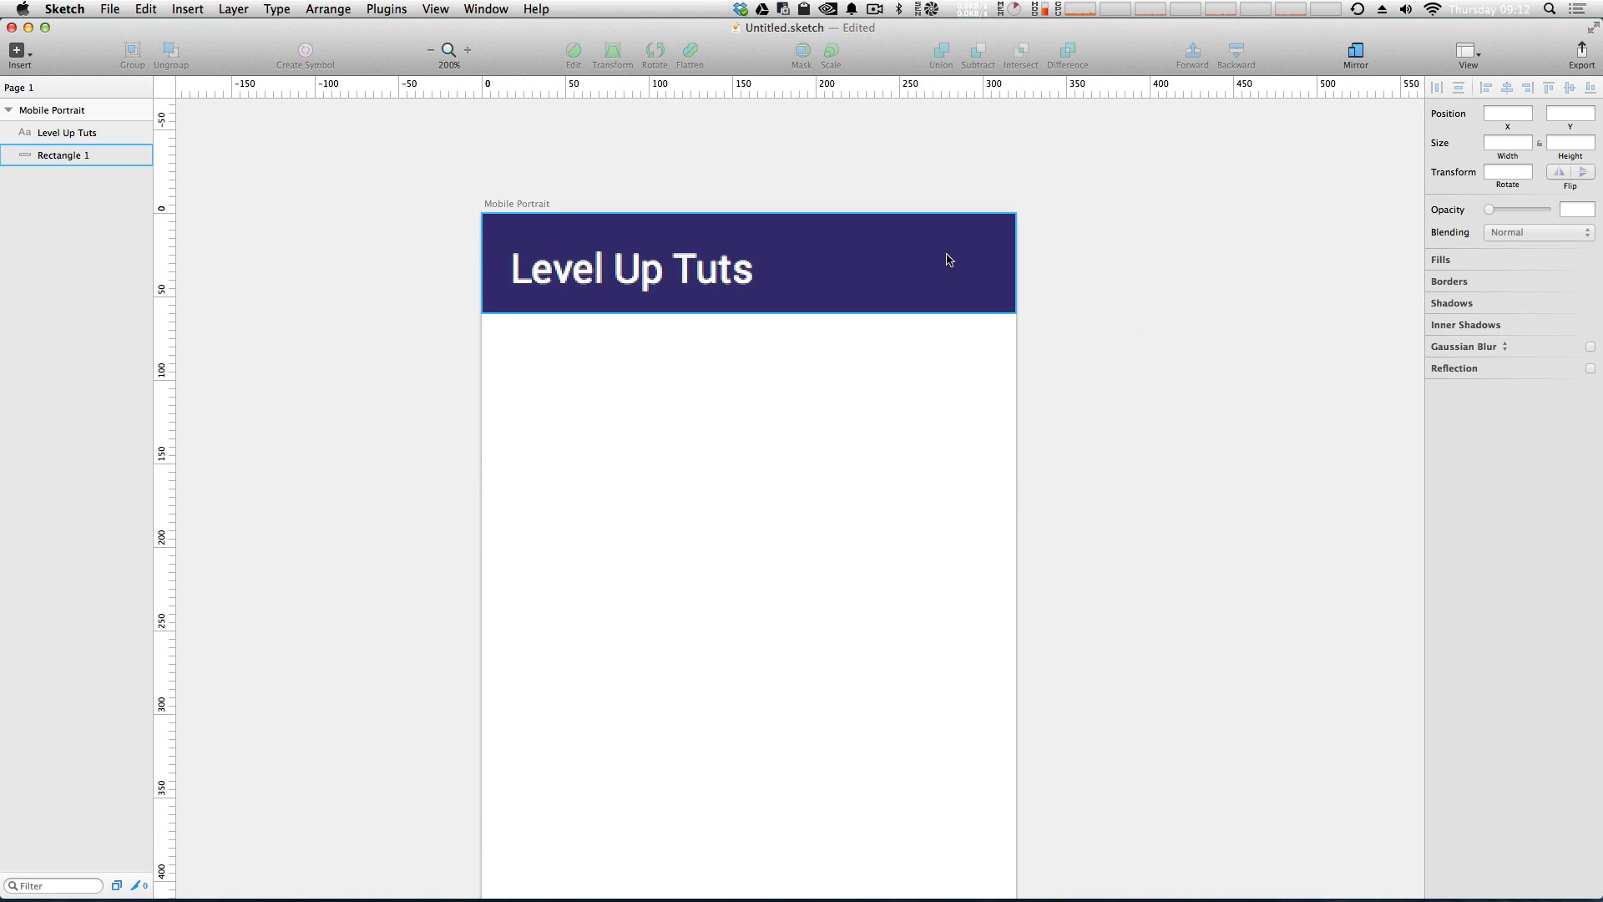
Draw a short white line at the header's right, duplicate it into three bars and align them.
click(328, 197)
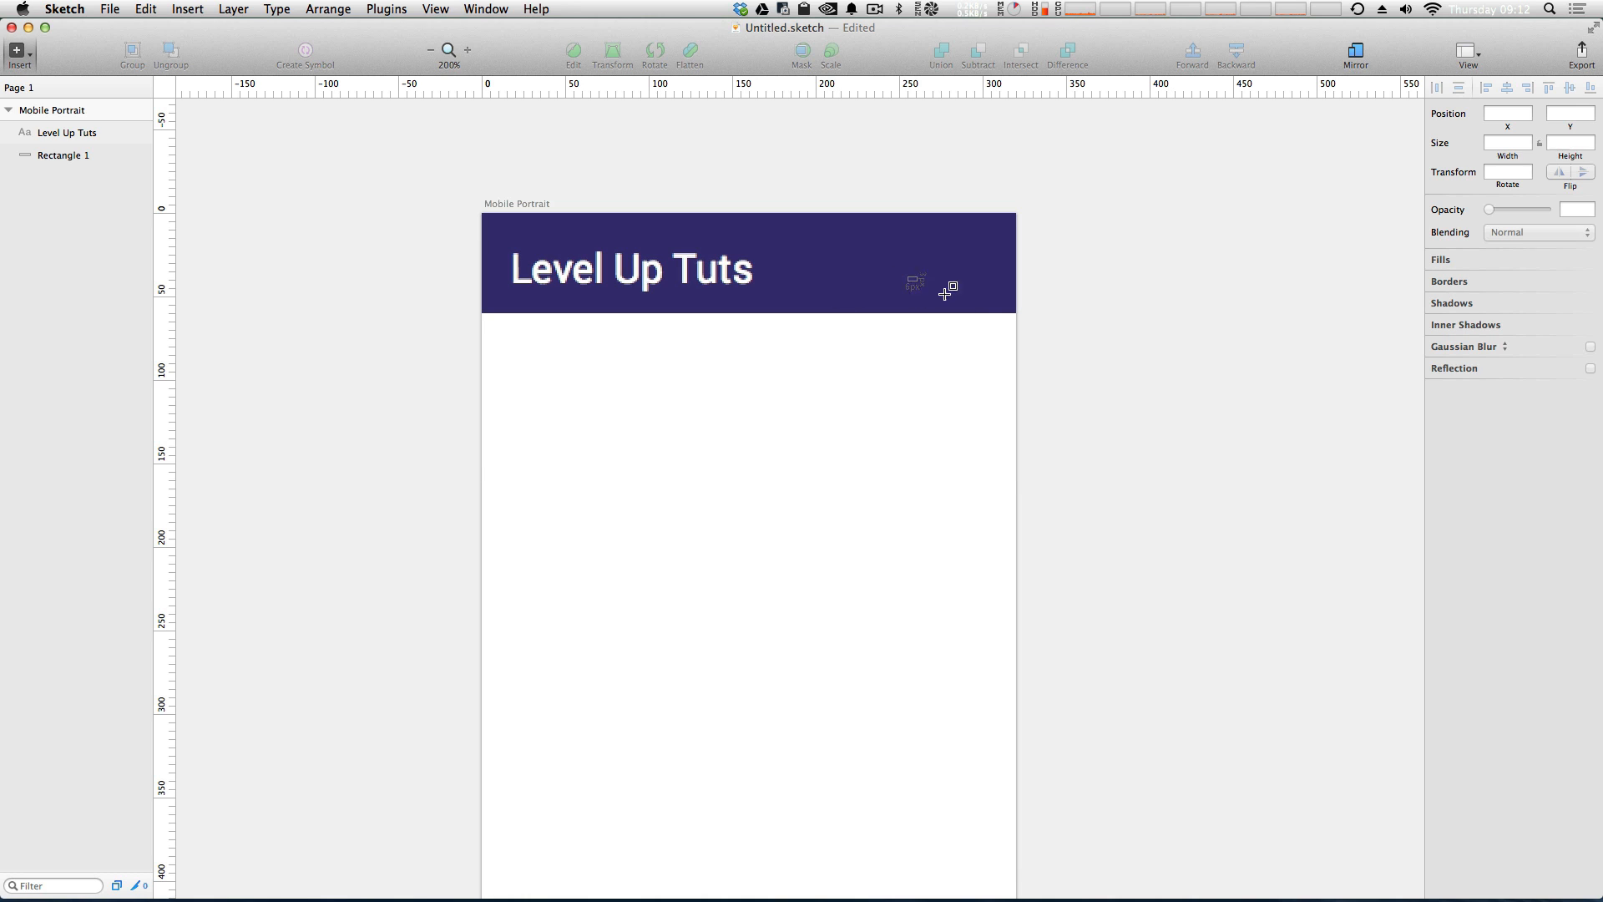
drag(913, 284, 962, 284)
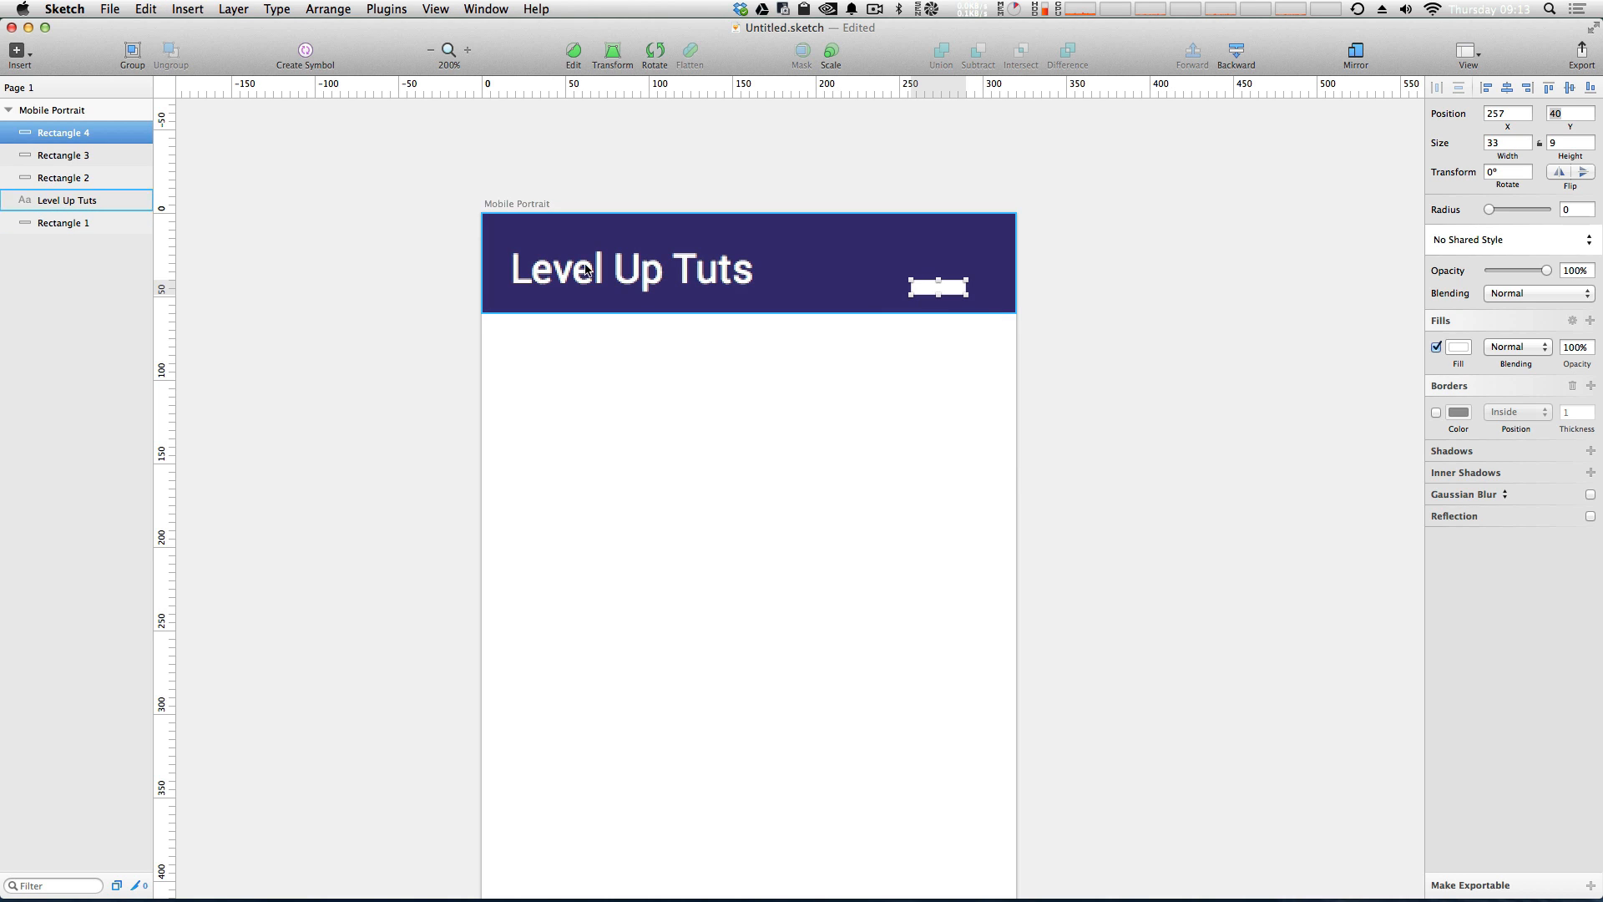
drag(936, 287, 936, 249)
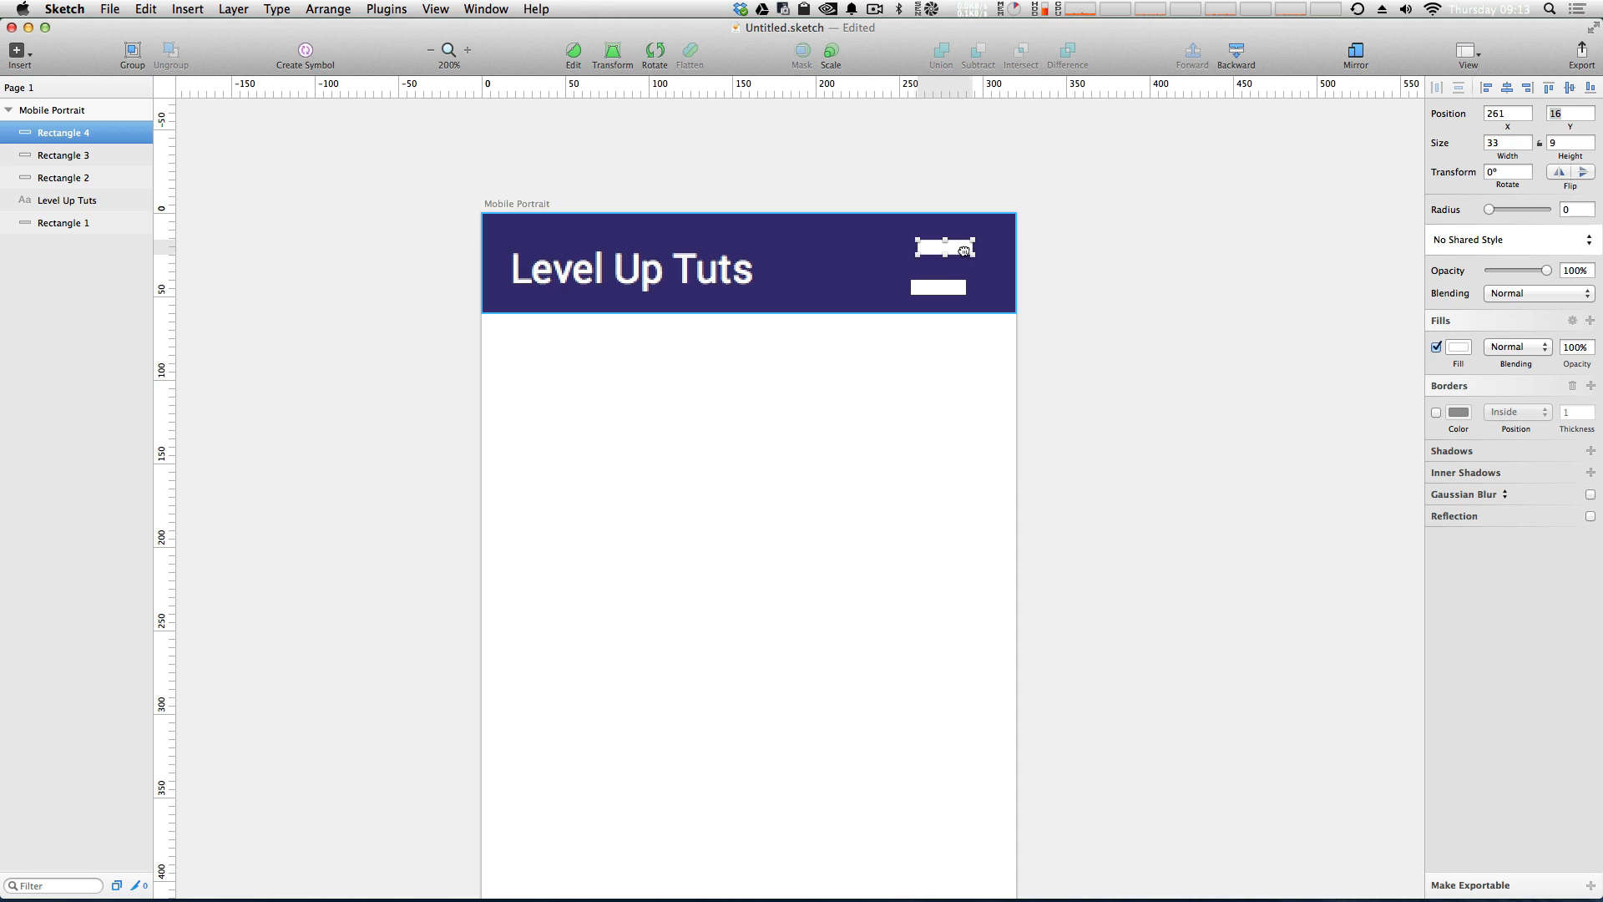
key(up)
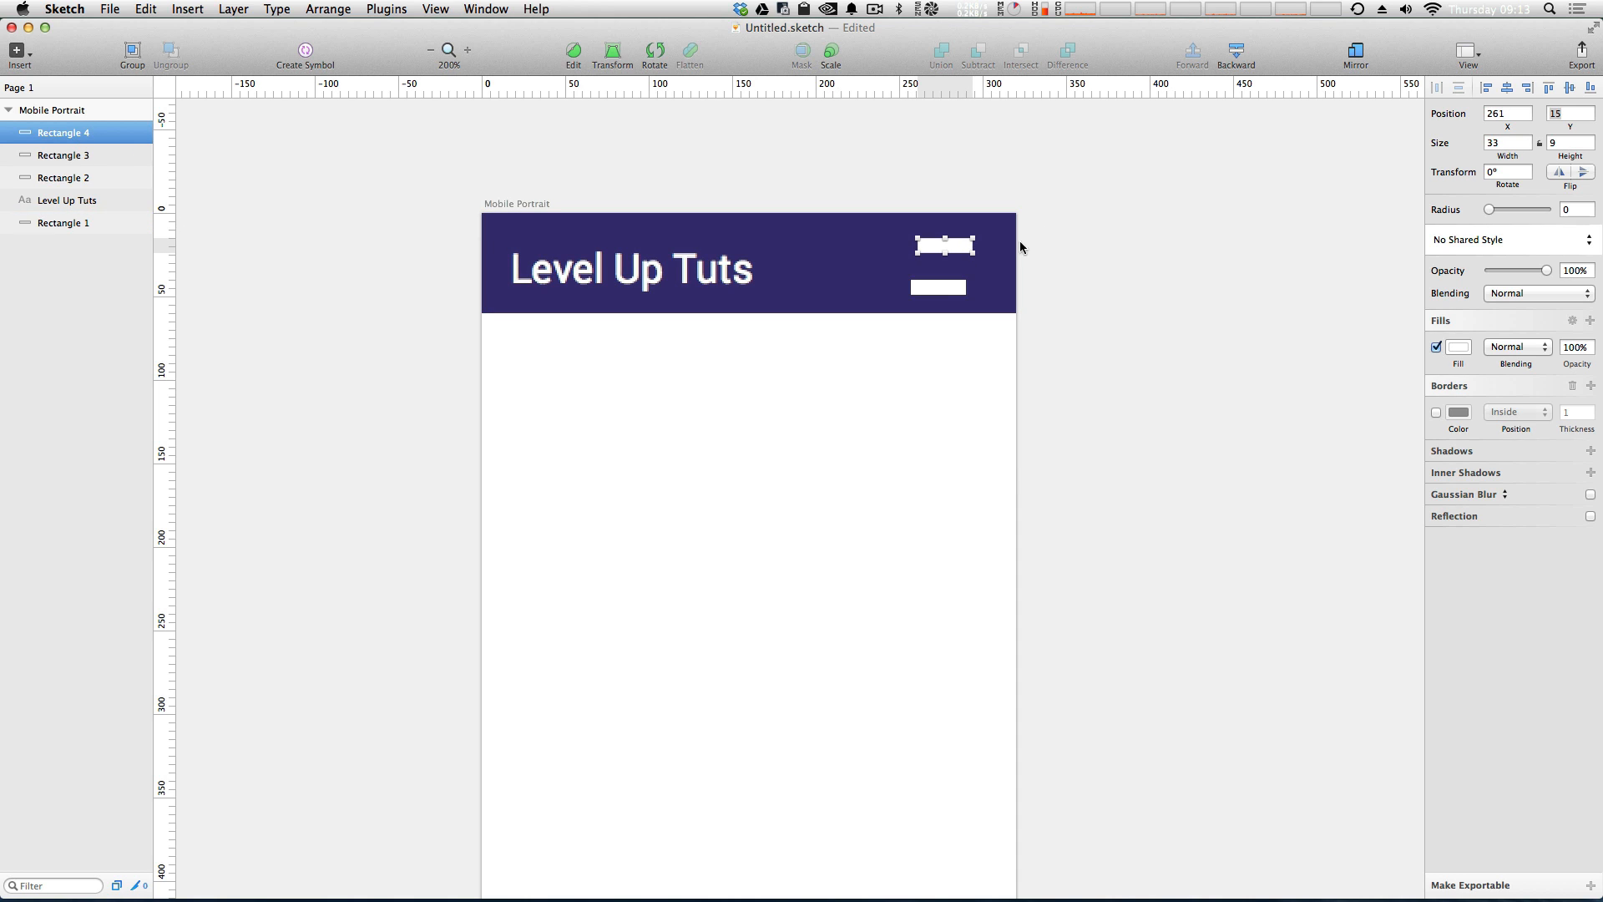
click(62, 154)
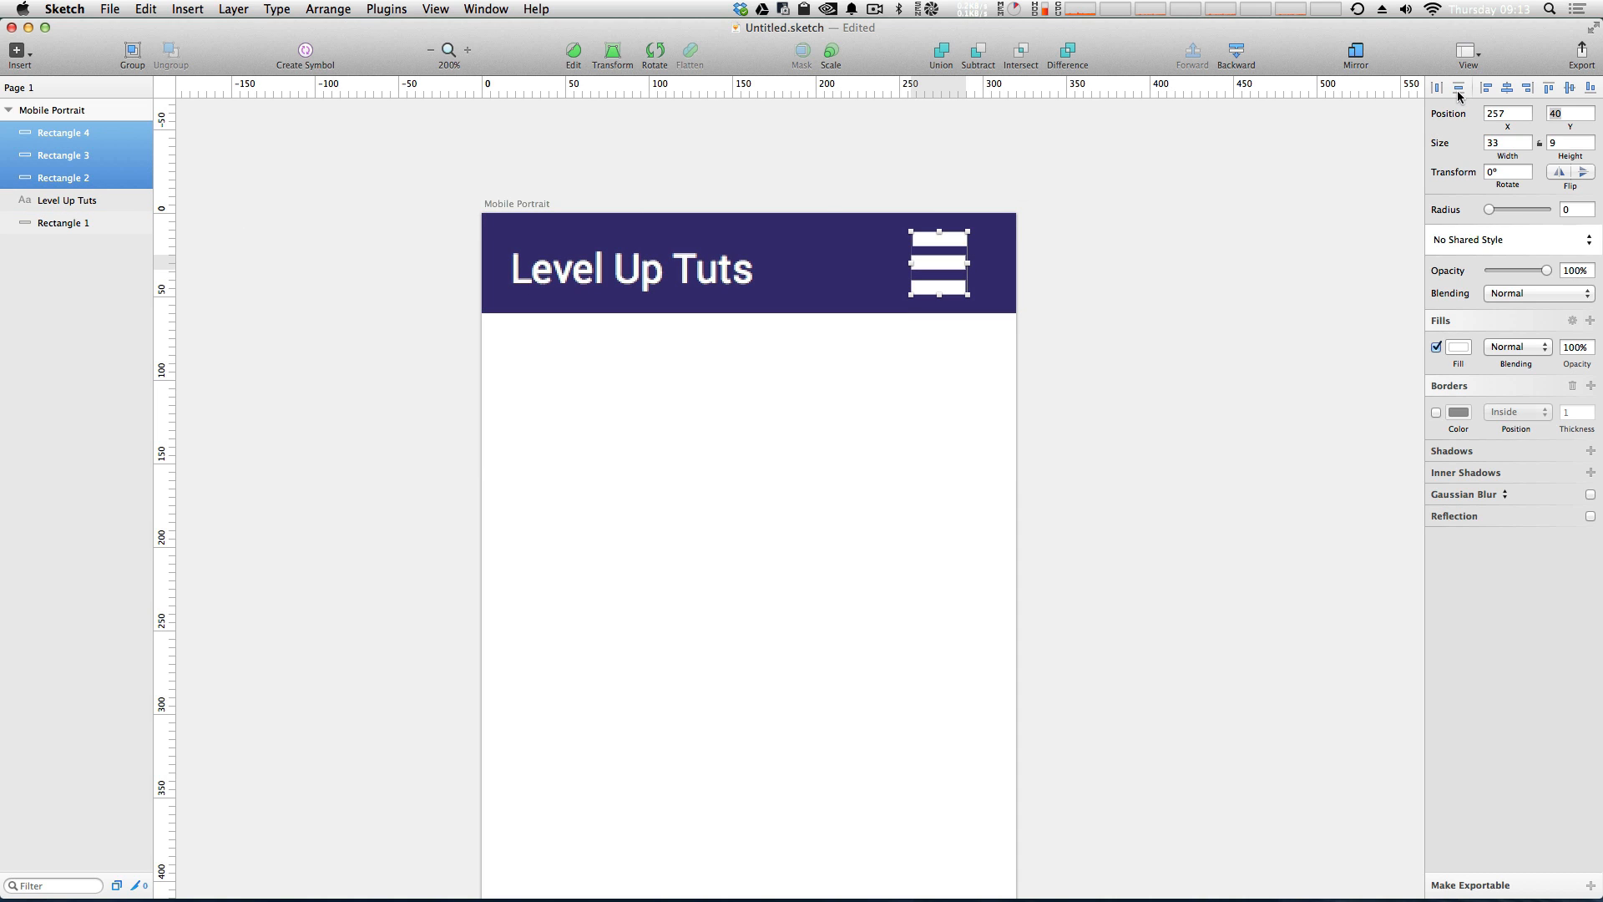
mouse_move(1460, 88)
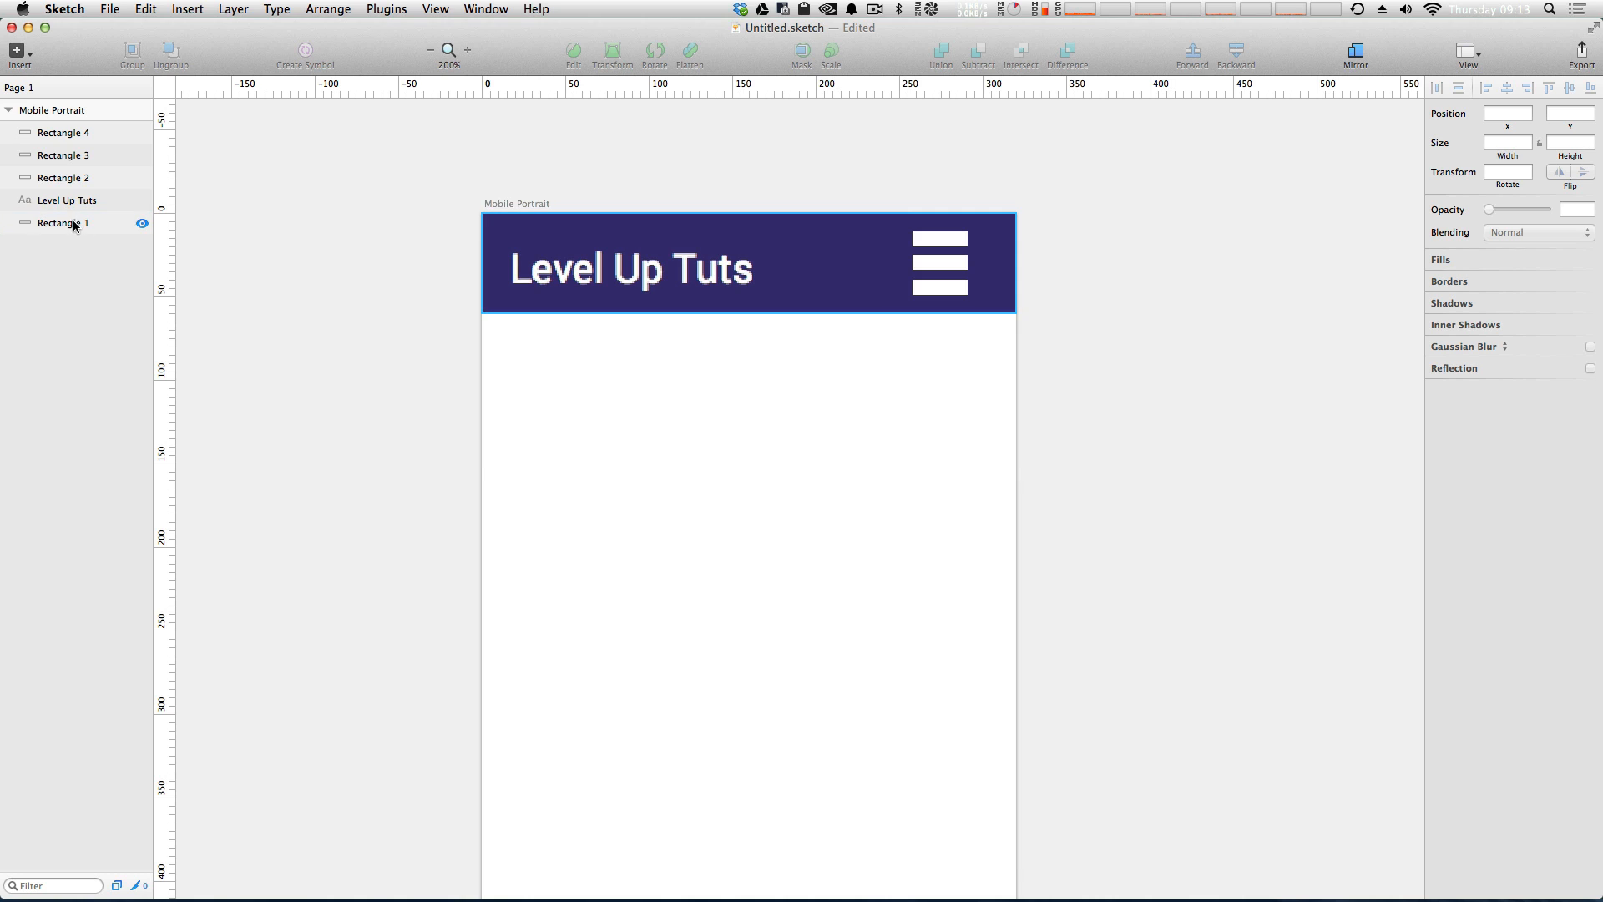
click(64, 177)
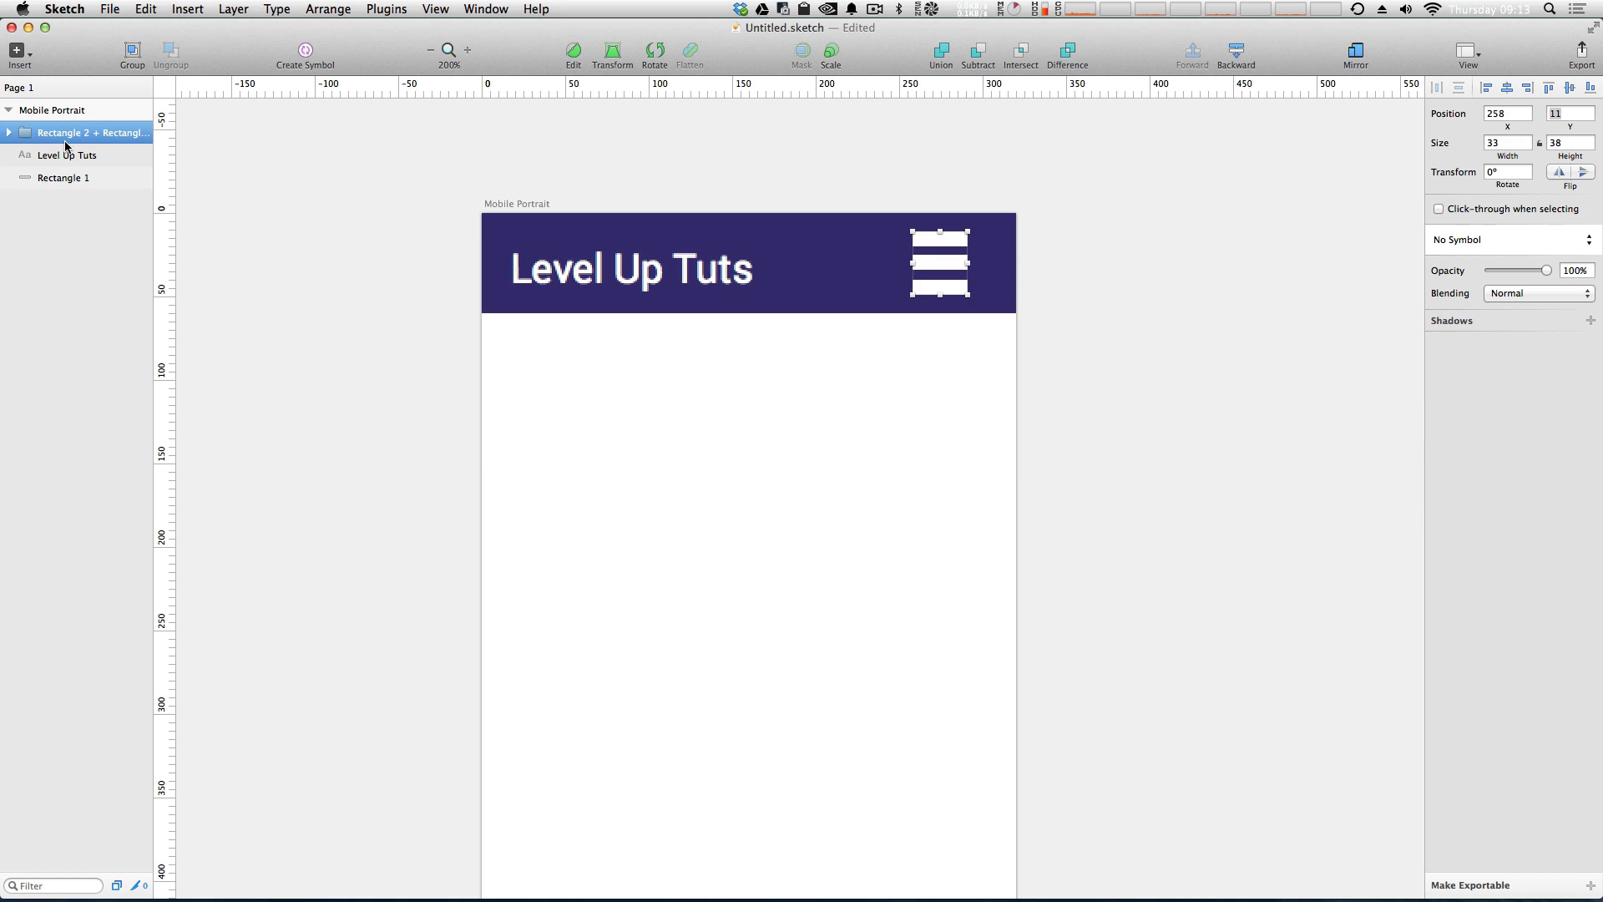
mouse_move(1082, 427)
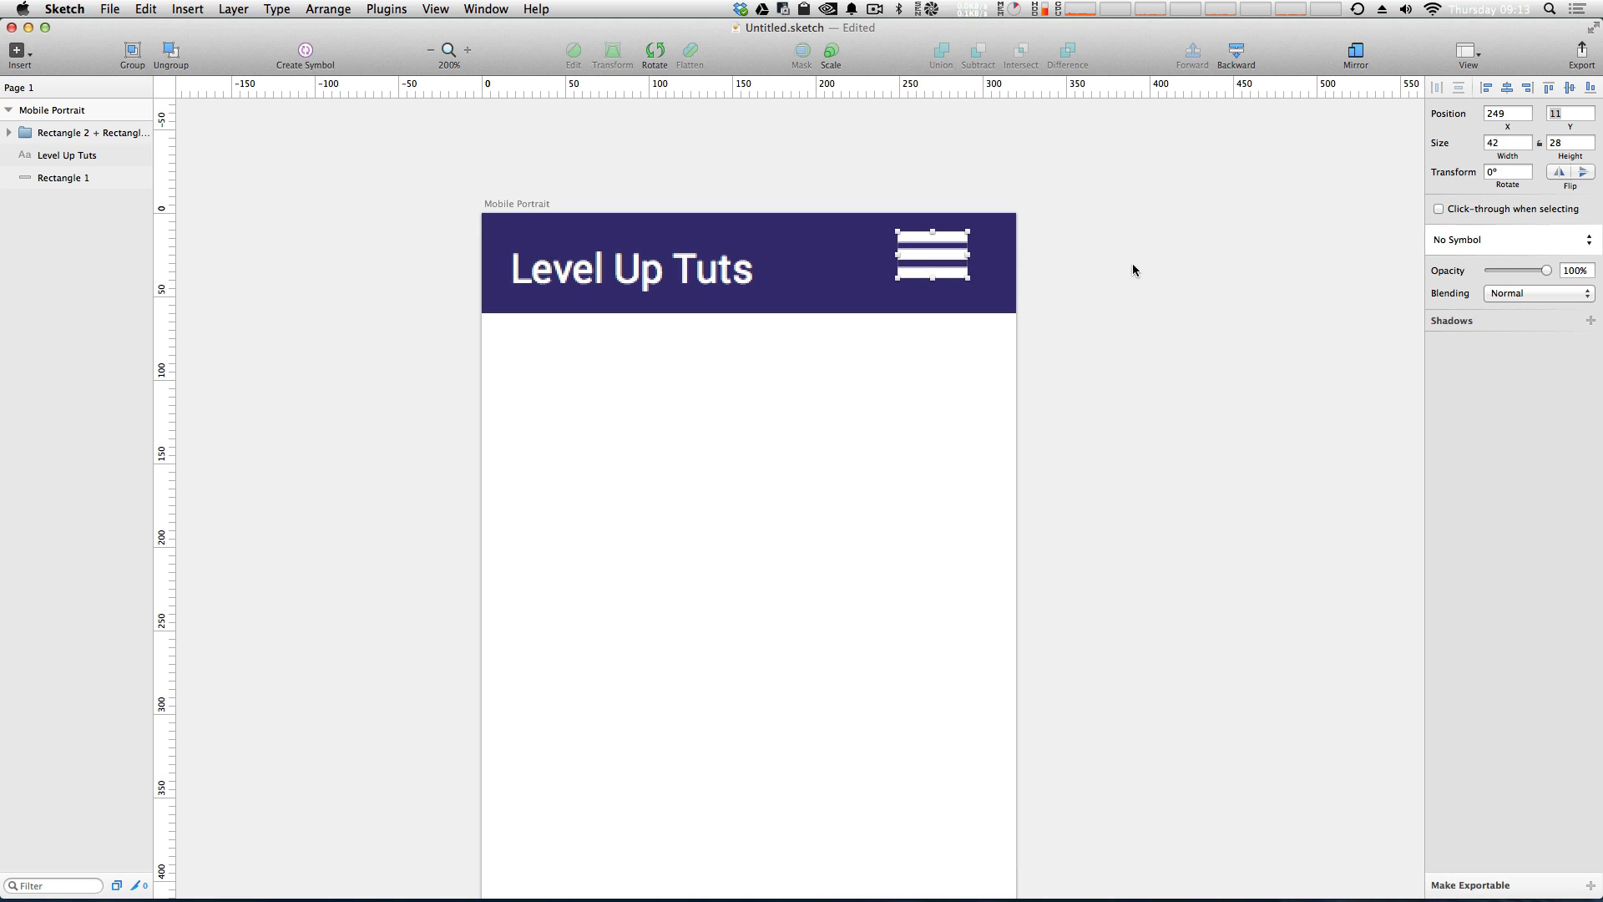
Group the three bars into a menu icon at the header's right end and zoom out to check.
click(1156, 277)
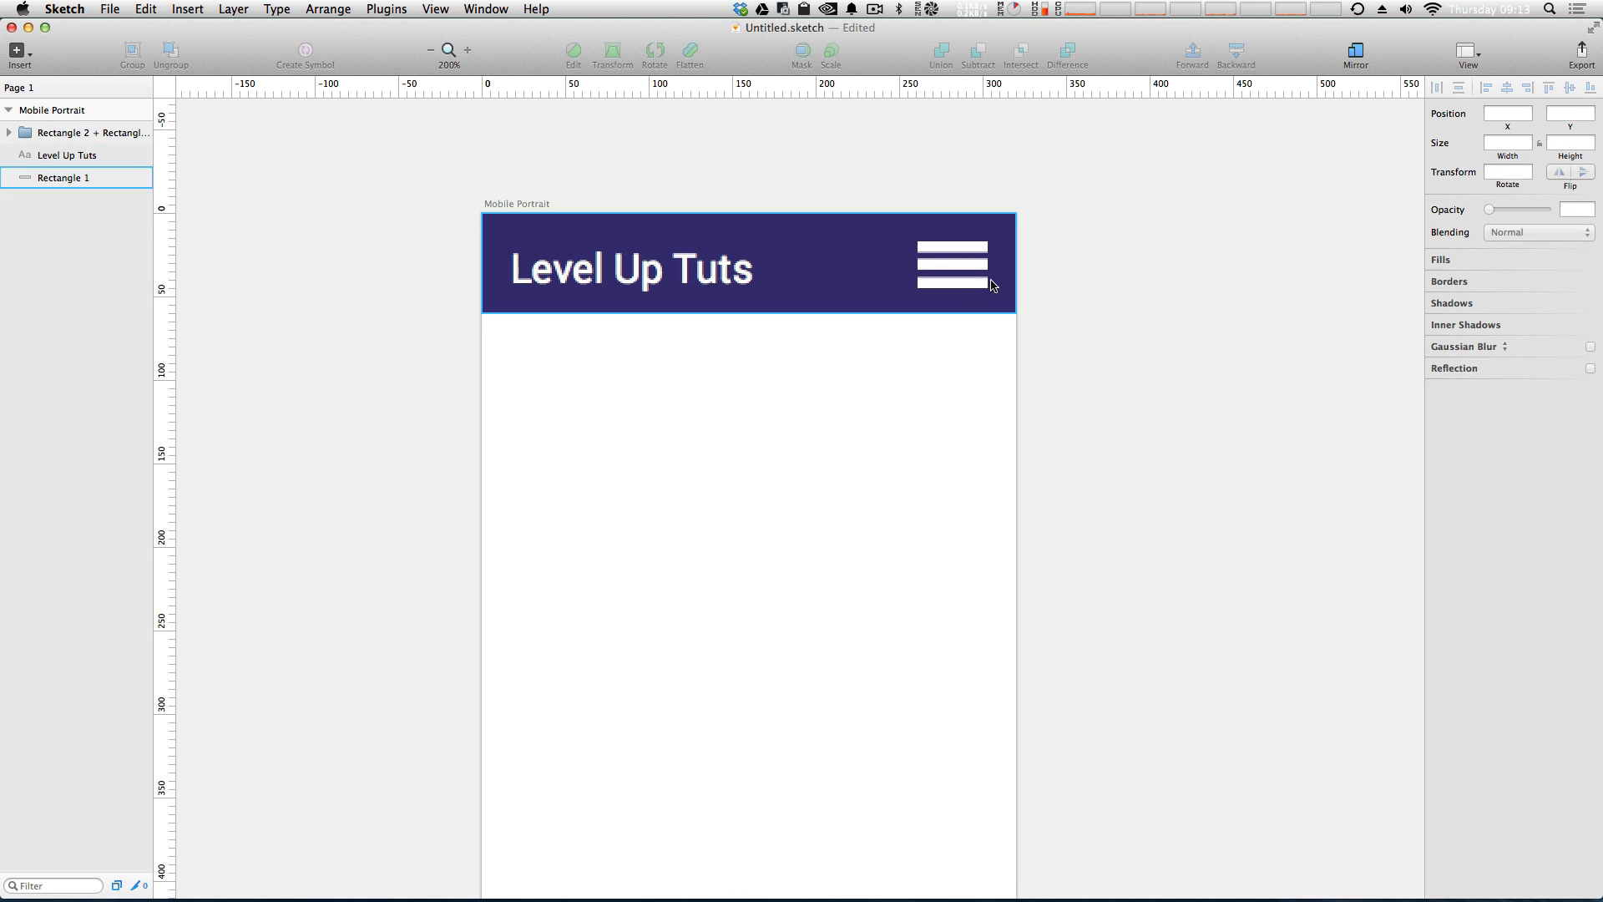
click(951, 267)
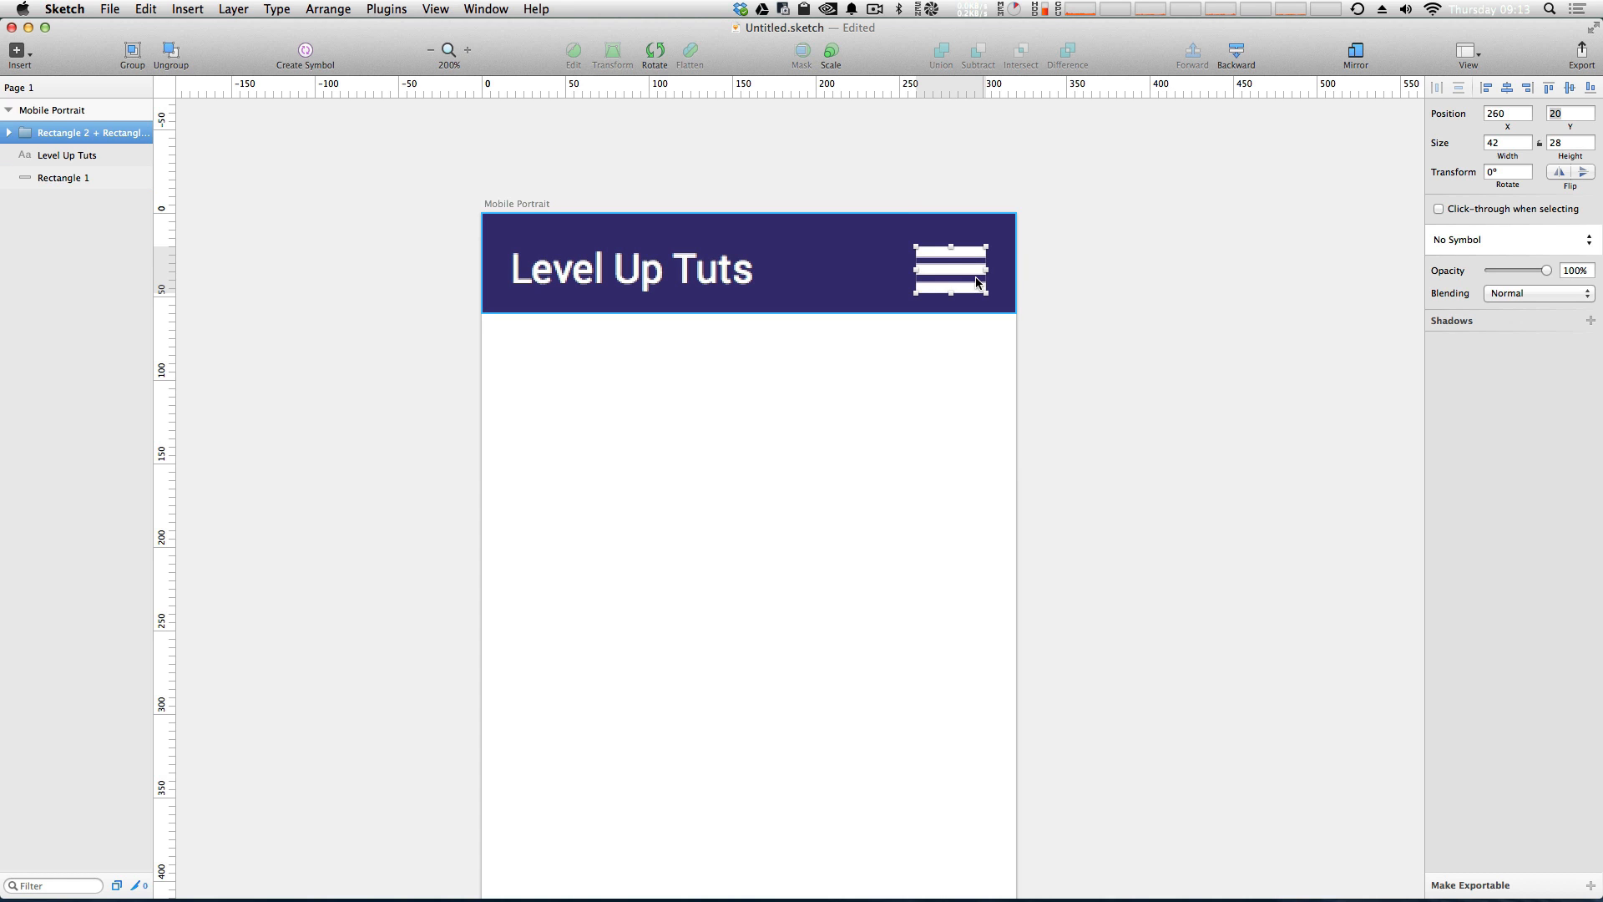
click(1122, 294)
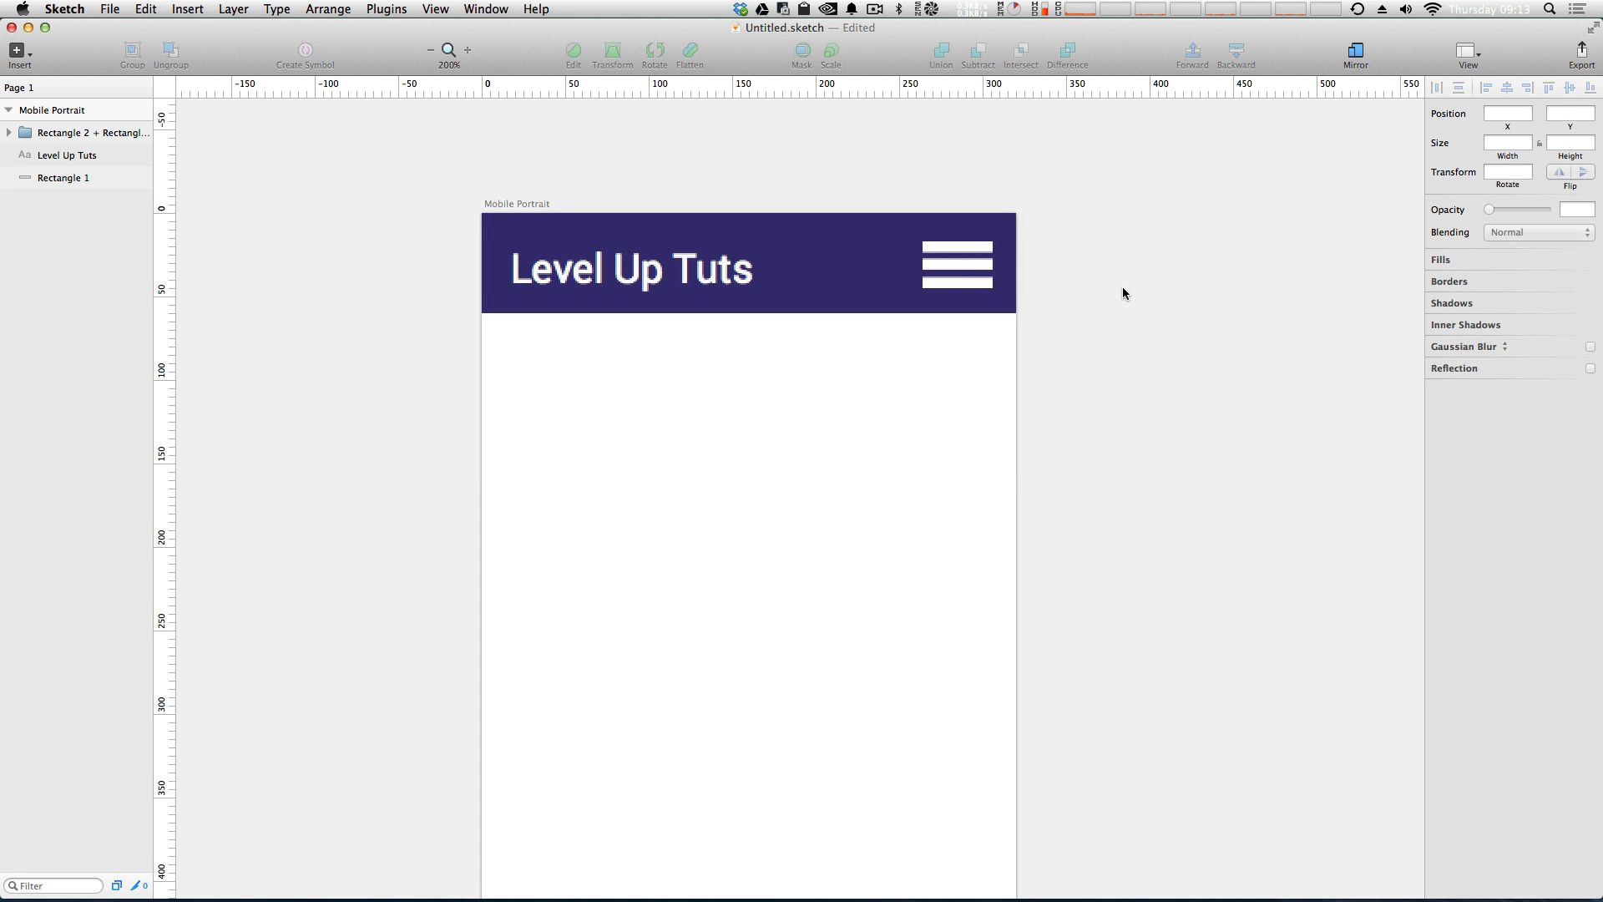
click(429, 51)
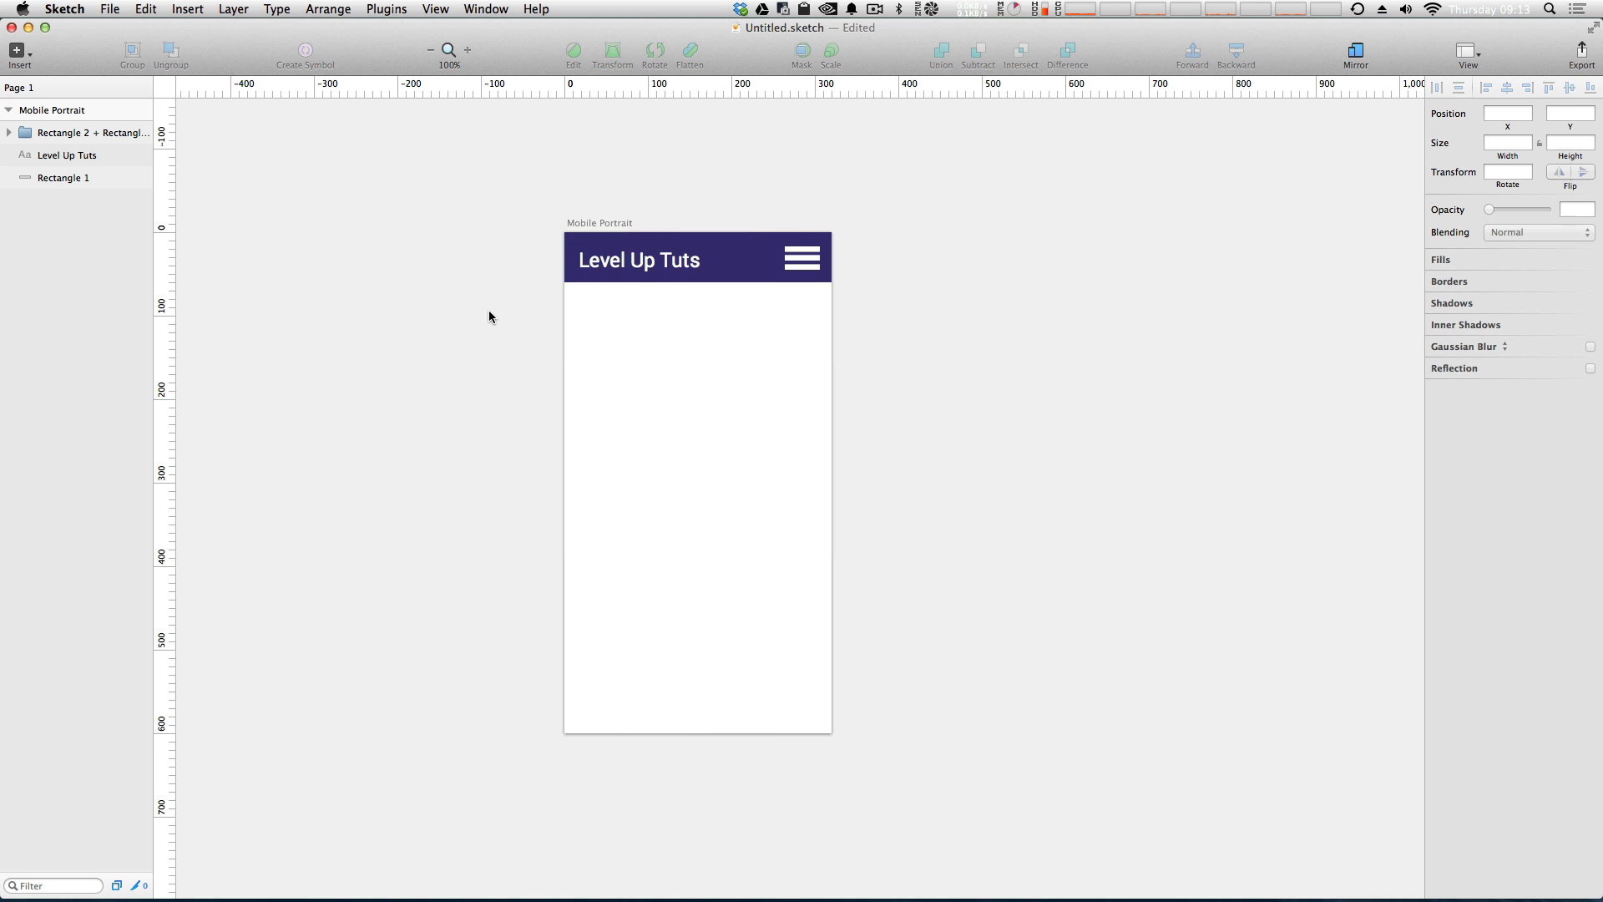
mouse_move(789, 290)
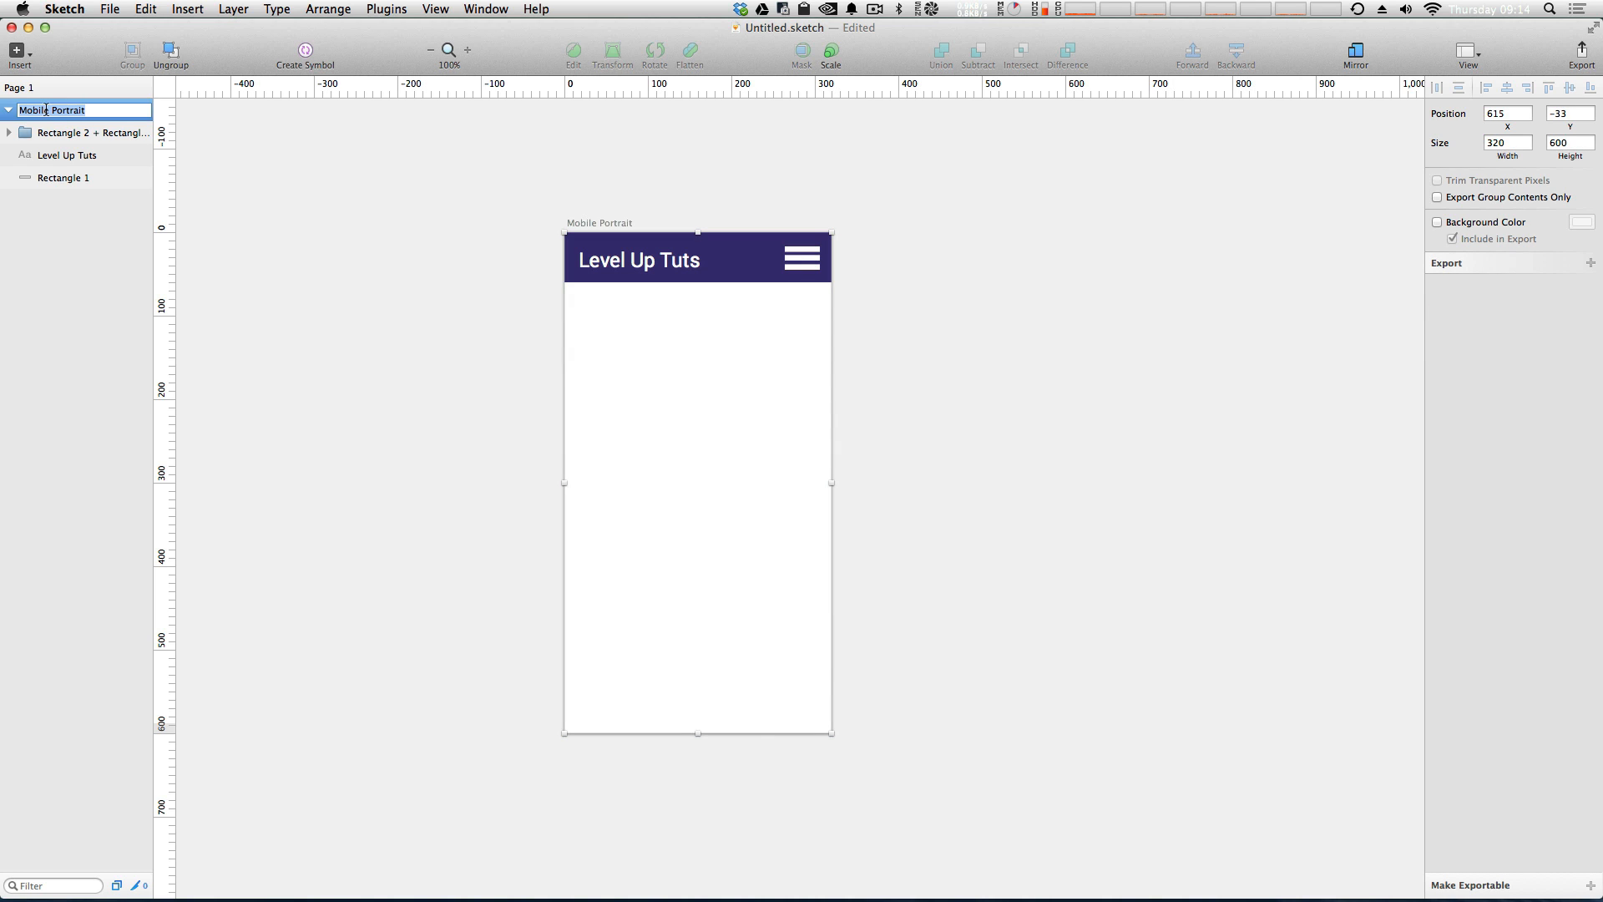
Rename the artboard Homepage, duplicate it and name the copy About.
text(Homepage)
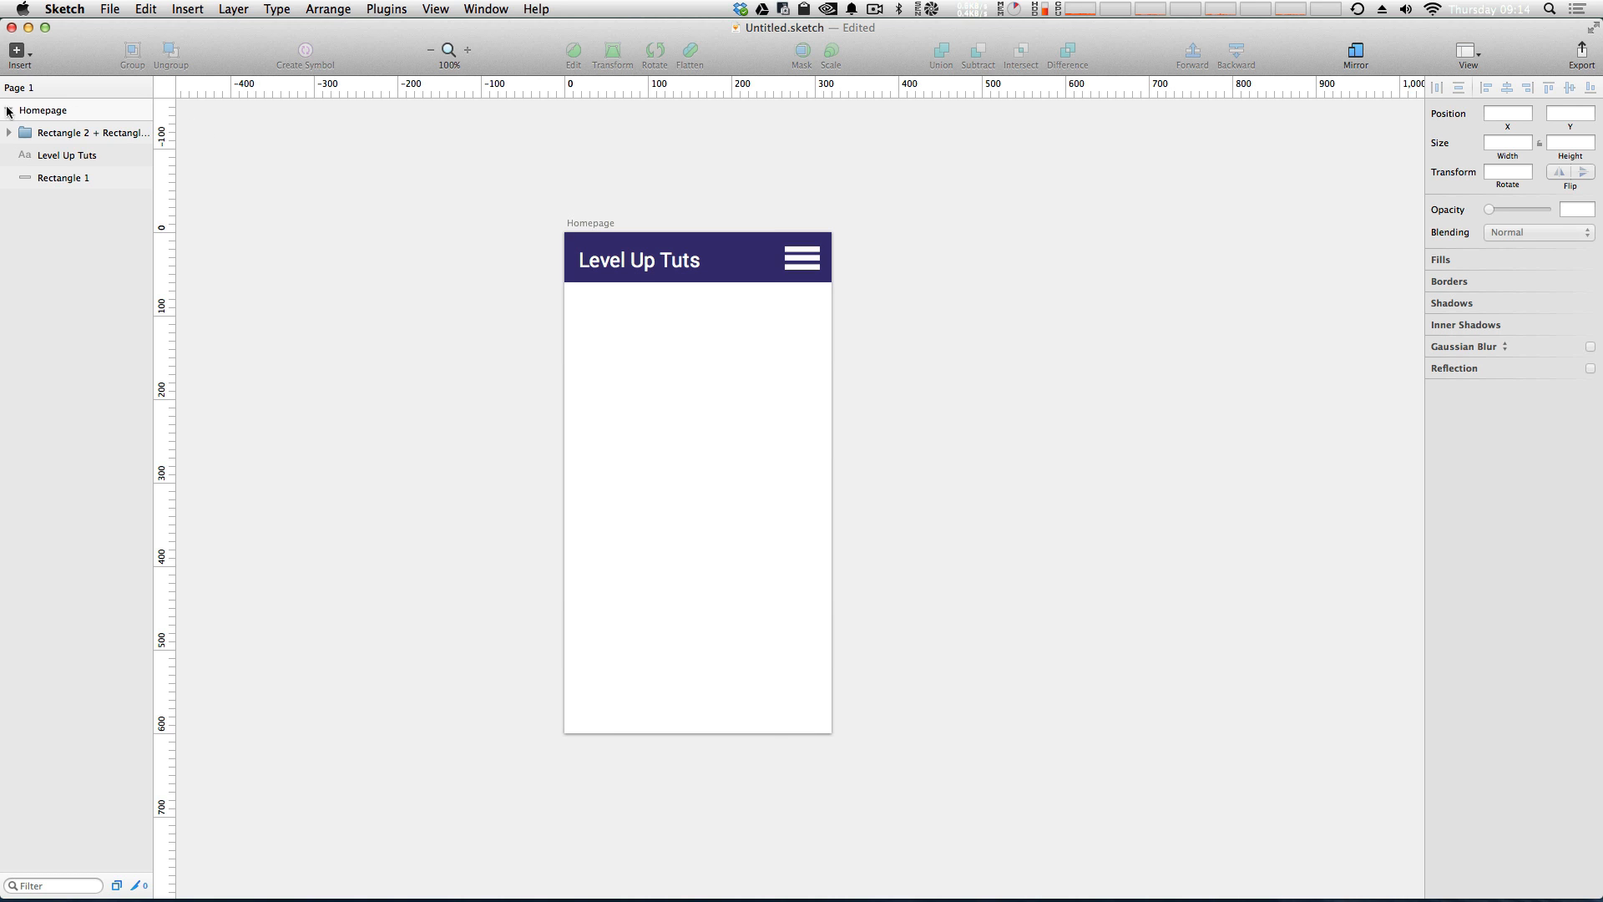
right_click(43, 110)
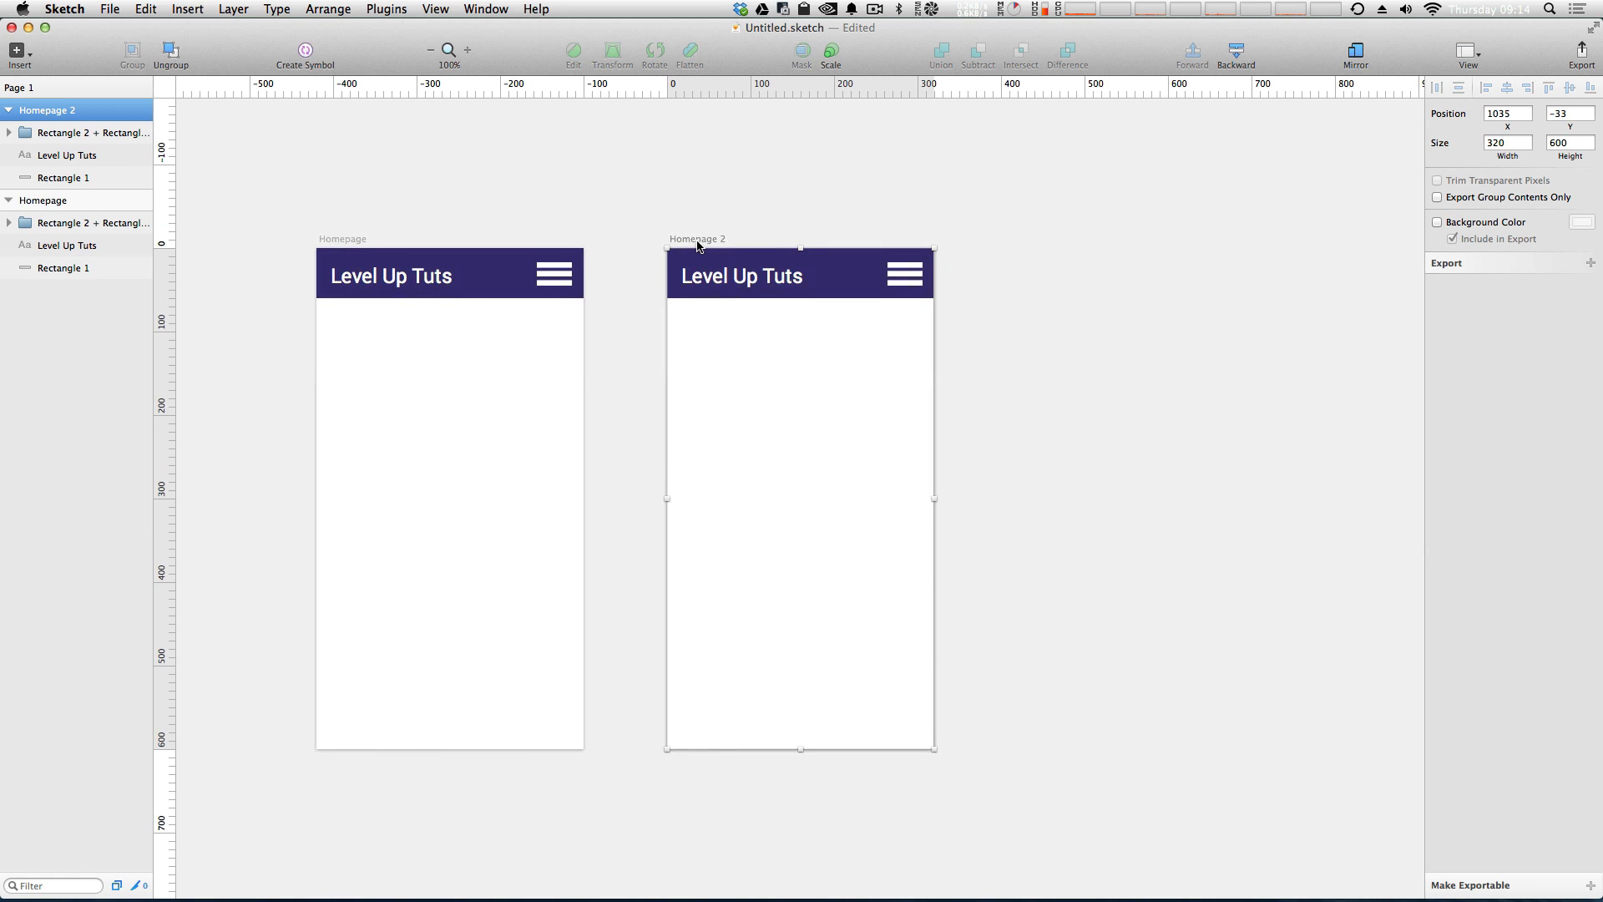
double_click(51, 111)
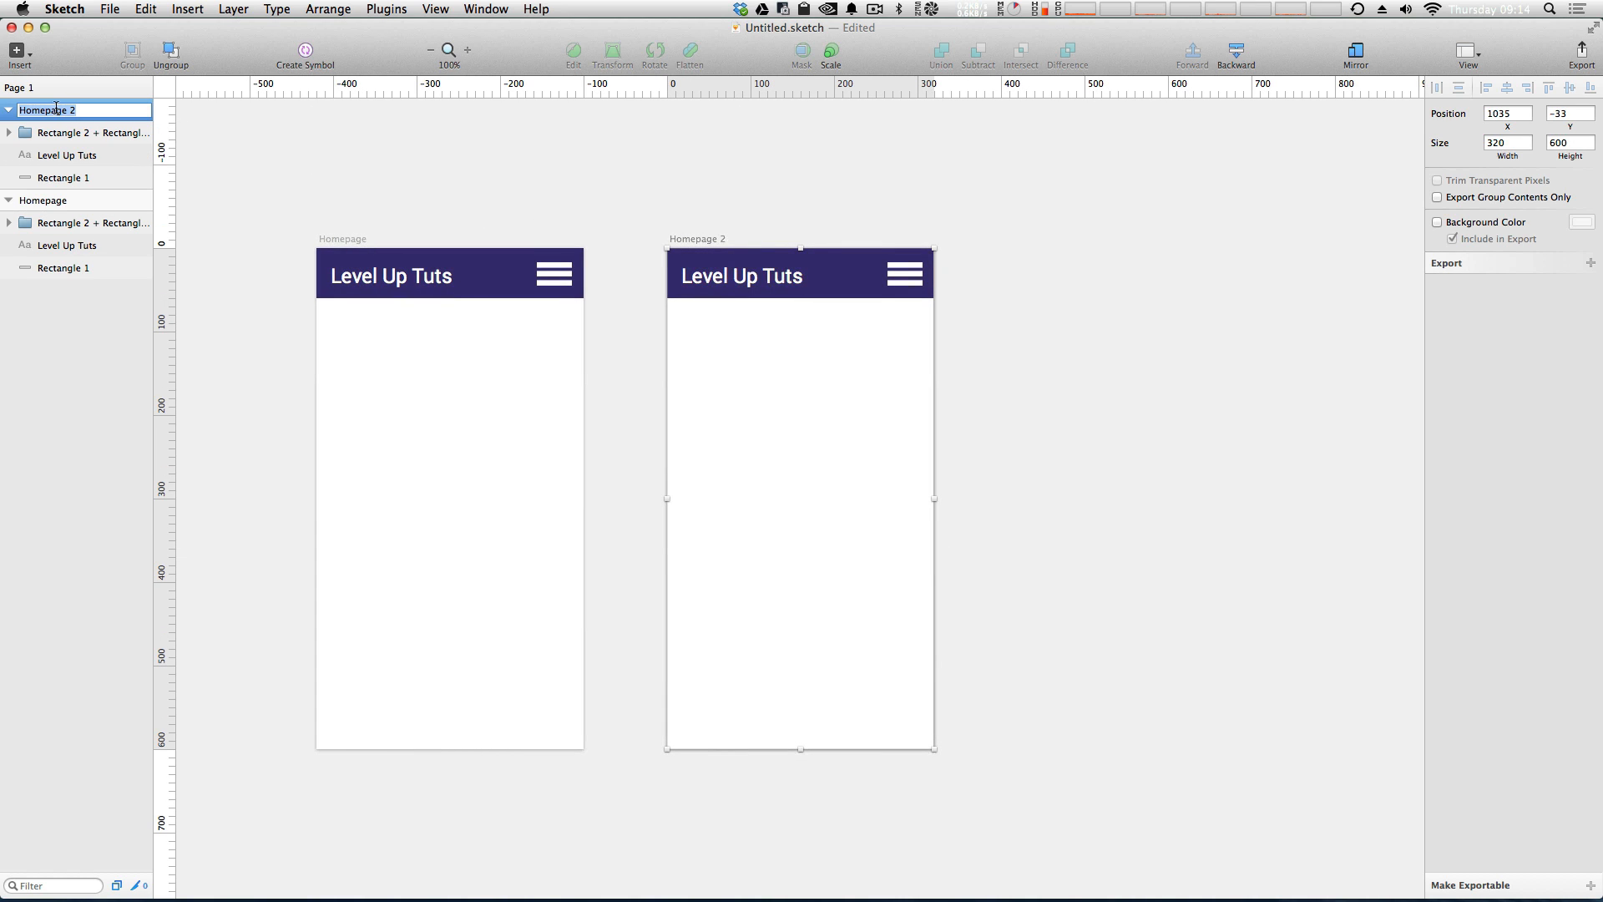
text(About)
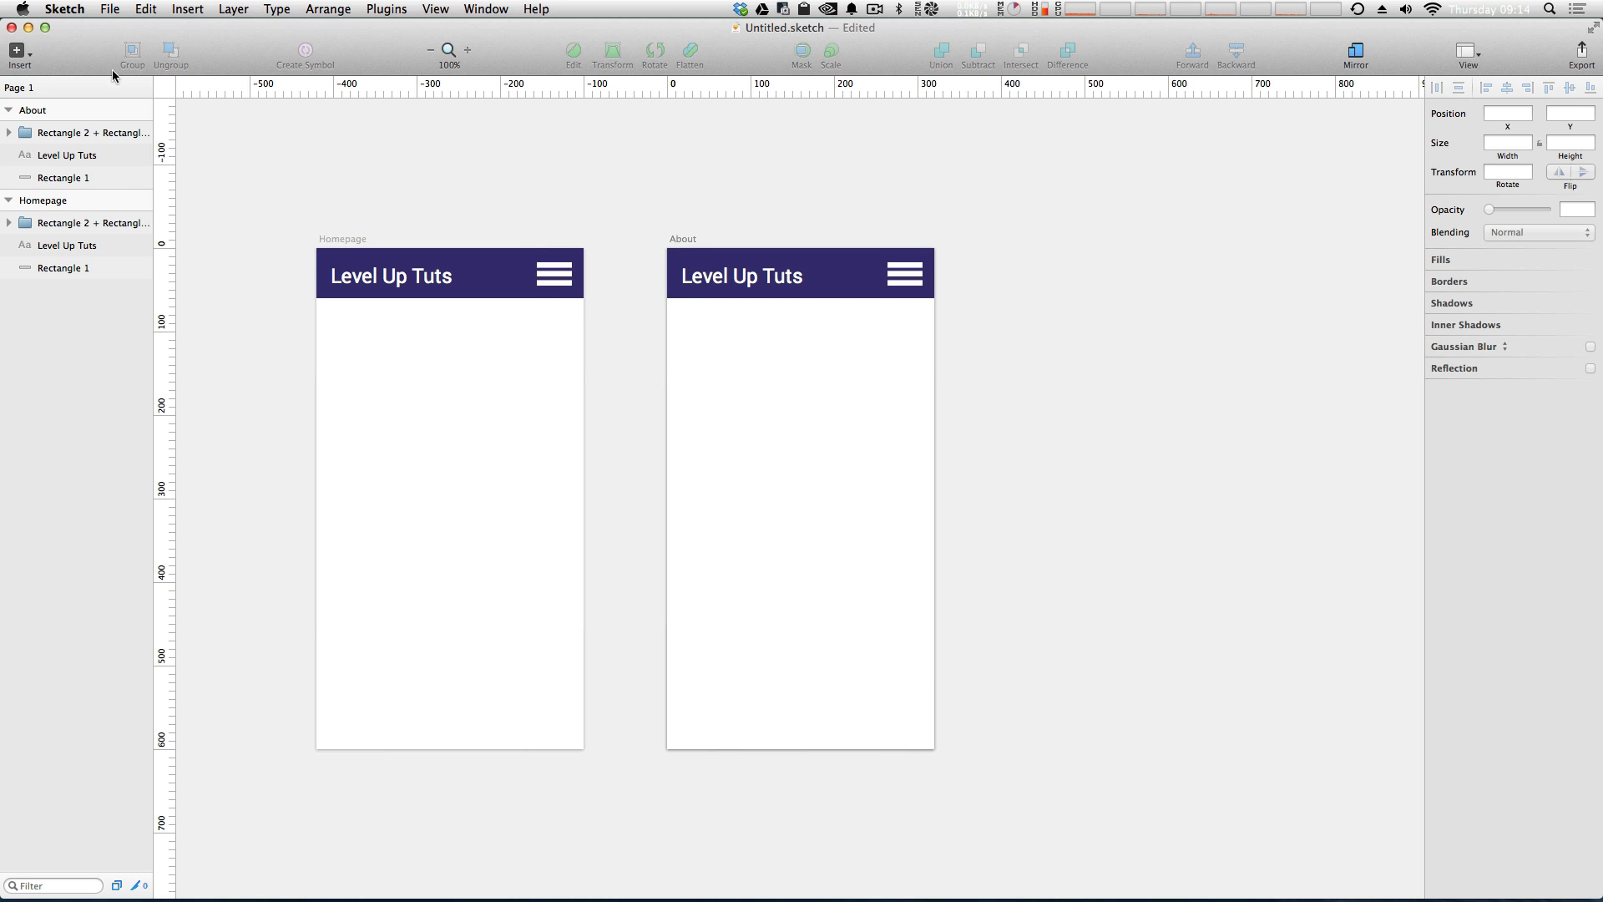
click(64, 177)
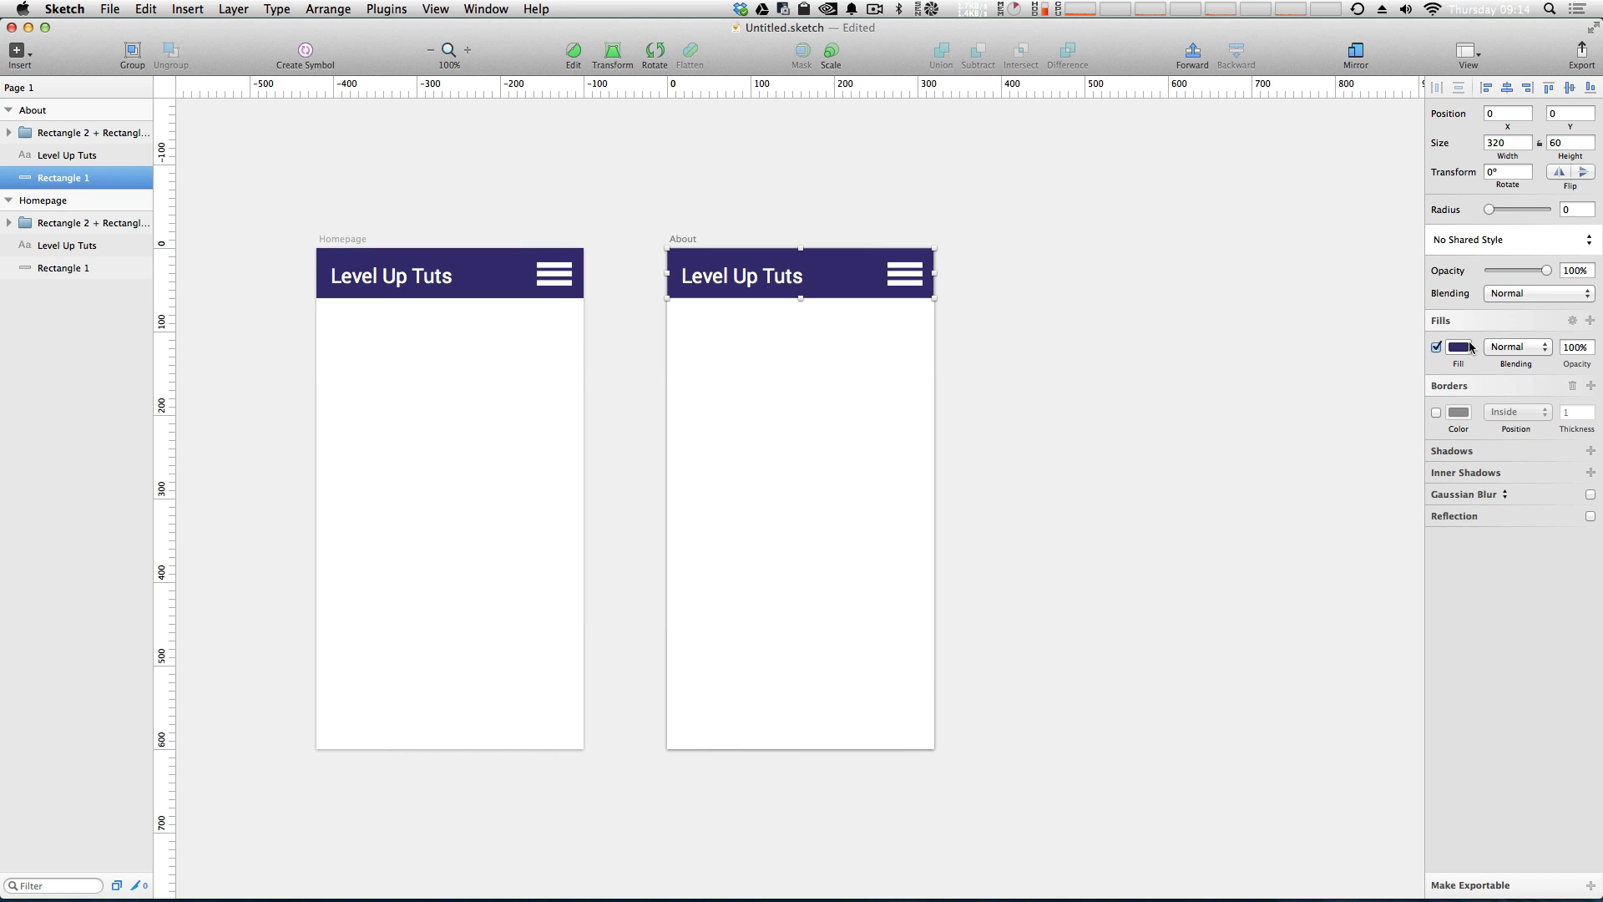
Give About's header rectangle a teal fill.
click(1459, 348)
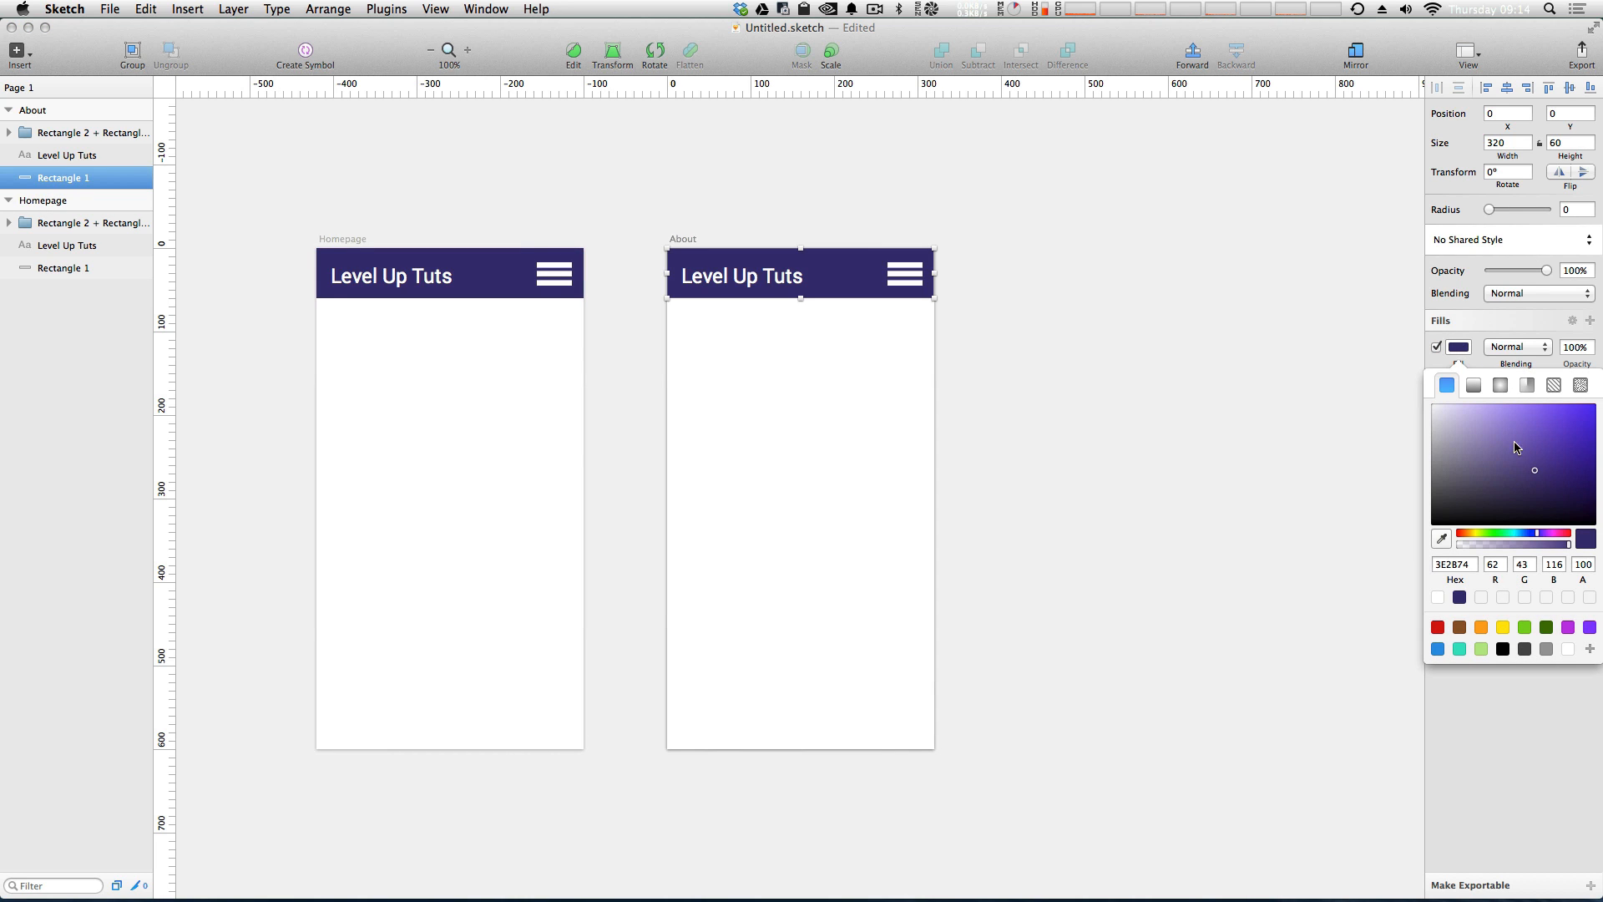
click(1558, 431)
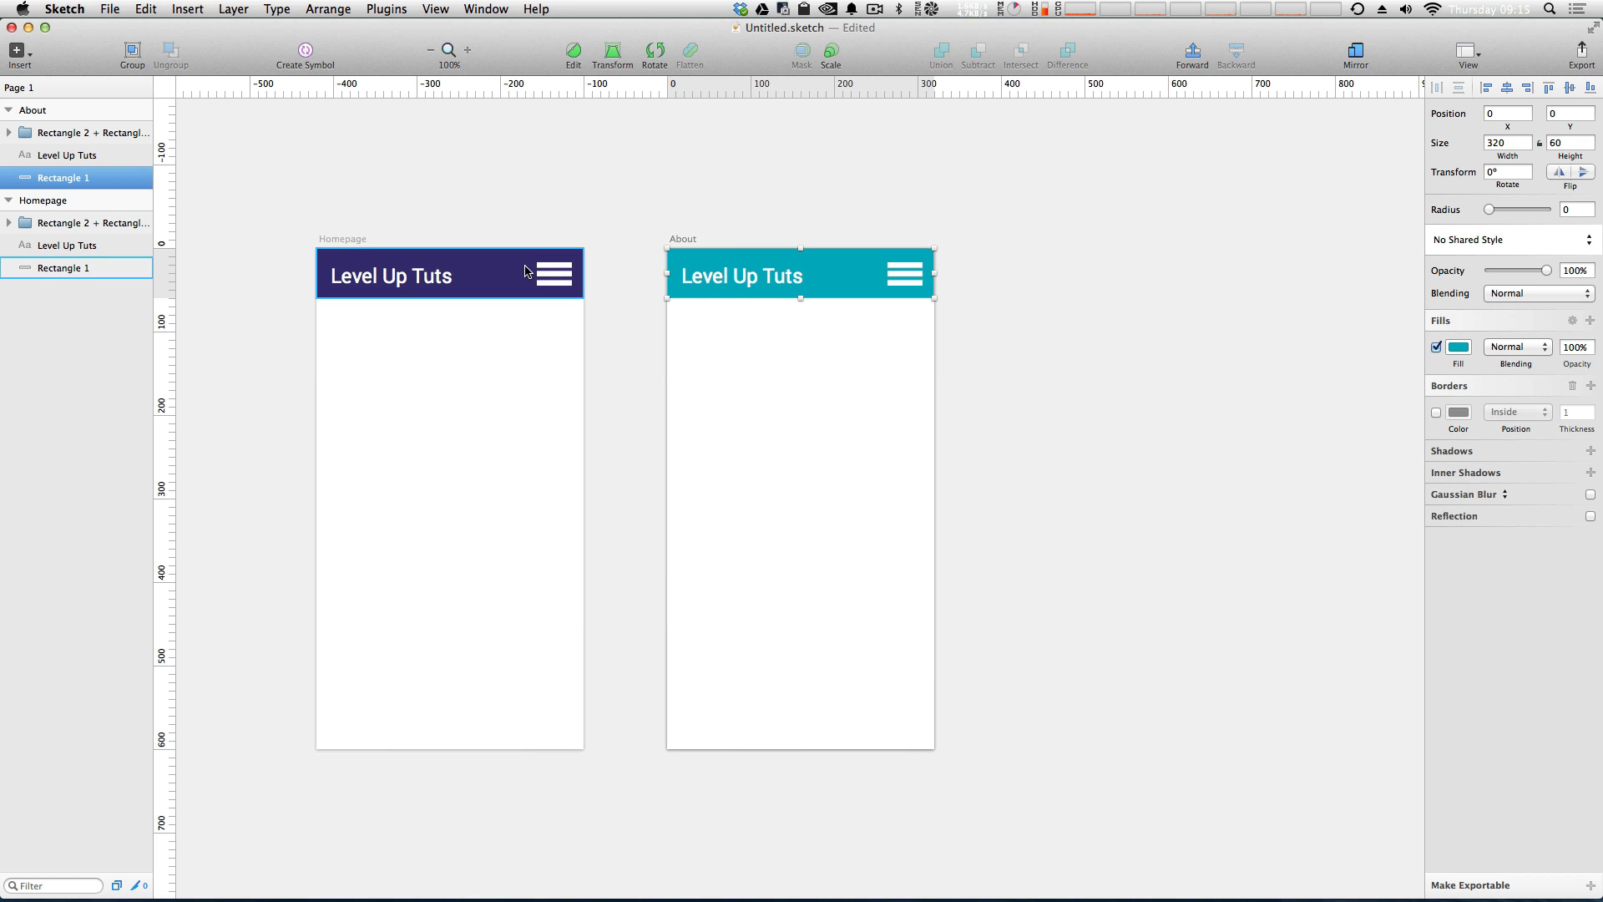
mouse_move(511, 276)
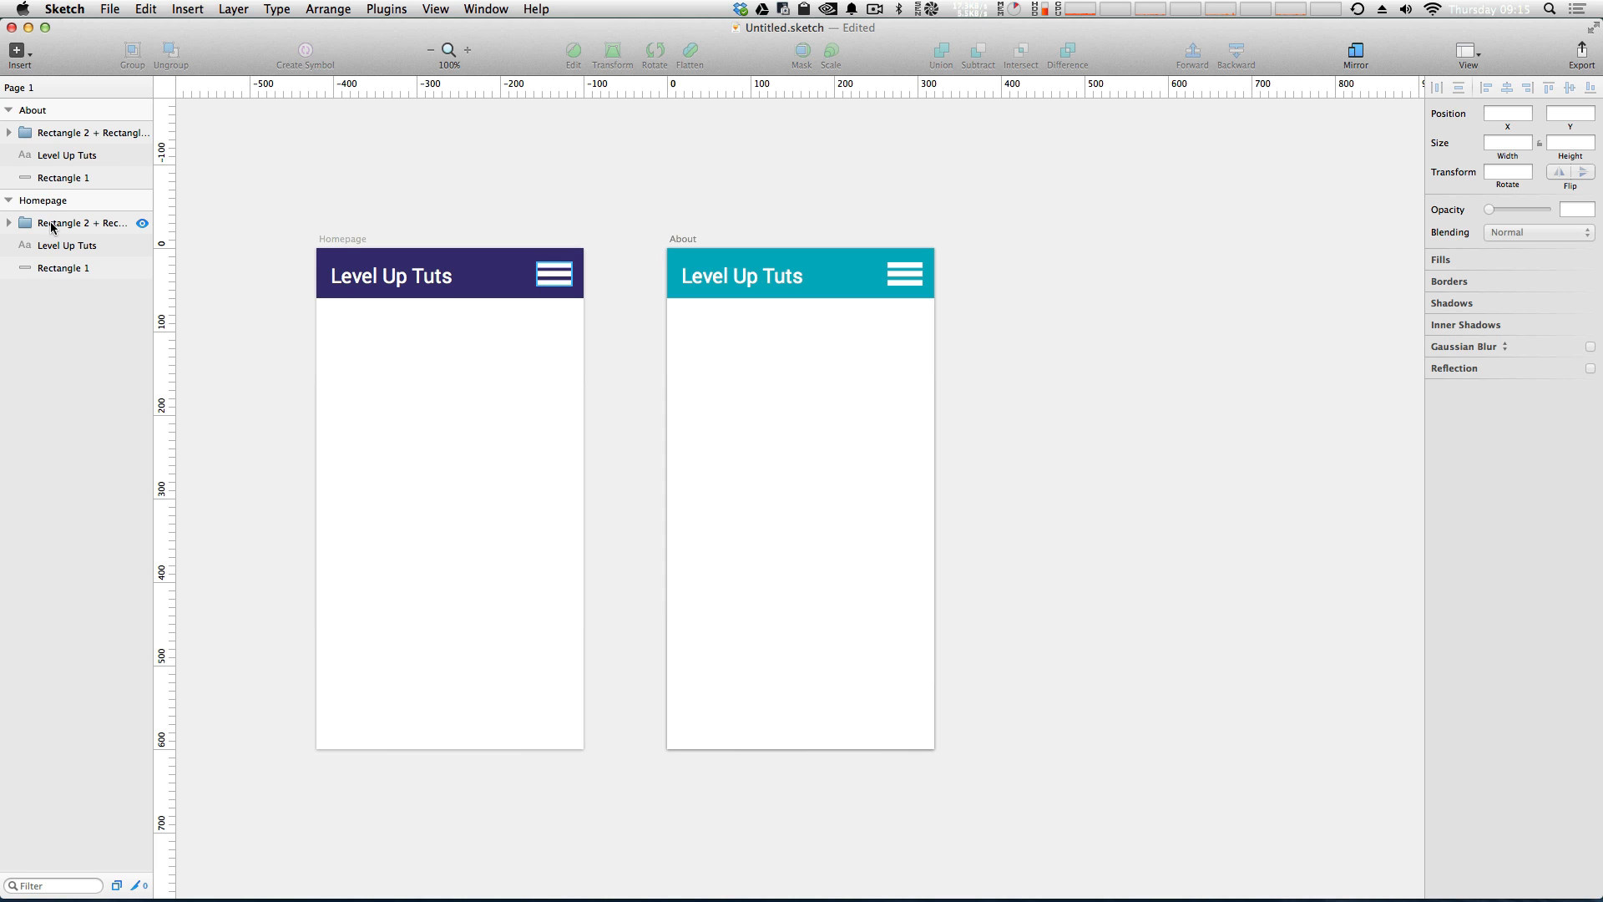
Group Homepage's header layers and rename the group 'Header Bar'.
click(92, 132)
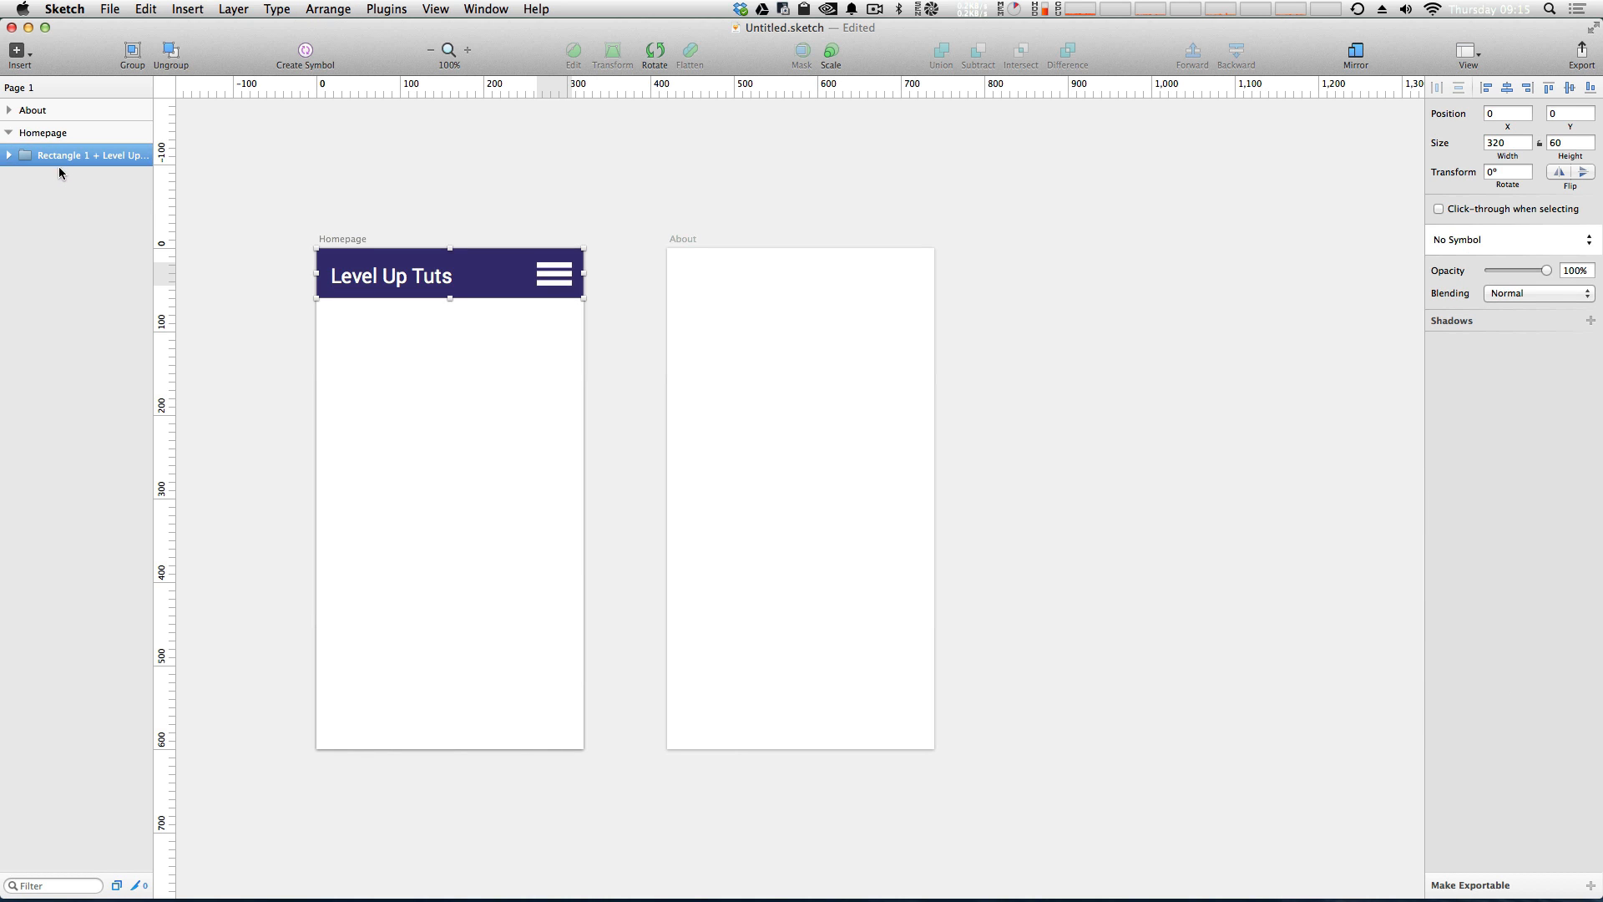
double_click(92, 155)
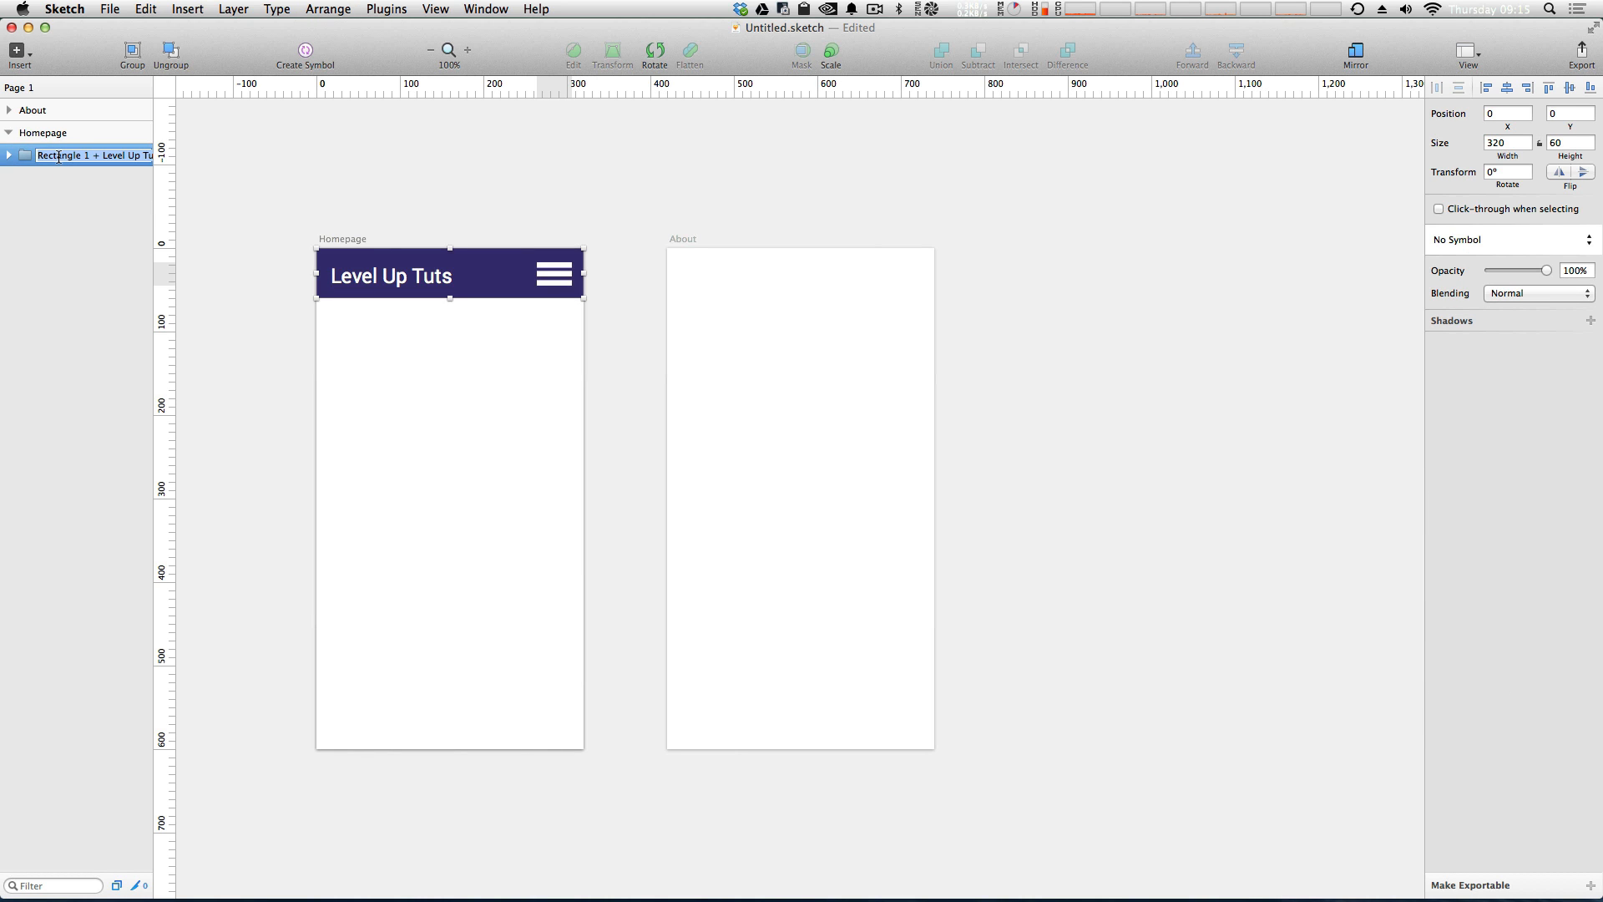
text(Header Bar)
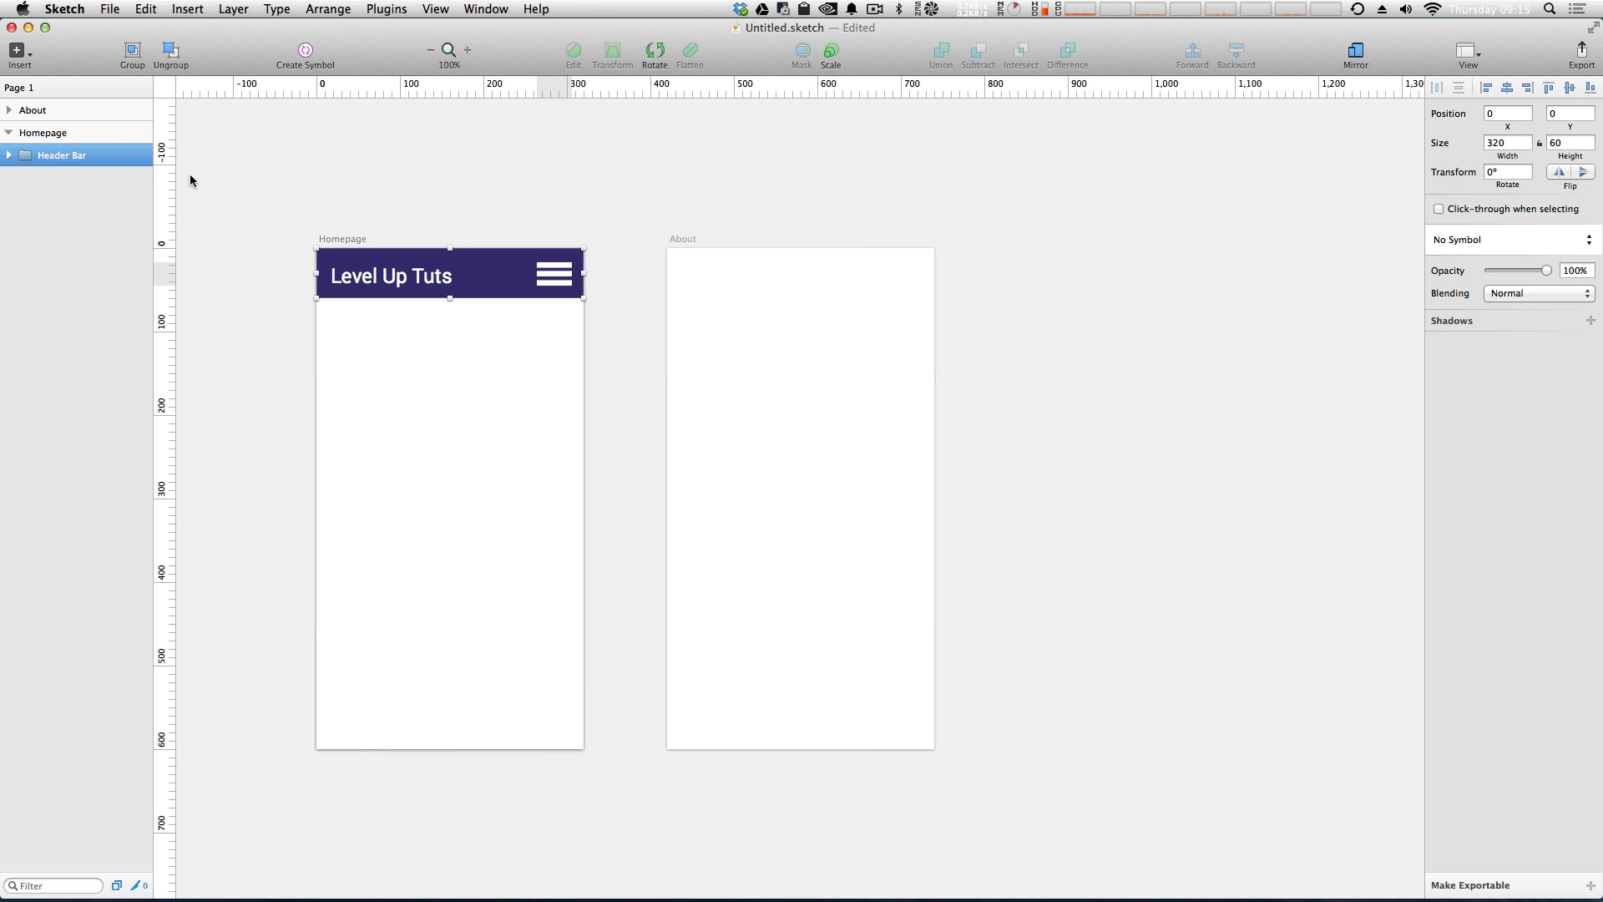
mouse_move(67, 160)
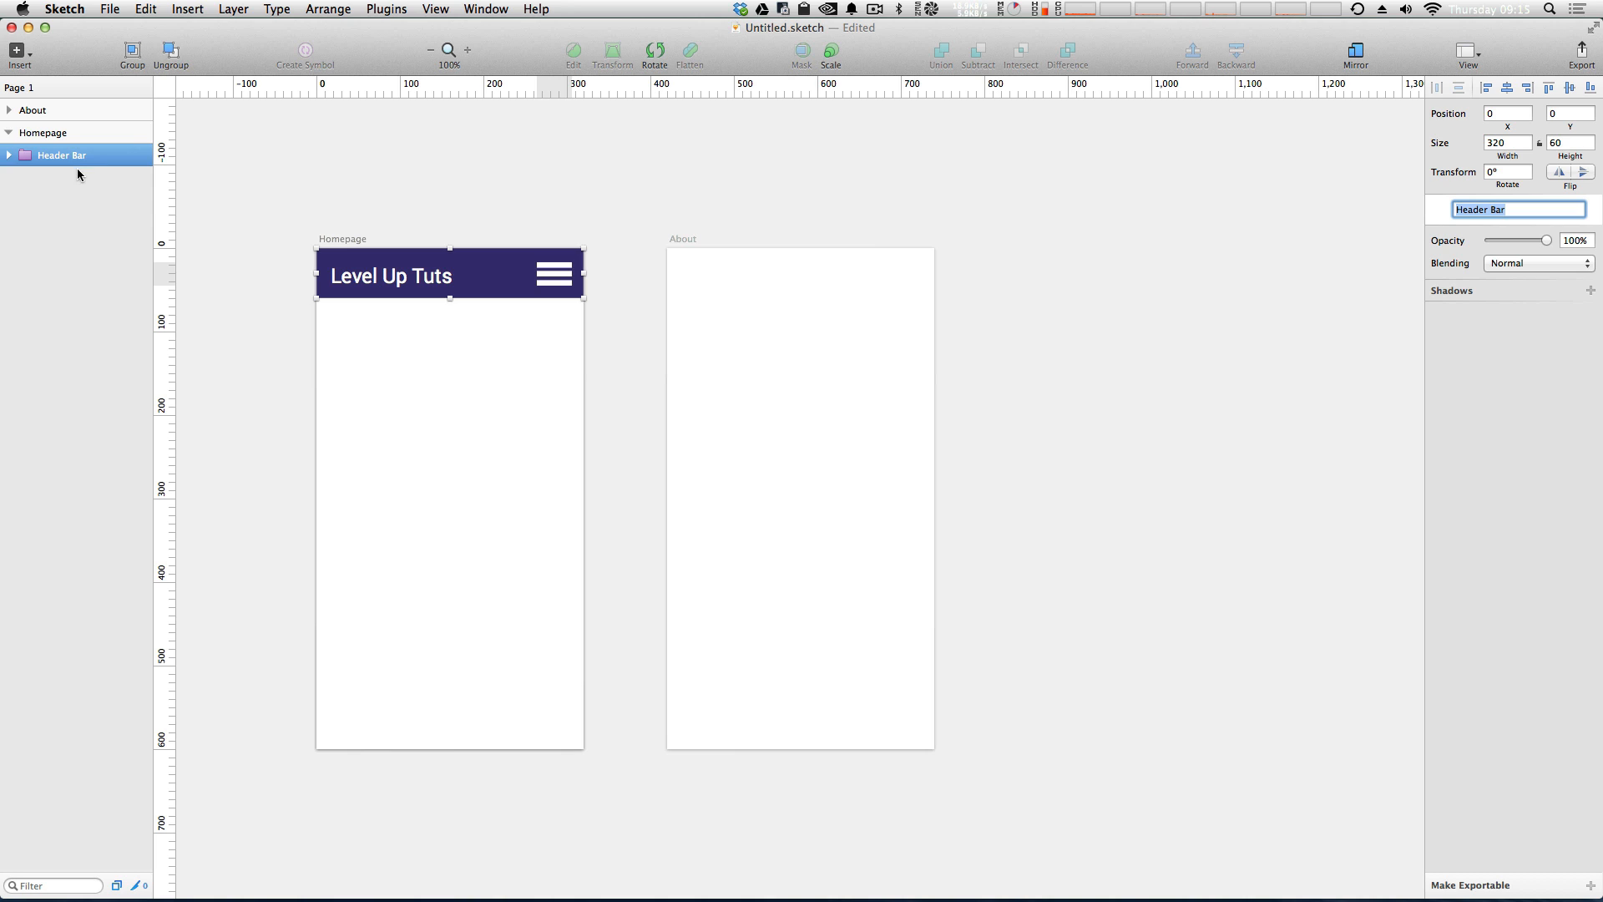
mouse_move(550, 212)
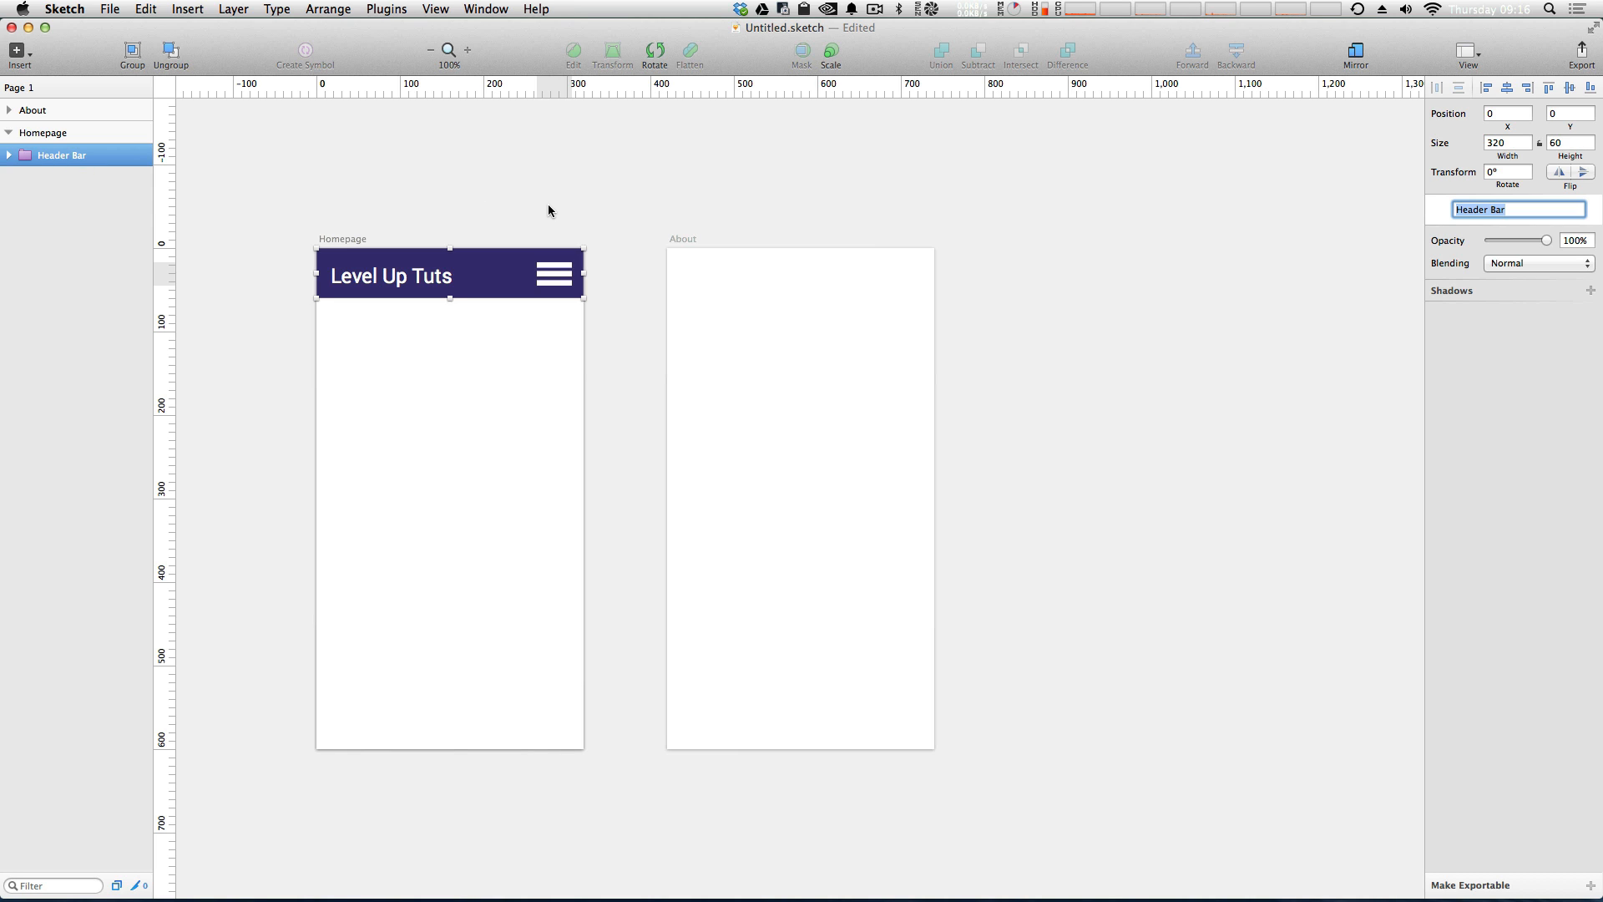
Insert a Header Bar symbol instance and move it to the top of About.
click(170, 52)
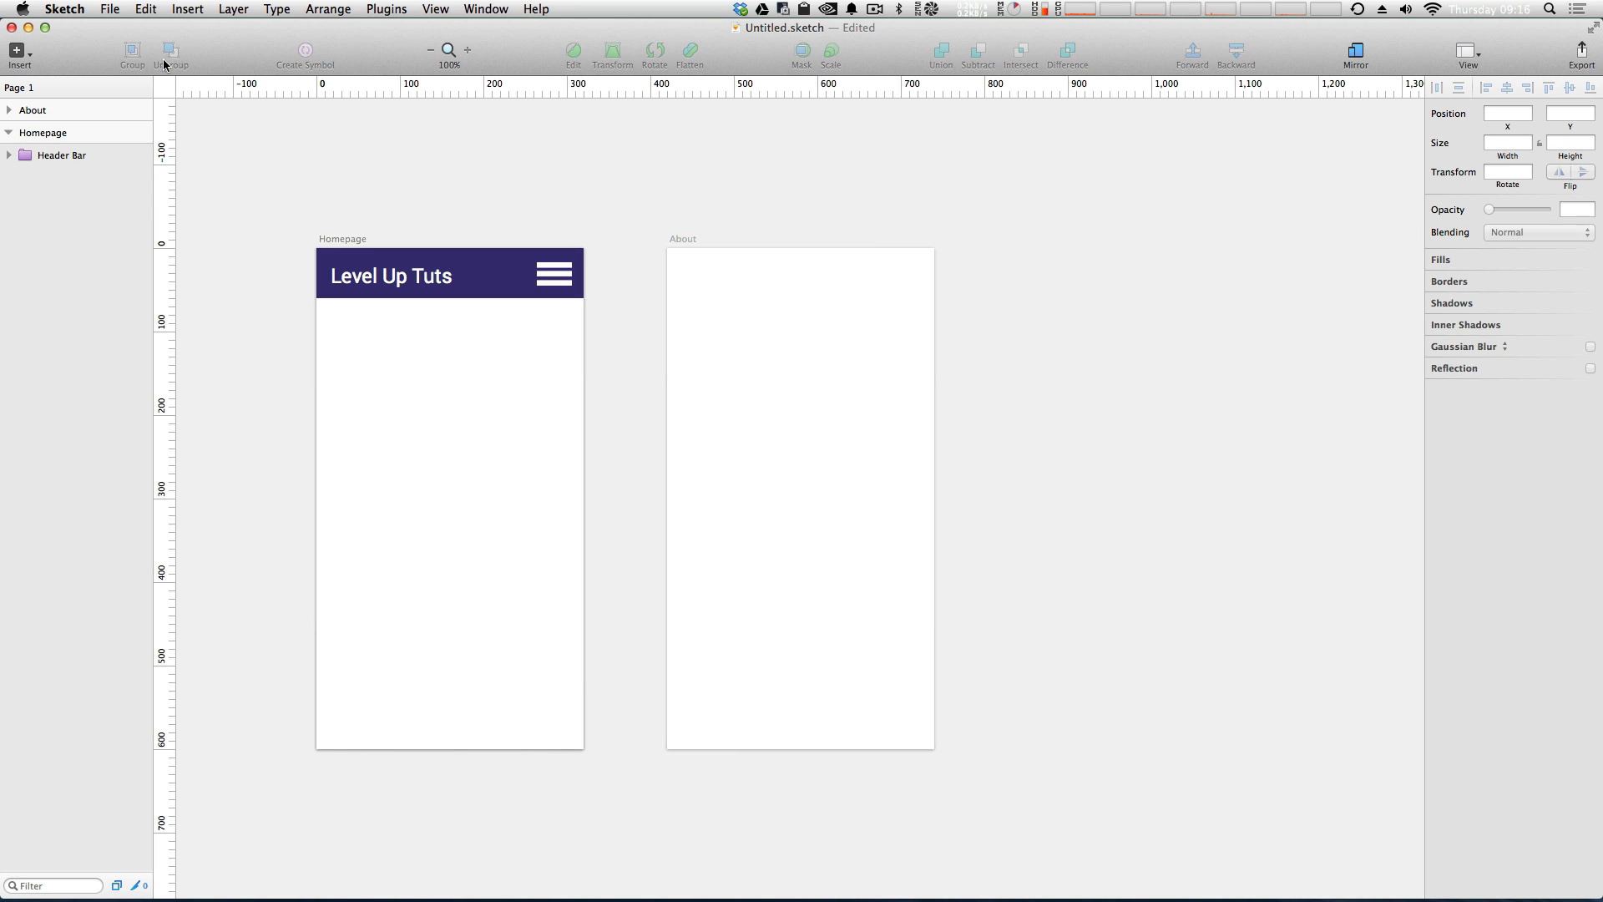
click(18, 54)
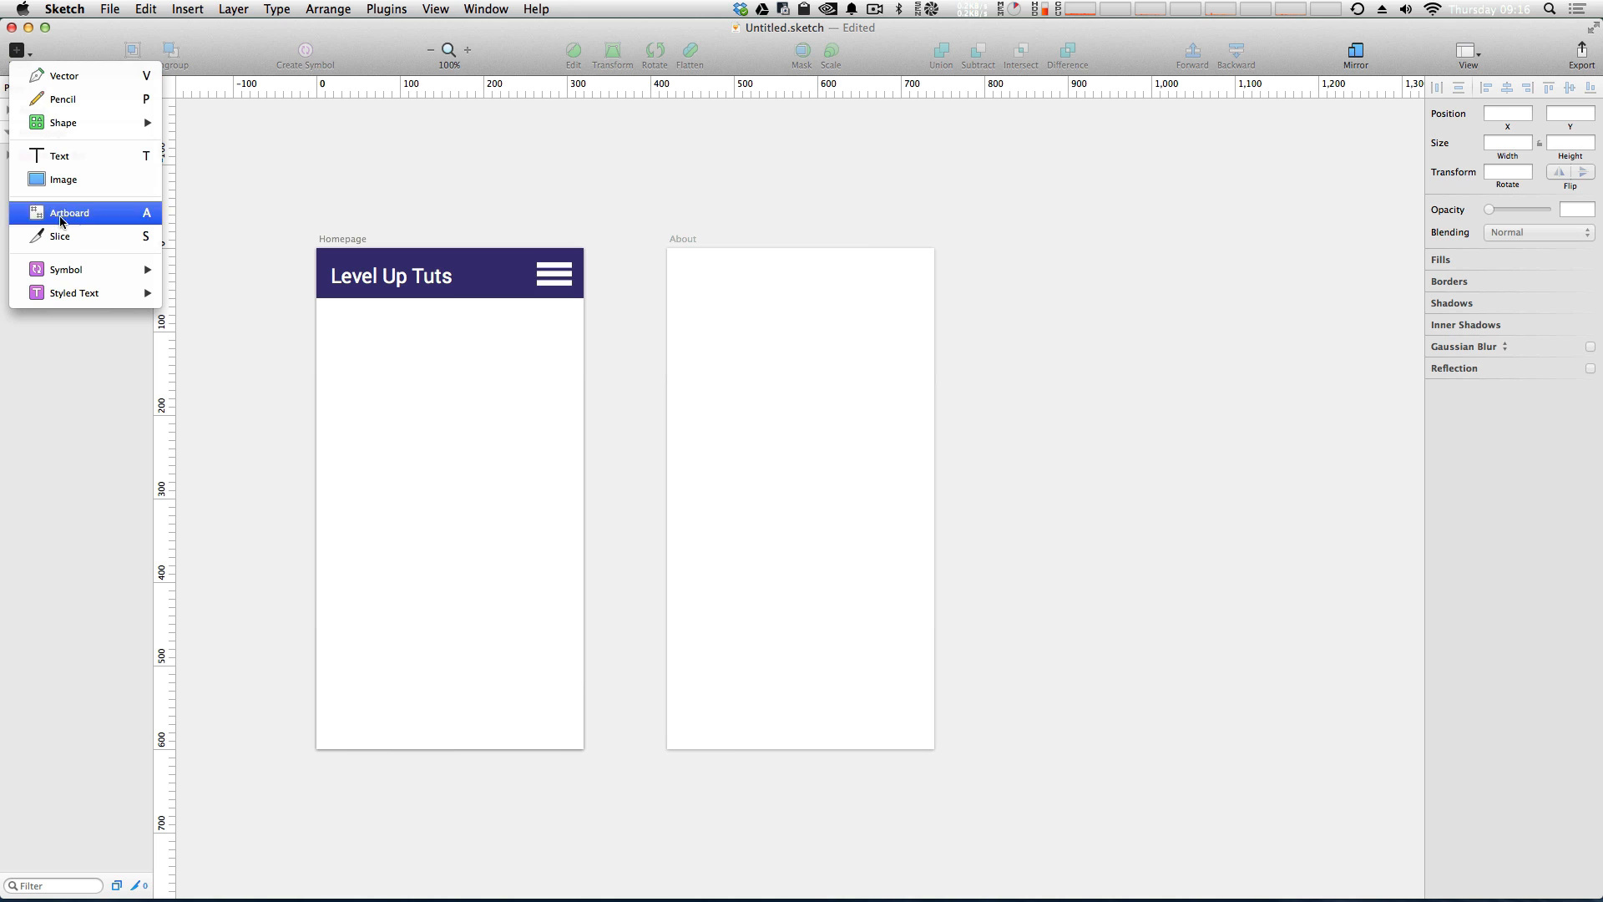
mouse_move(65, 269)
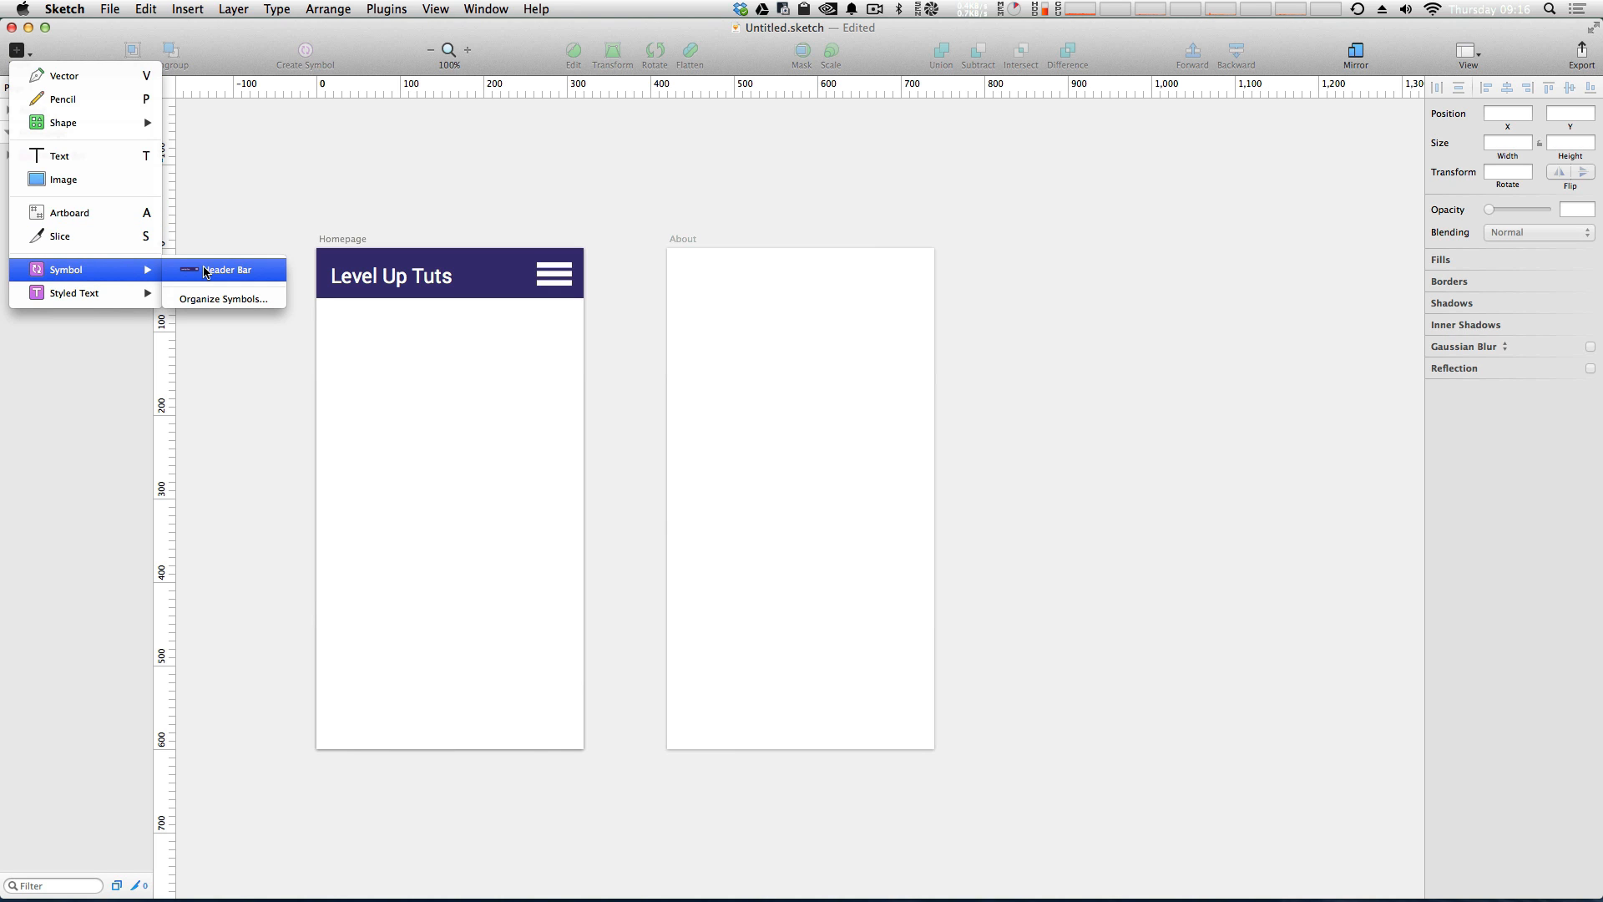
click(229, 269)
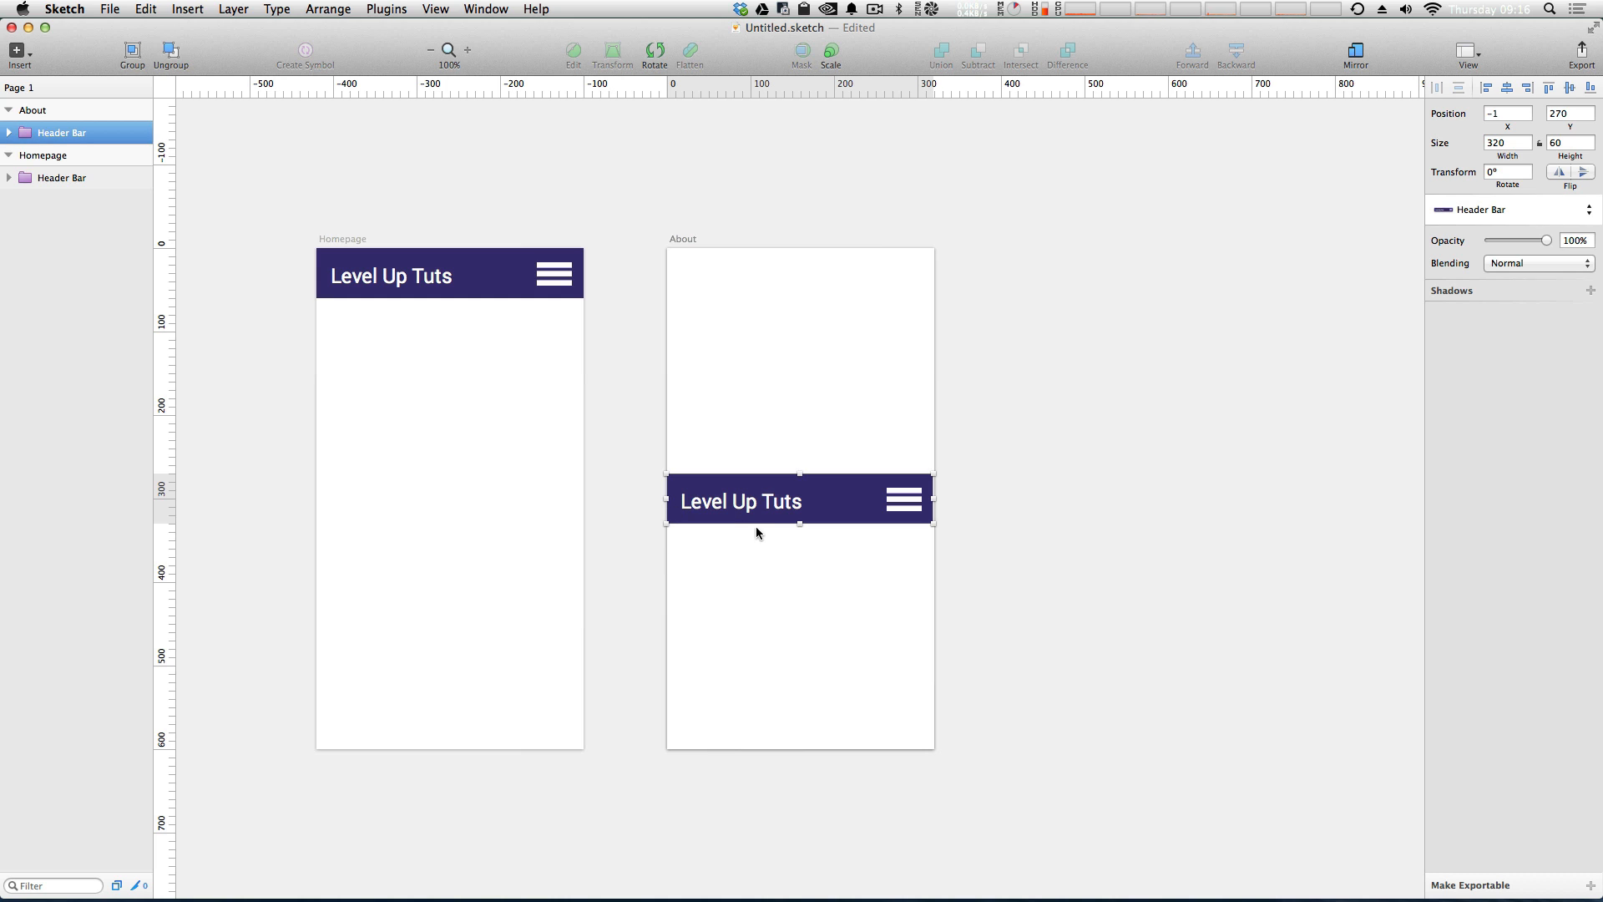
drag(800, 499, 800, 319)
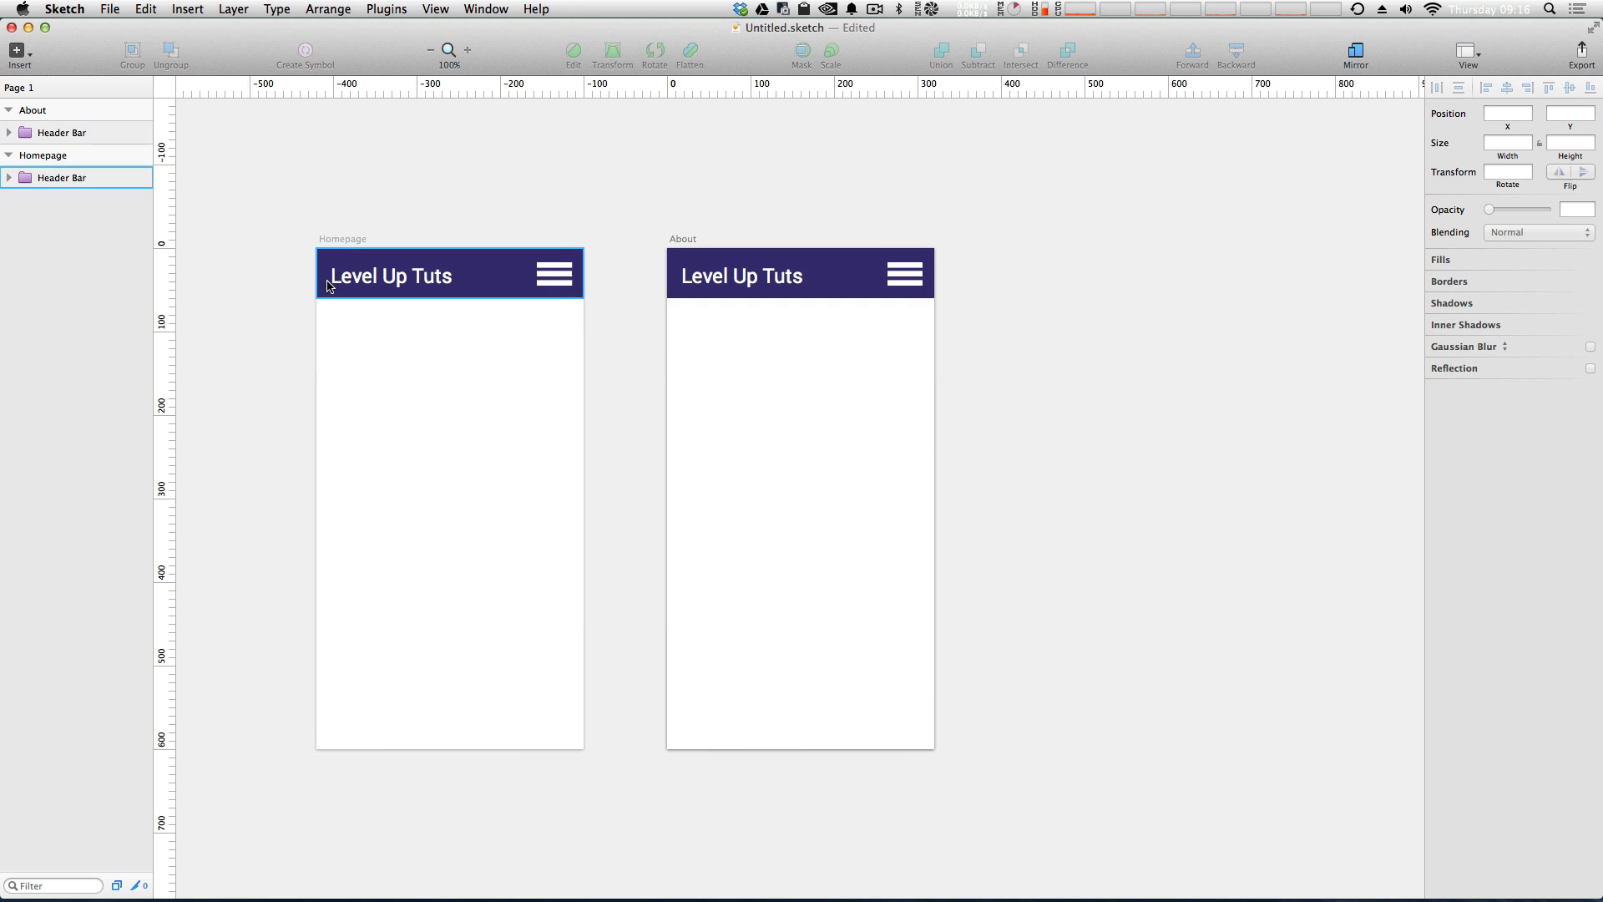
Set the symbol's background rectangle fill to teal, updating both artboards.
click(9, 132)
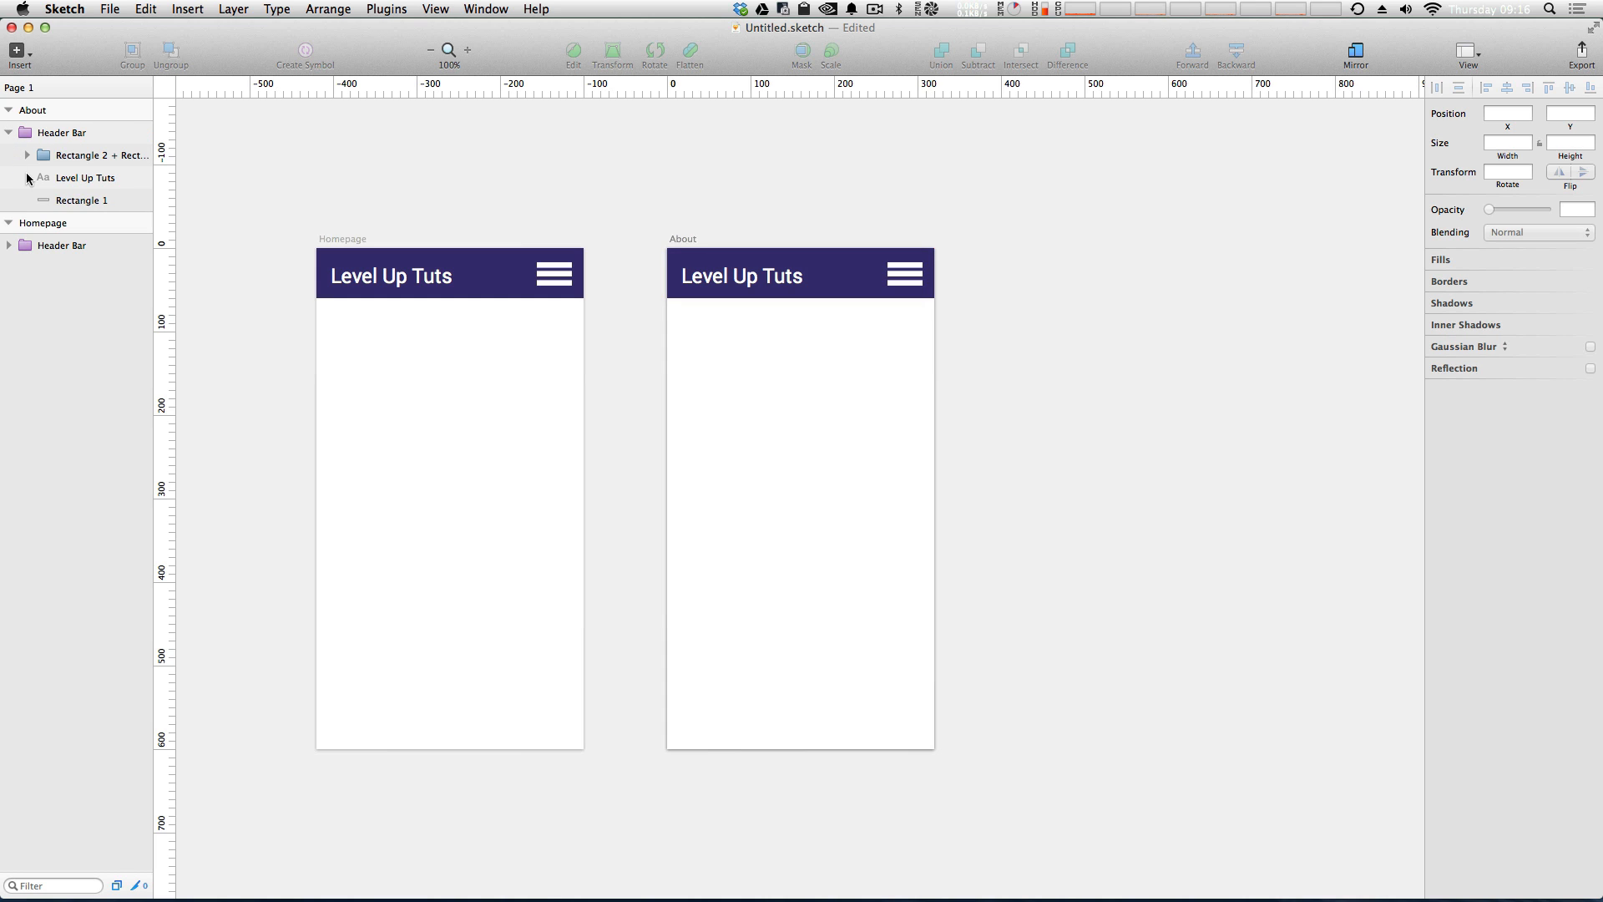
click(82, 199)
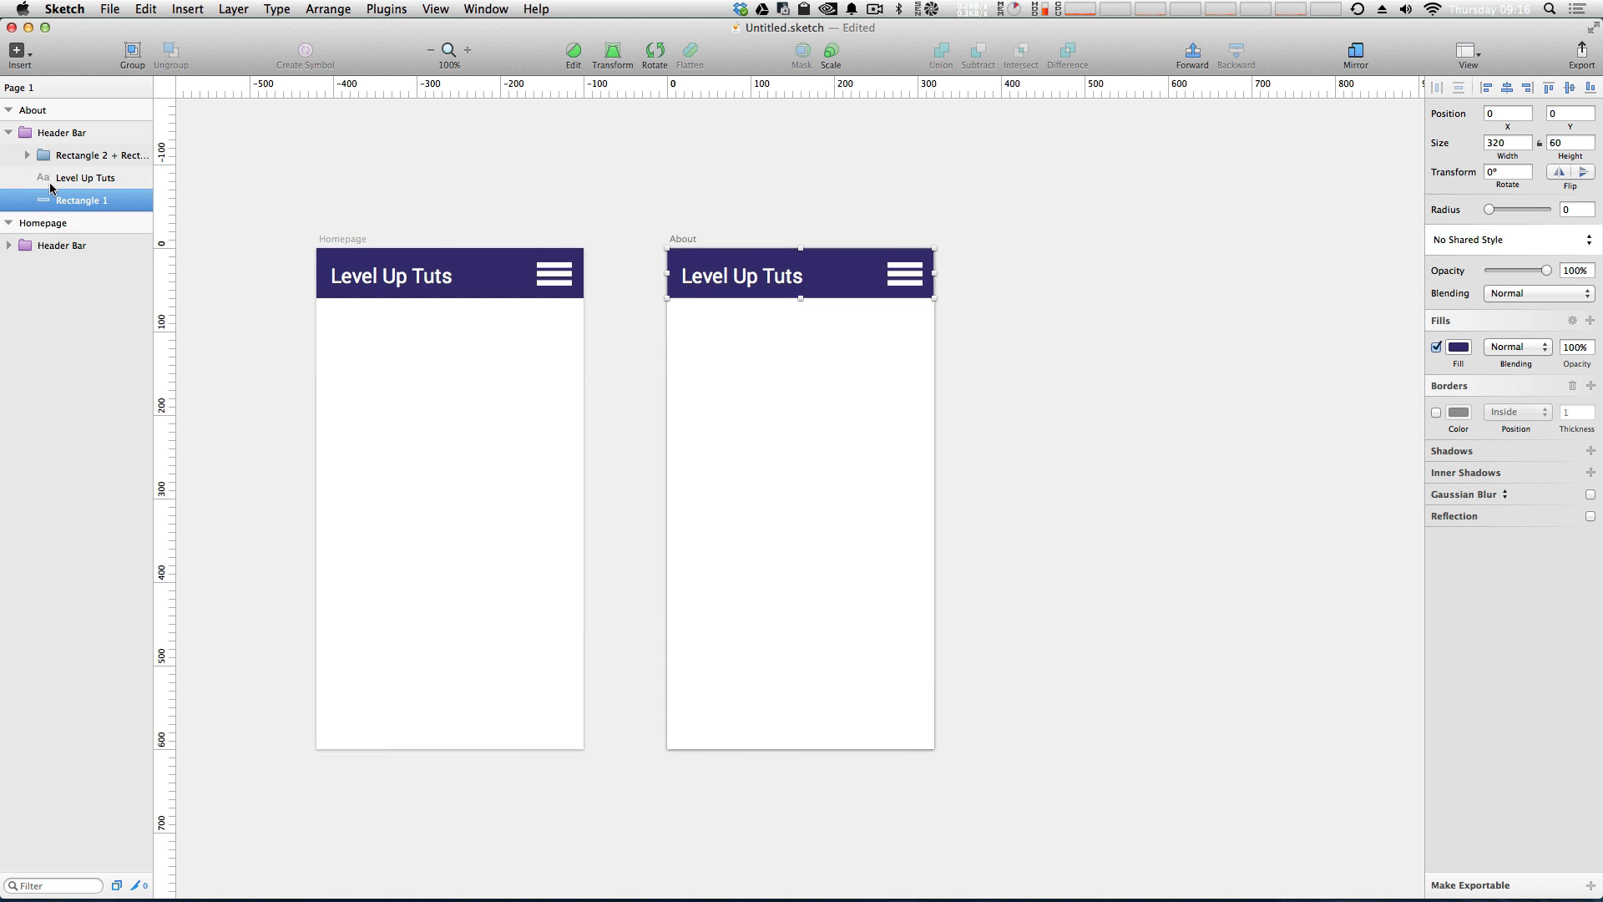
click(1457, 347)
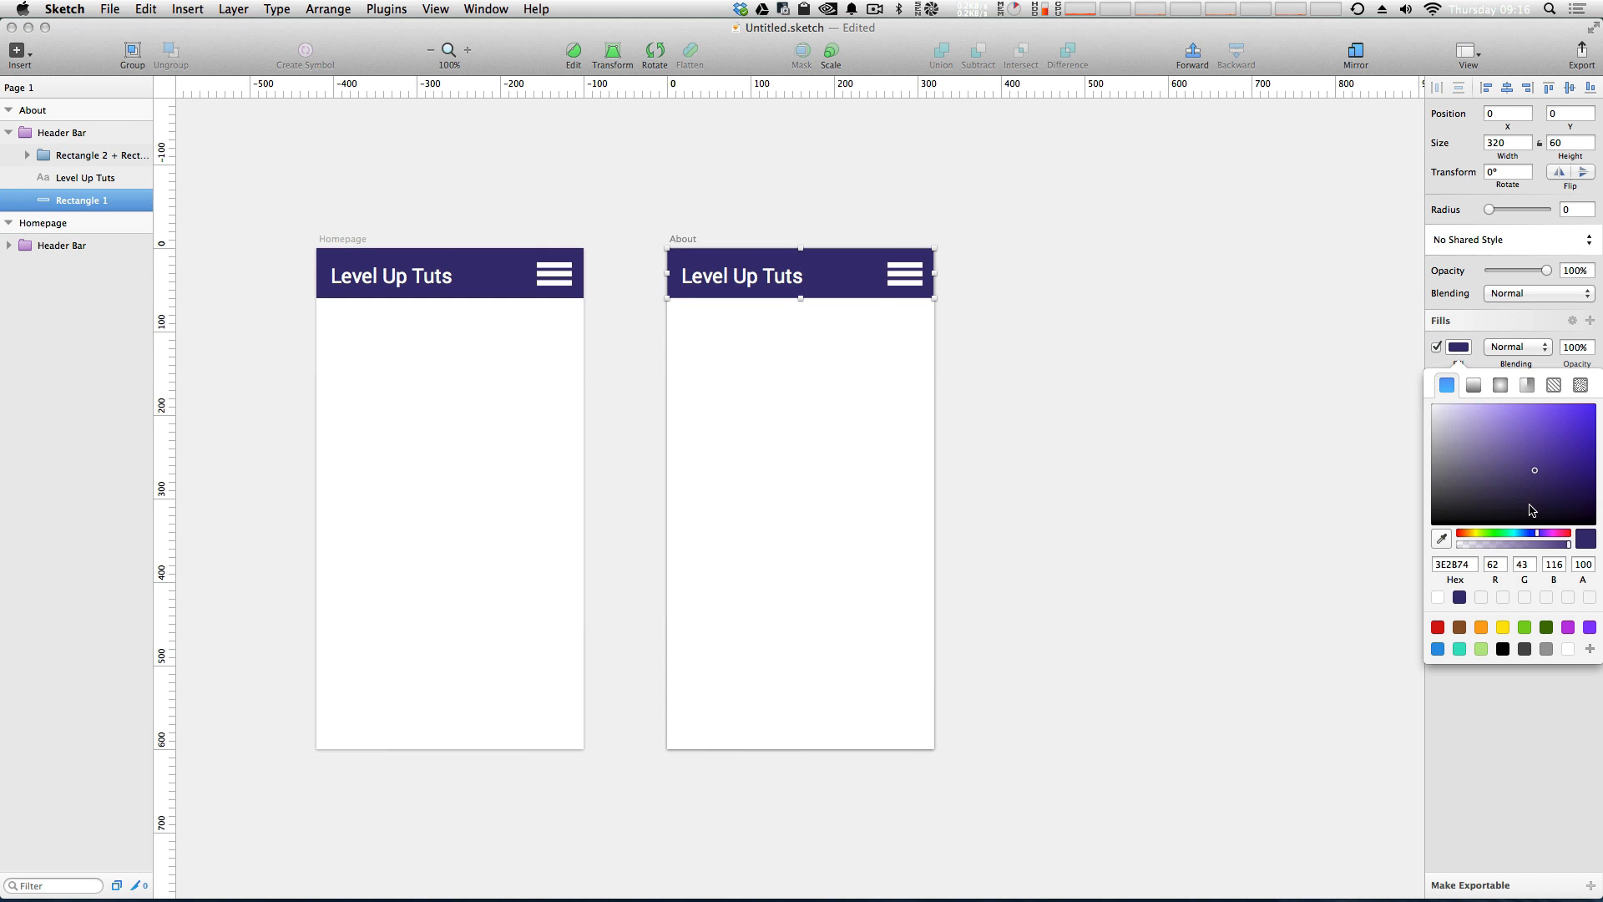
click(1523, 453)
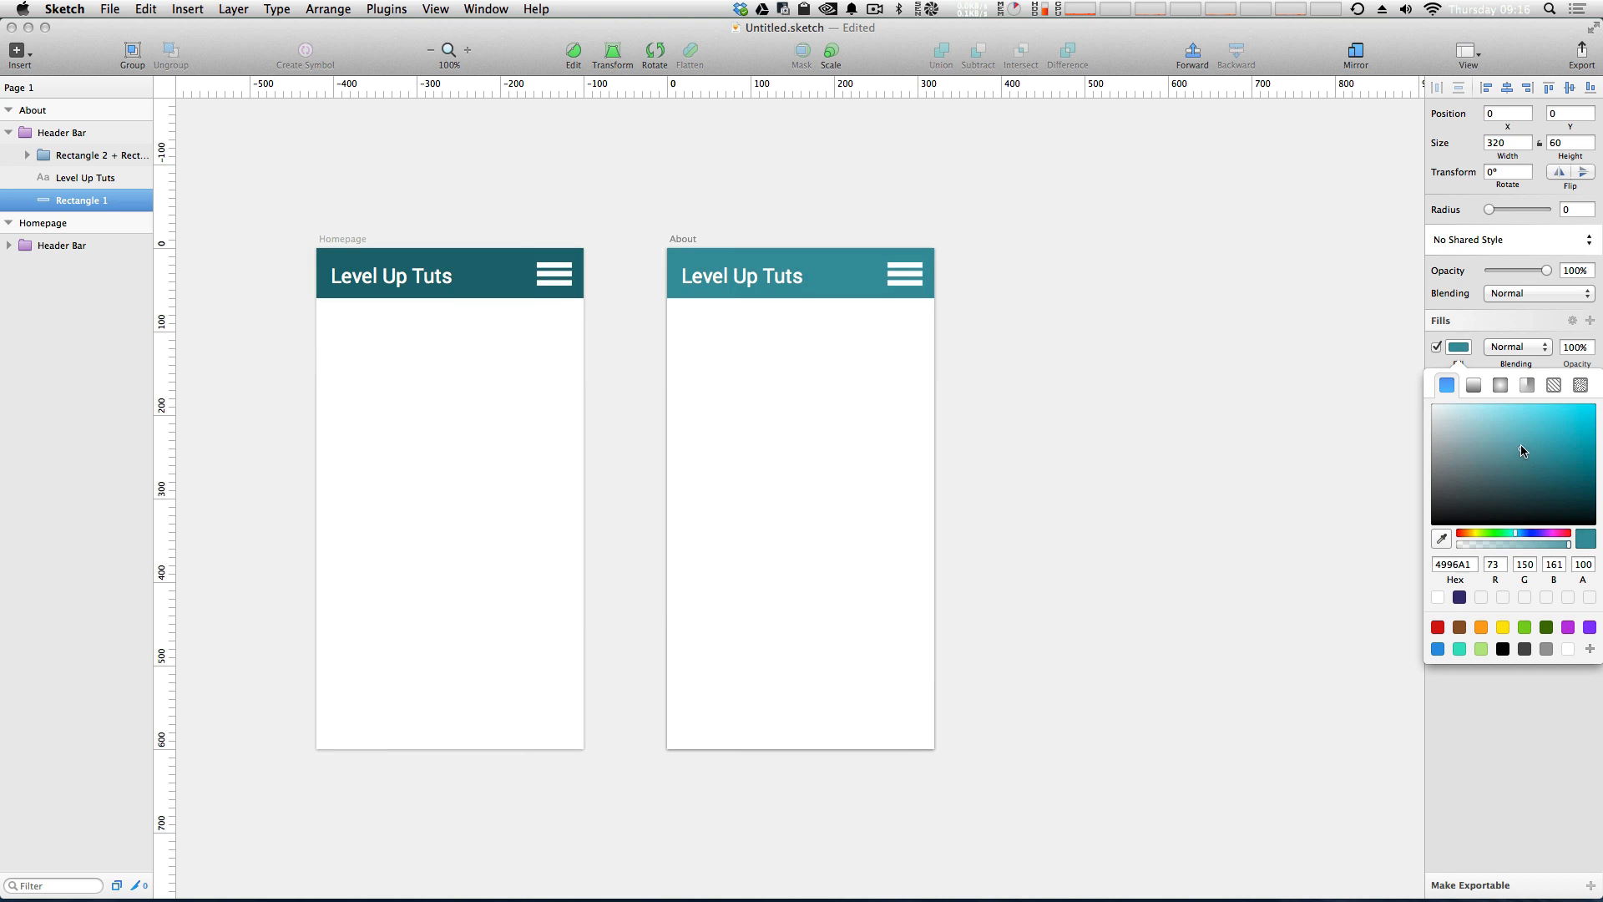
click(1523, 429)
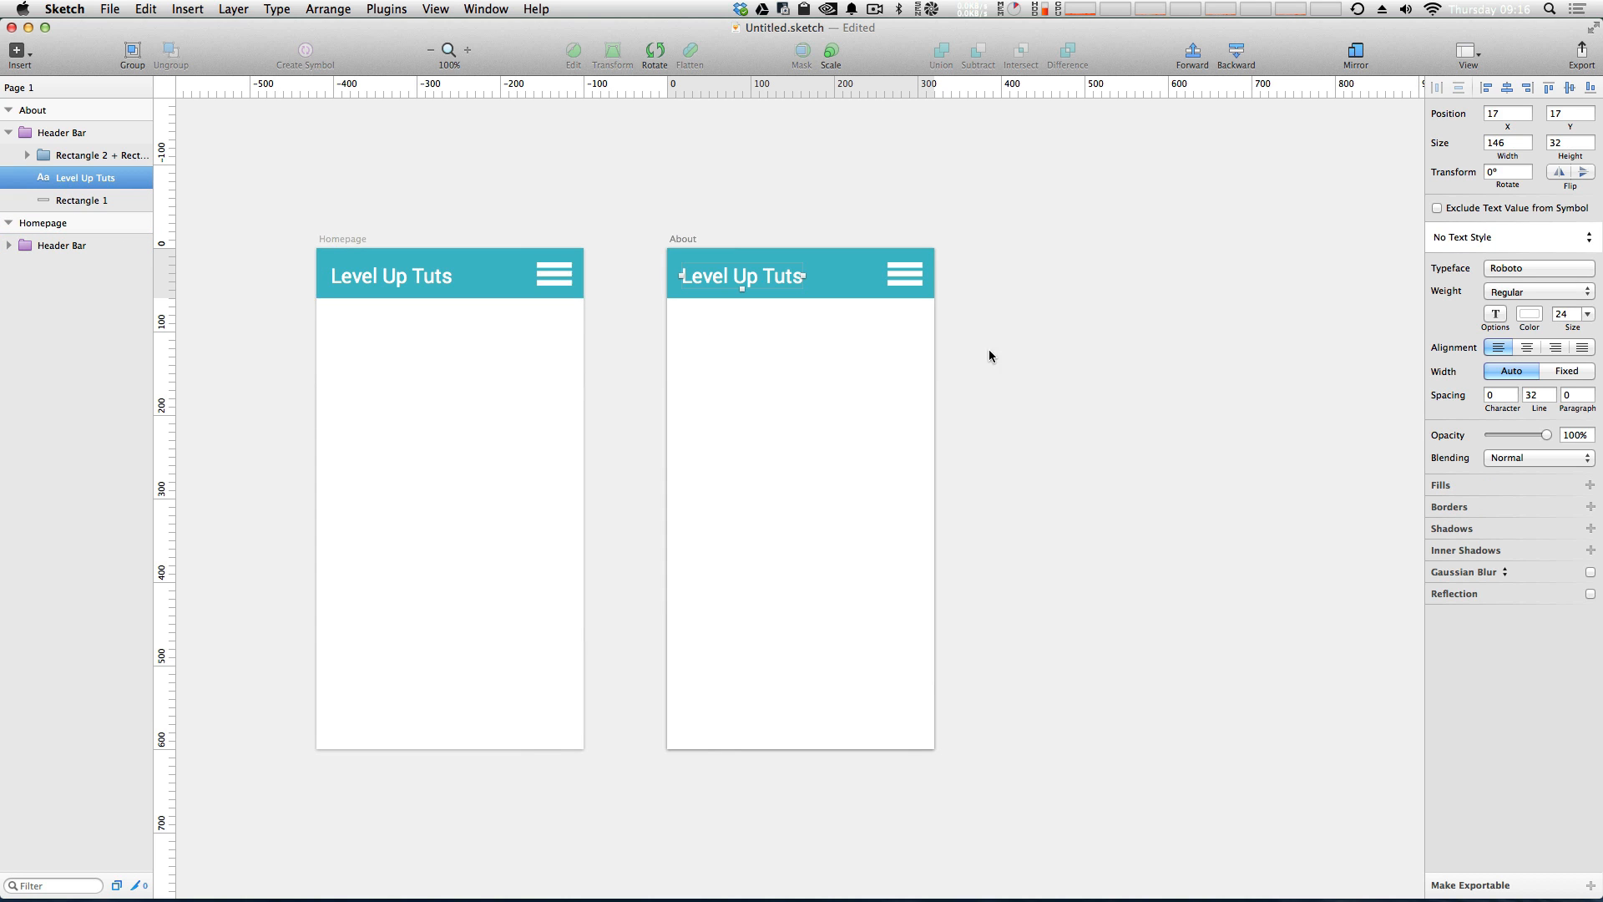
Resize the Level Up Tuts title text to 28.
click(1561, 313)
text(50)
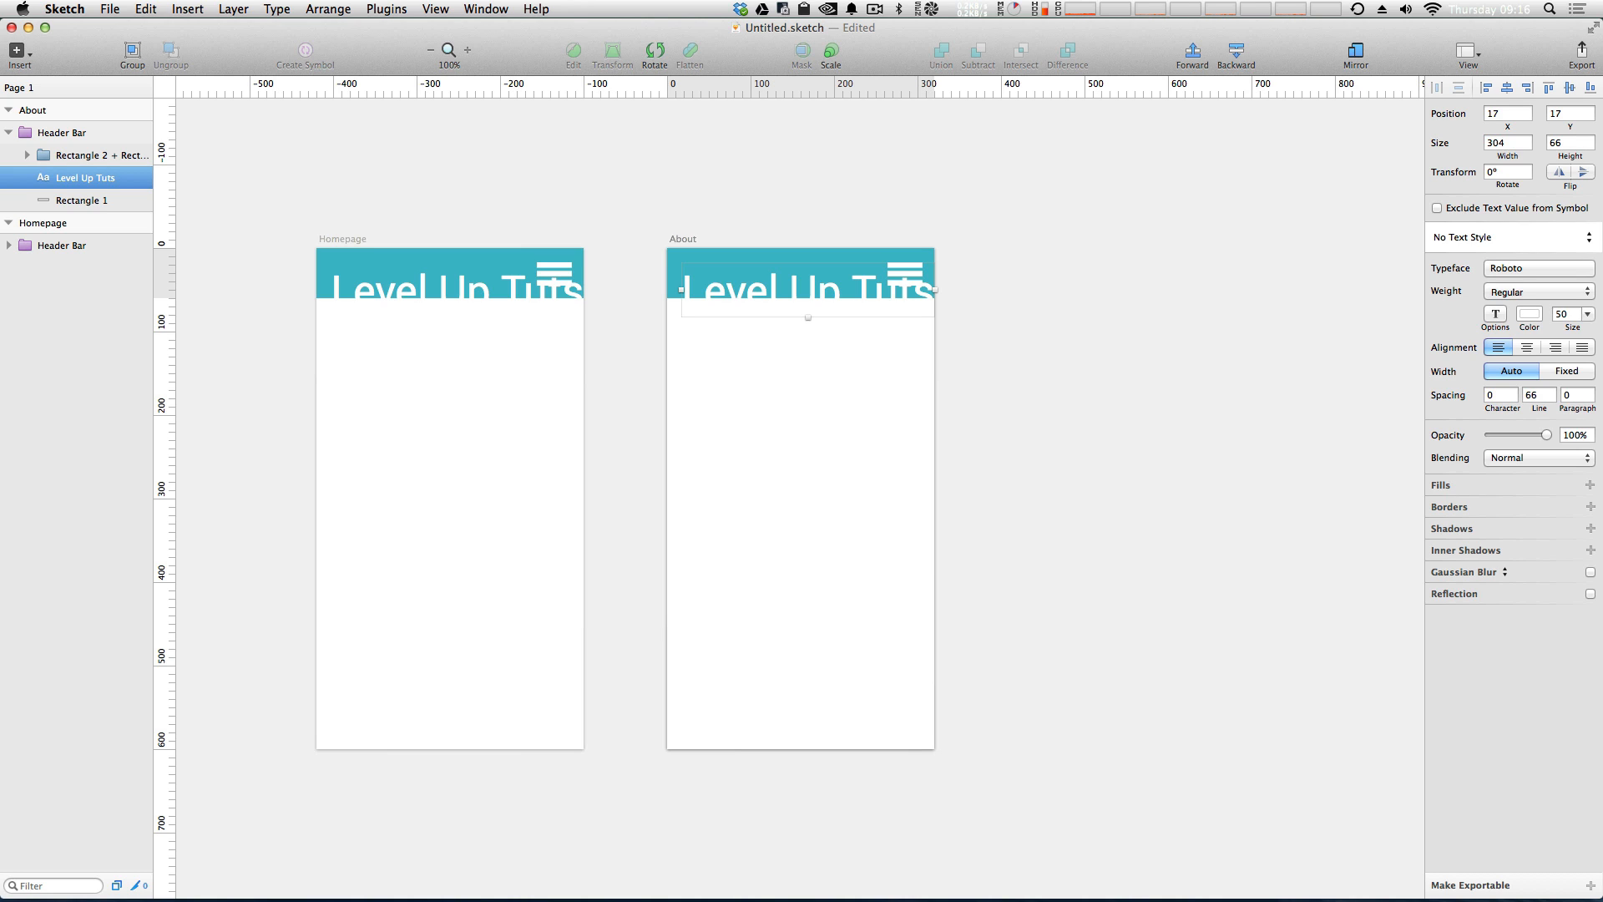
click(1561, 312)
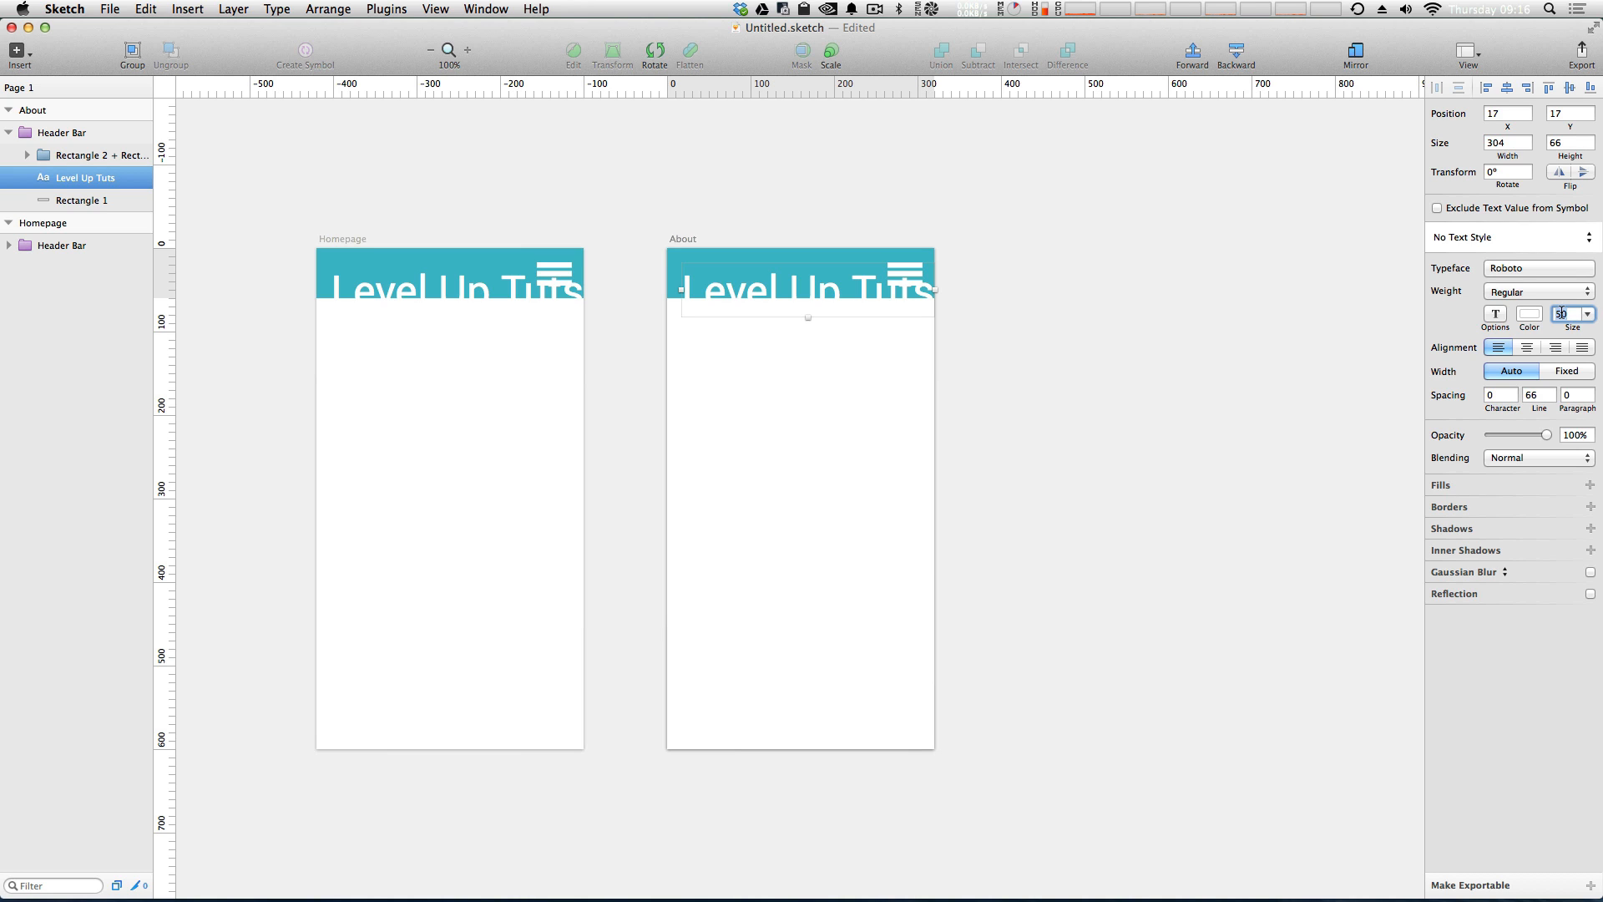
text(28)
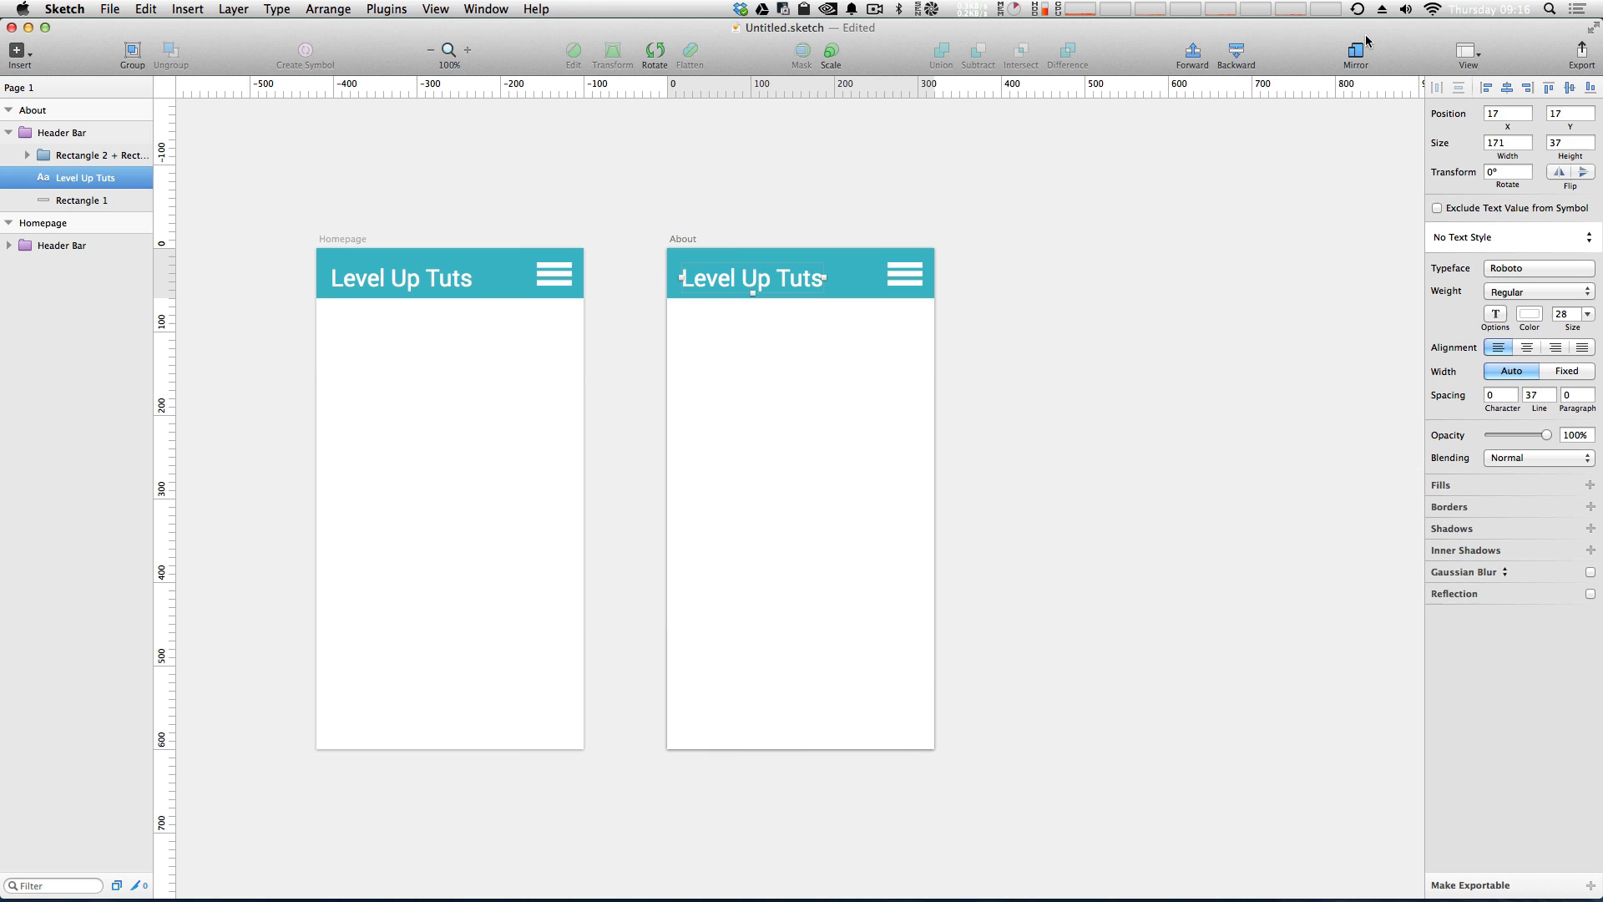
click(82, 198)
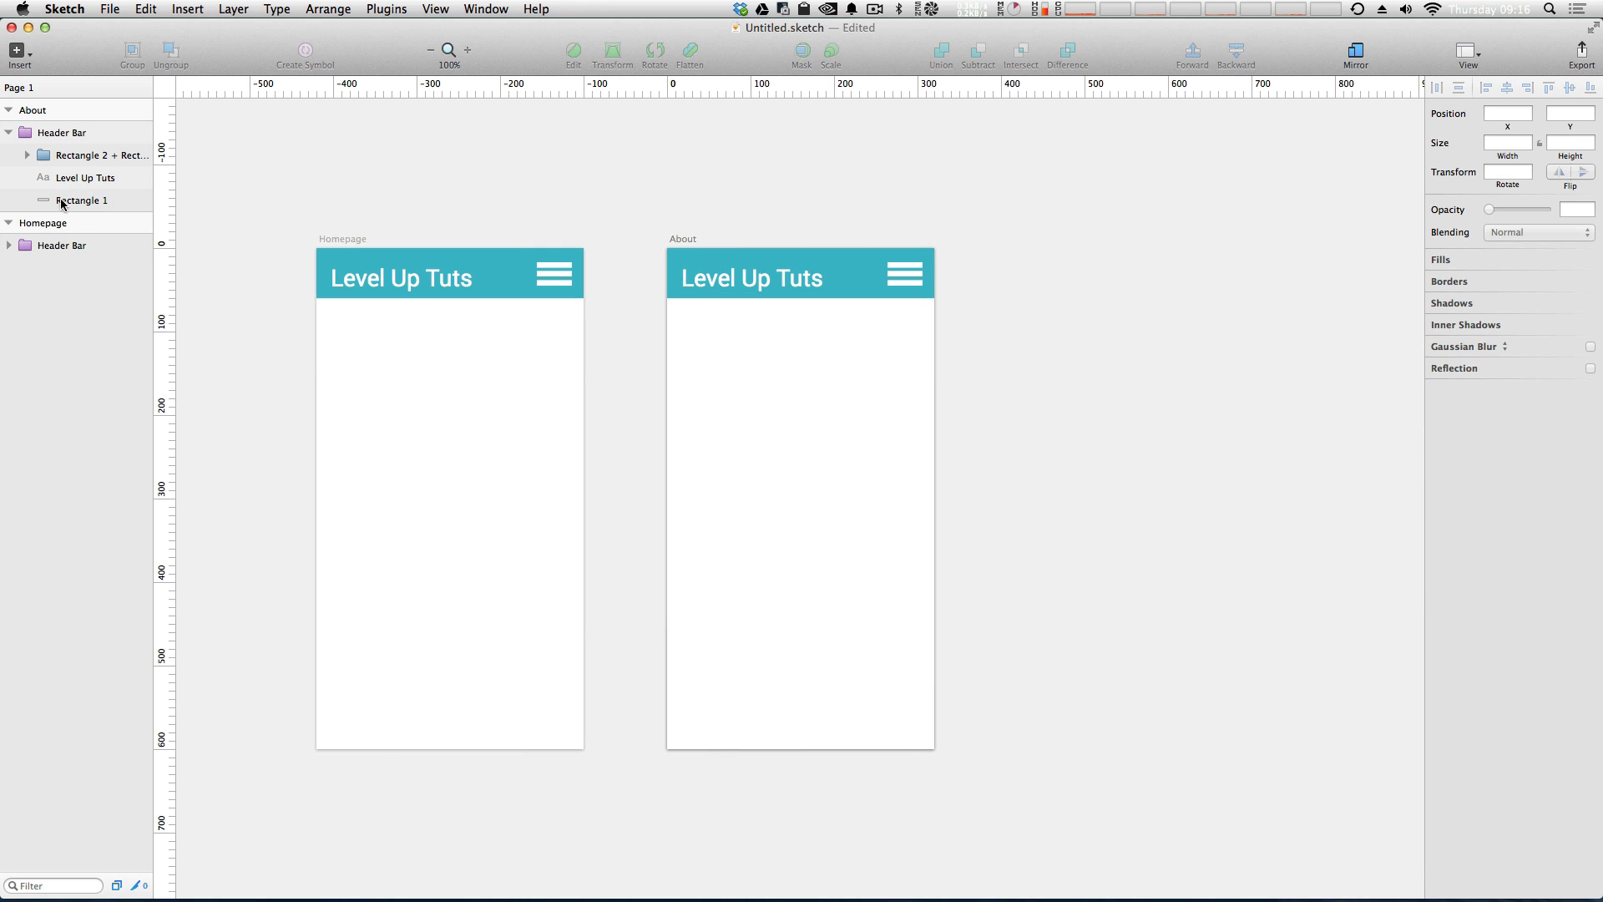
Leave the background rectangle with no shadow and no border.
click(81, 199)
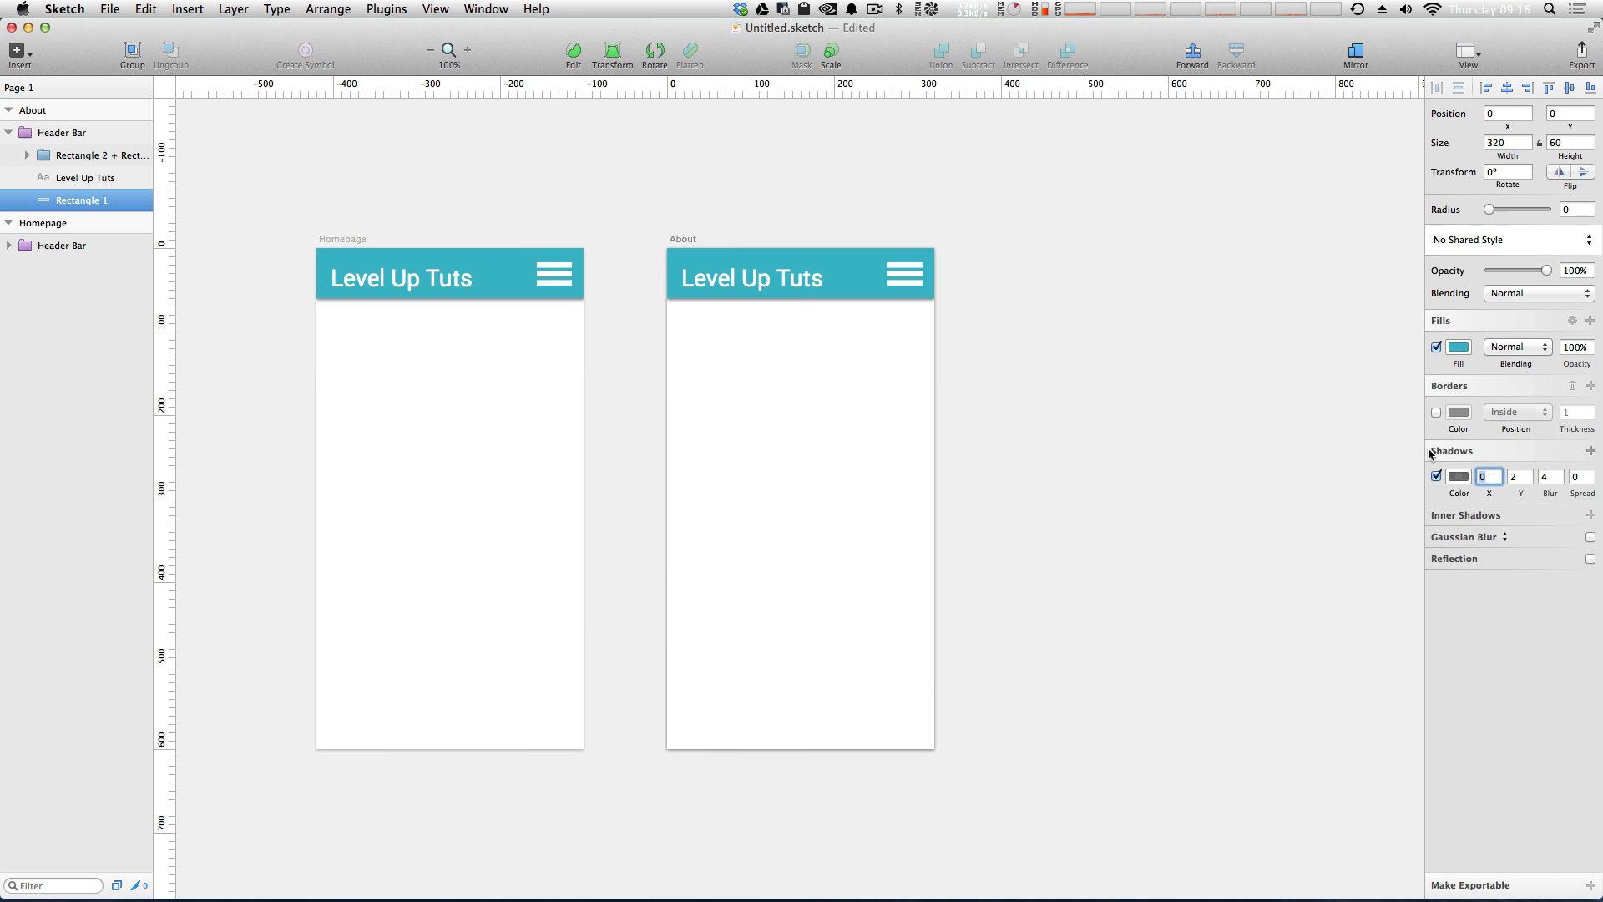
click(1436, 411)
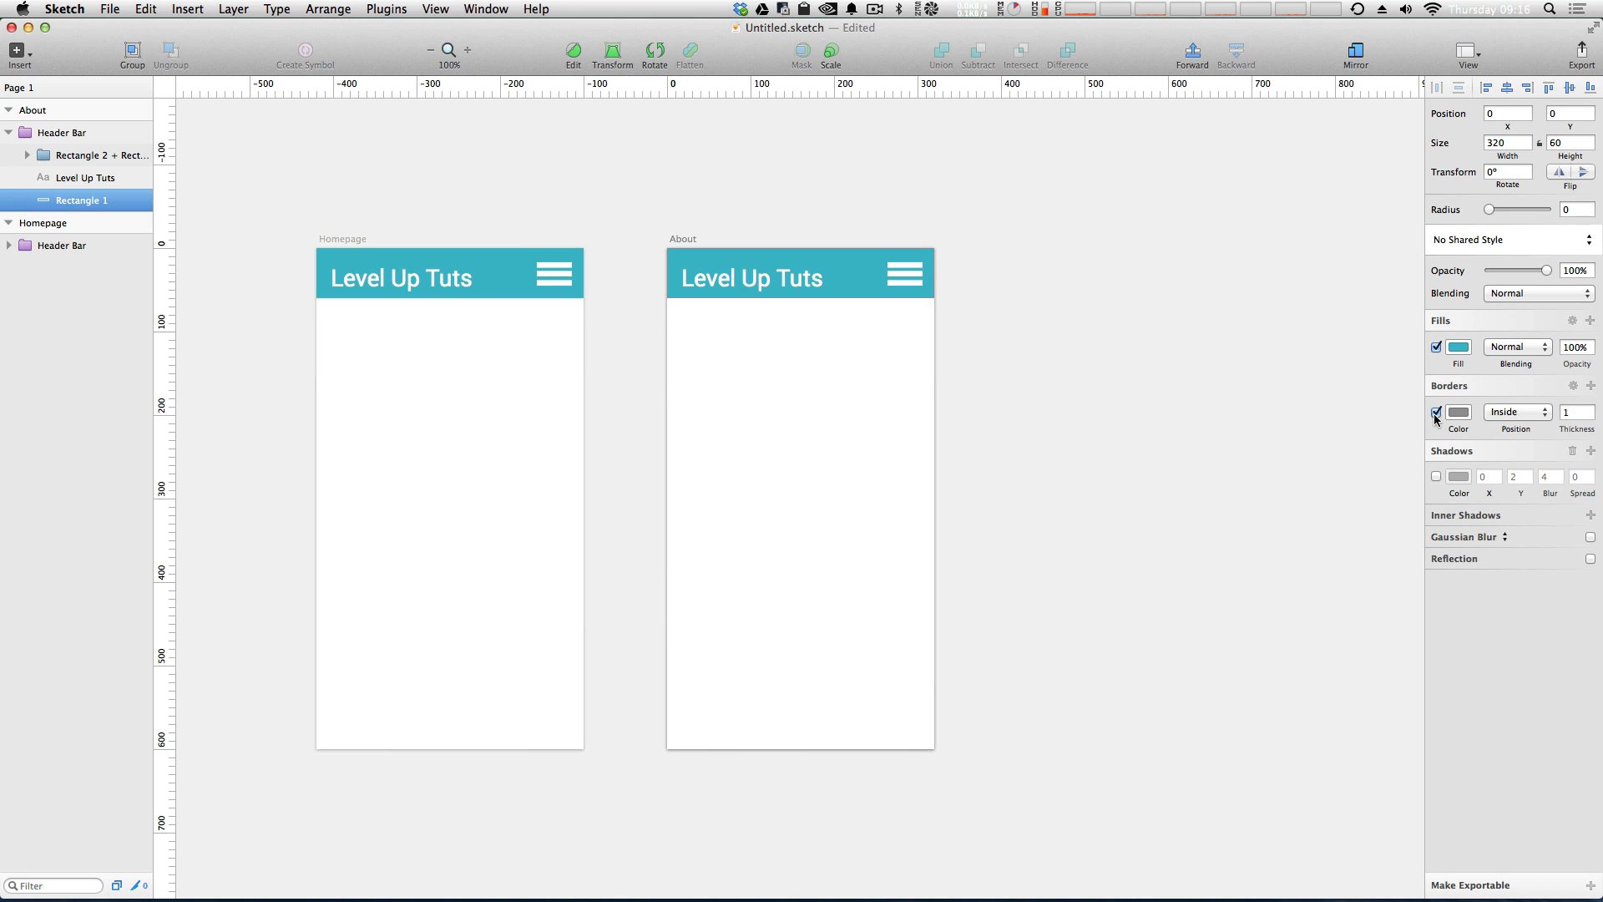
click(1436, 412)
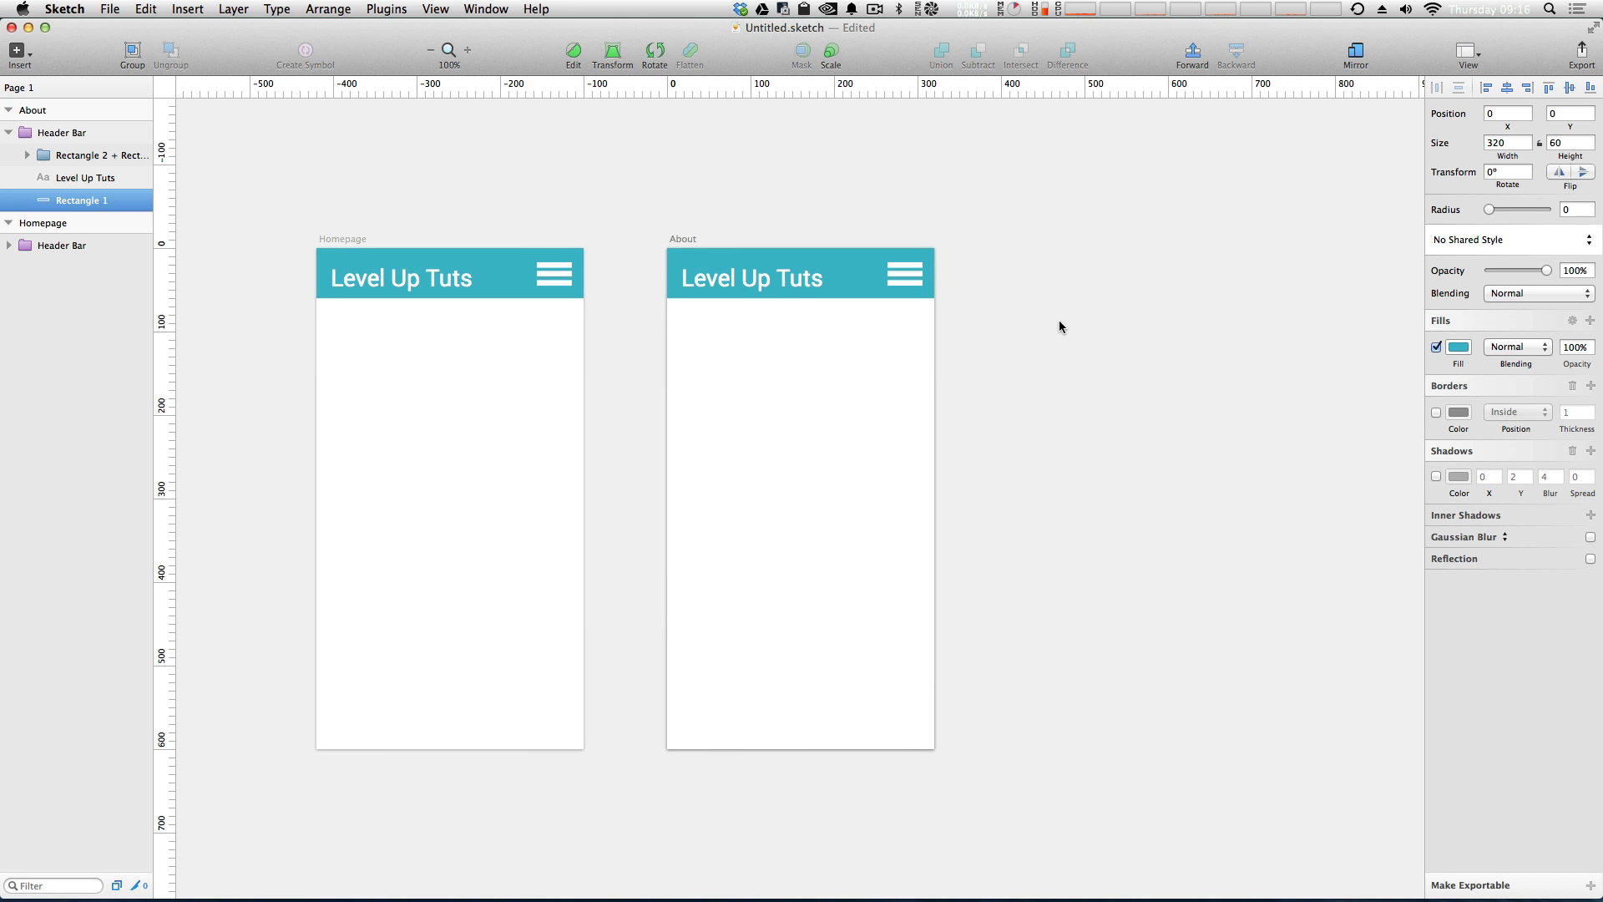
click(800, 272)
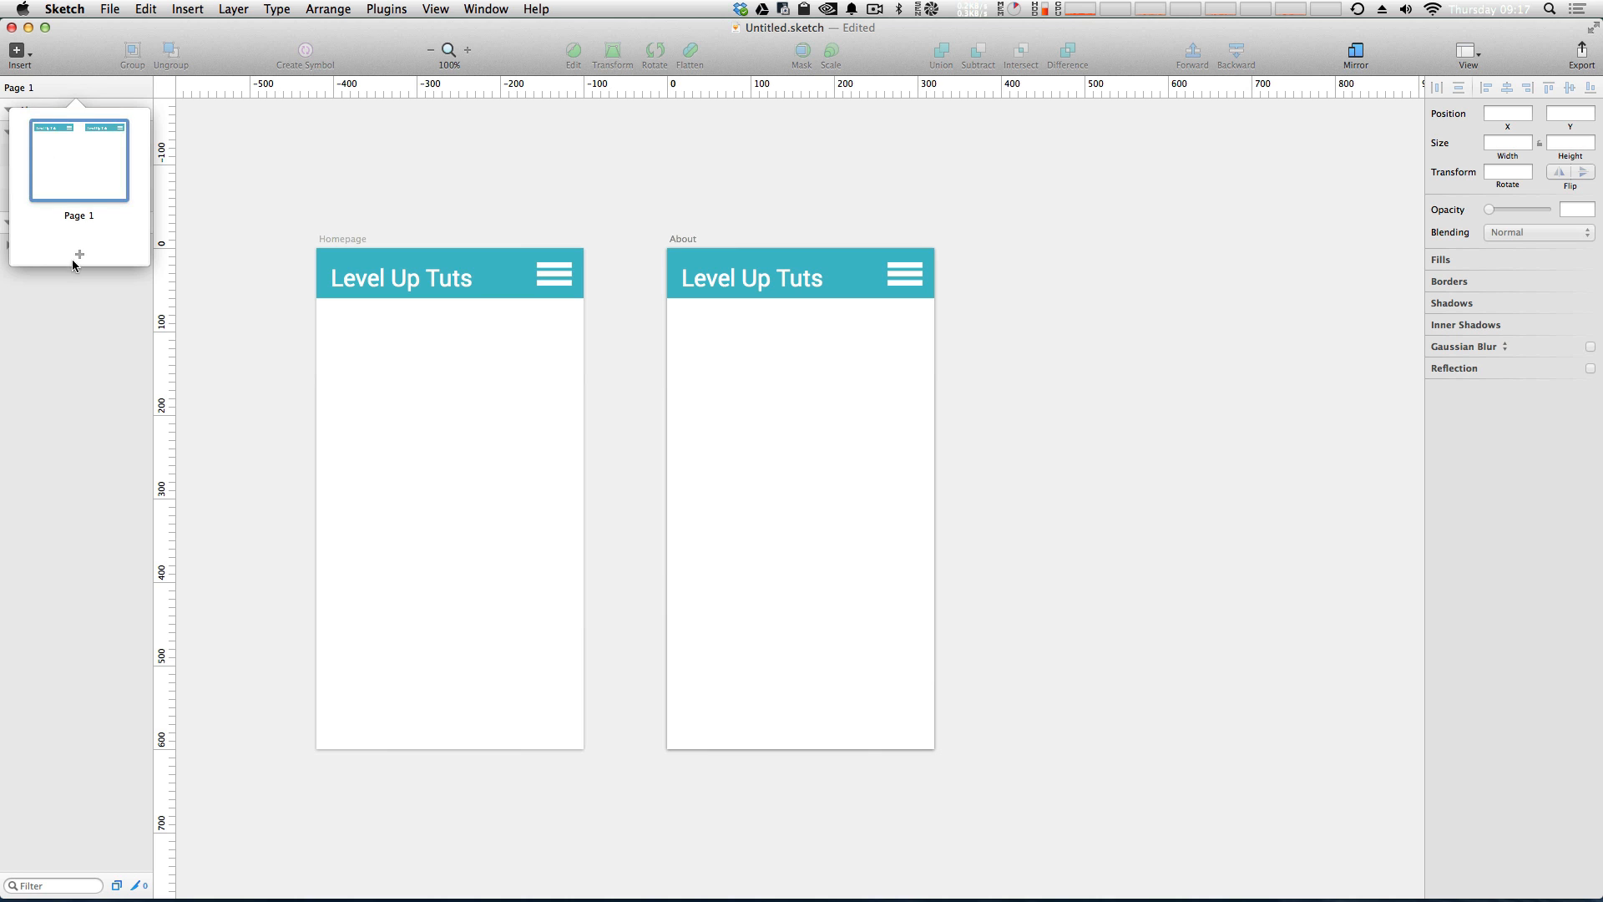
Add Page 2 and move its Header Bar instance near the top of the canvas.
click(17, 52)
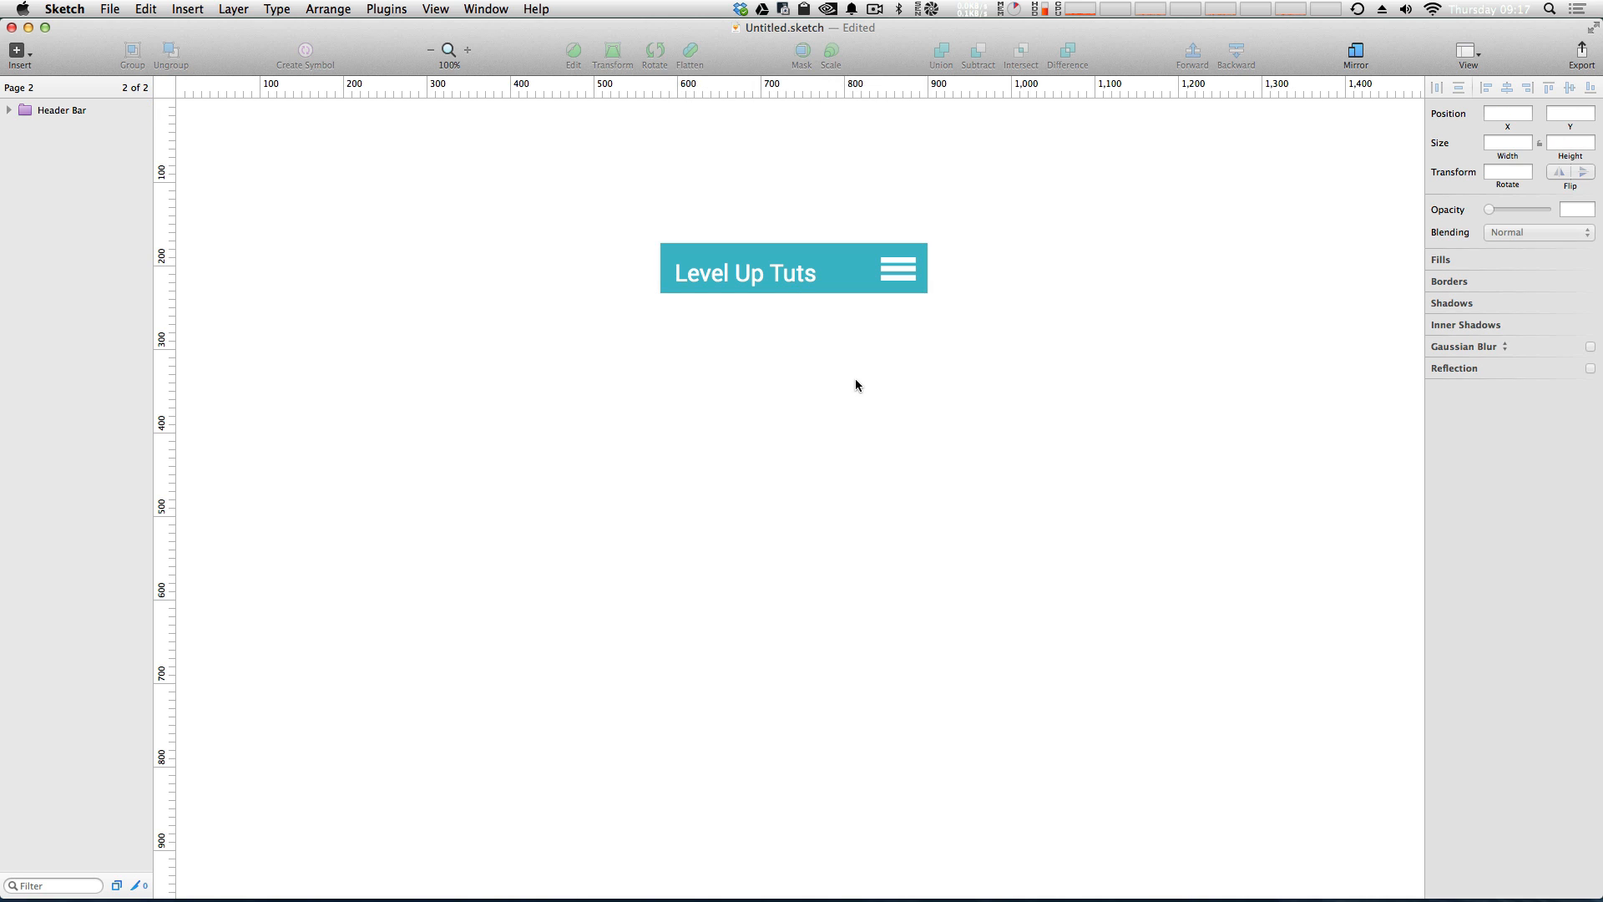
click(792, 268)
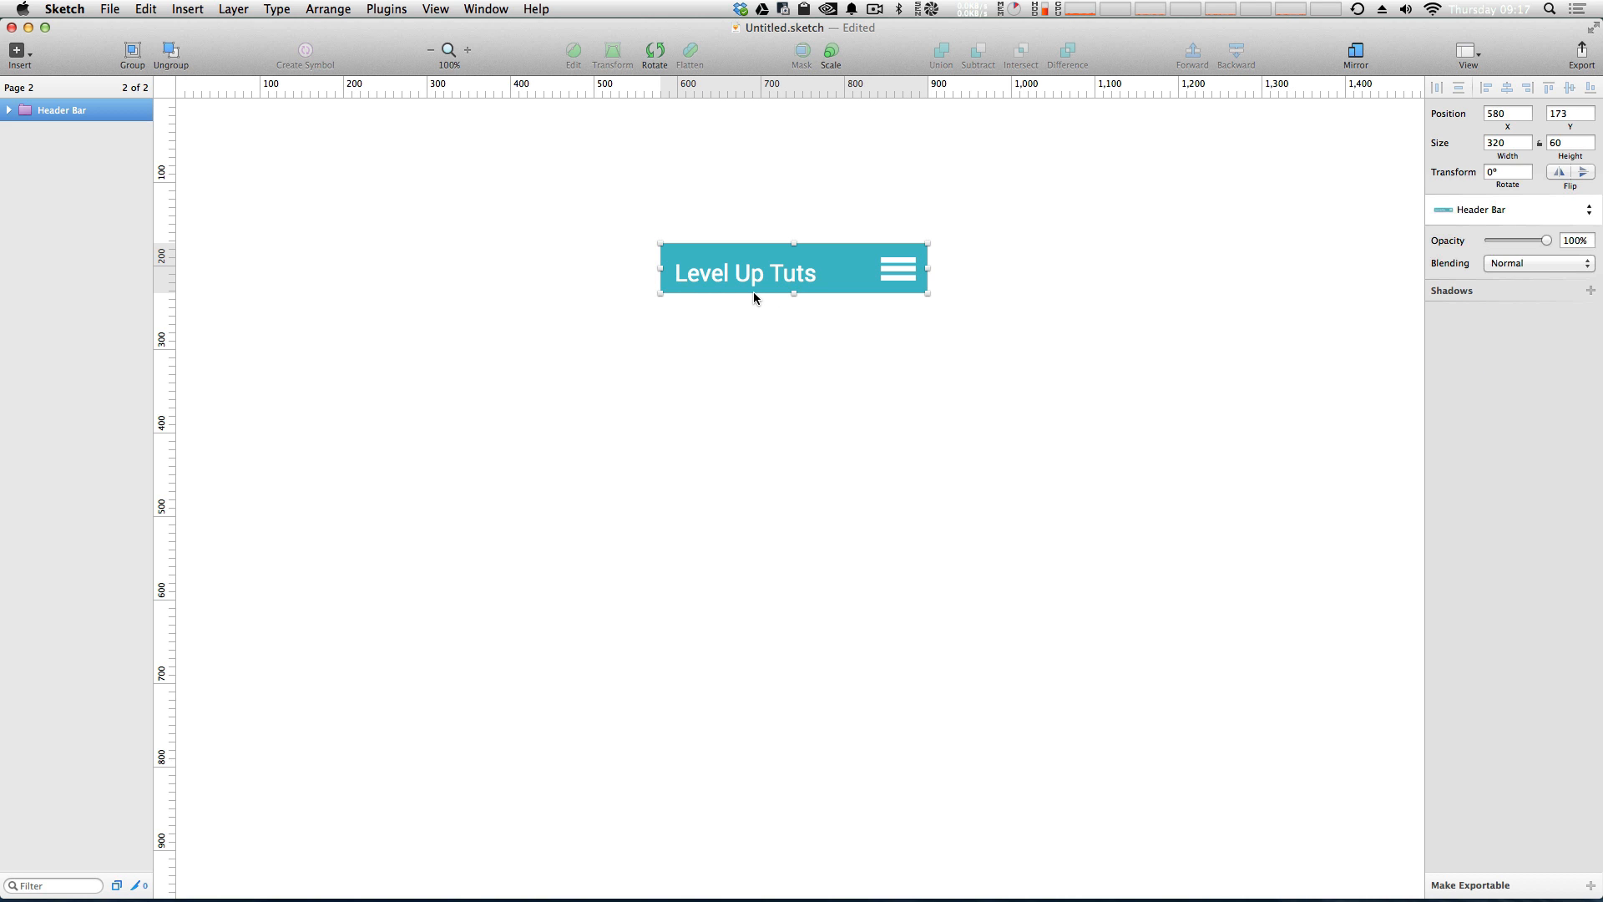
mouse_move(784, 301)
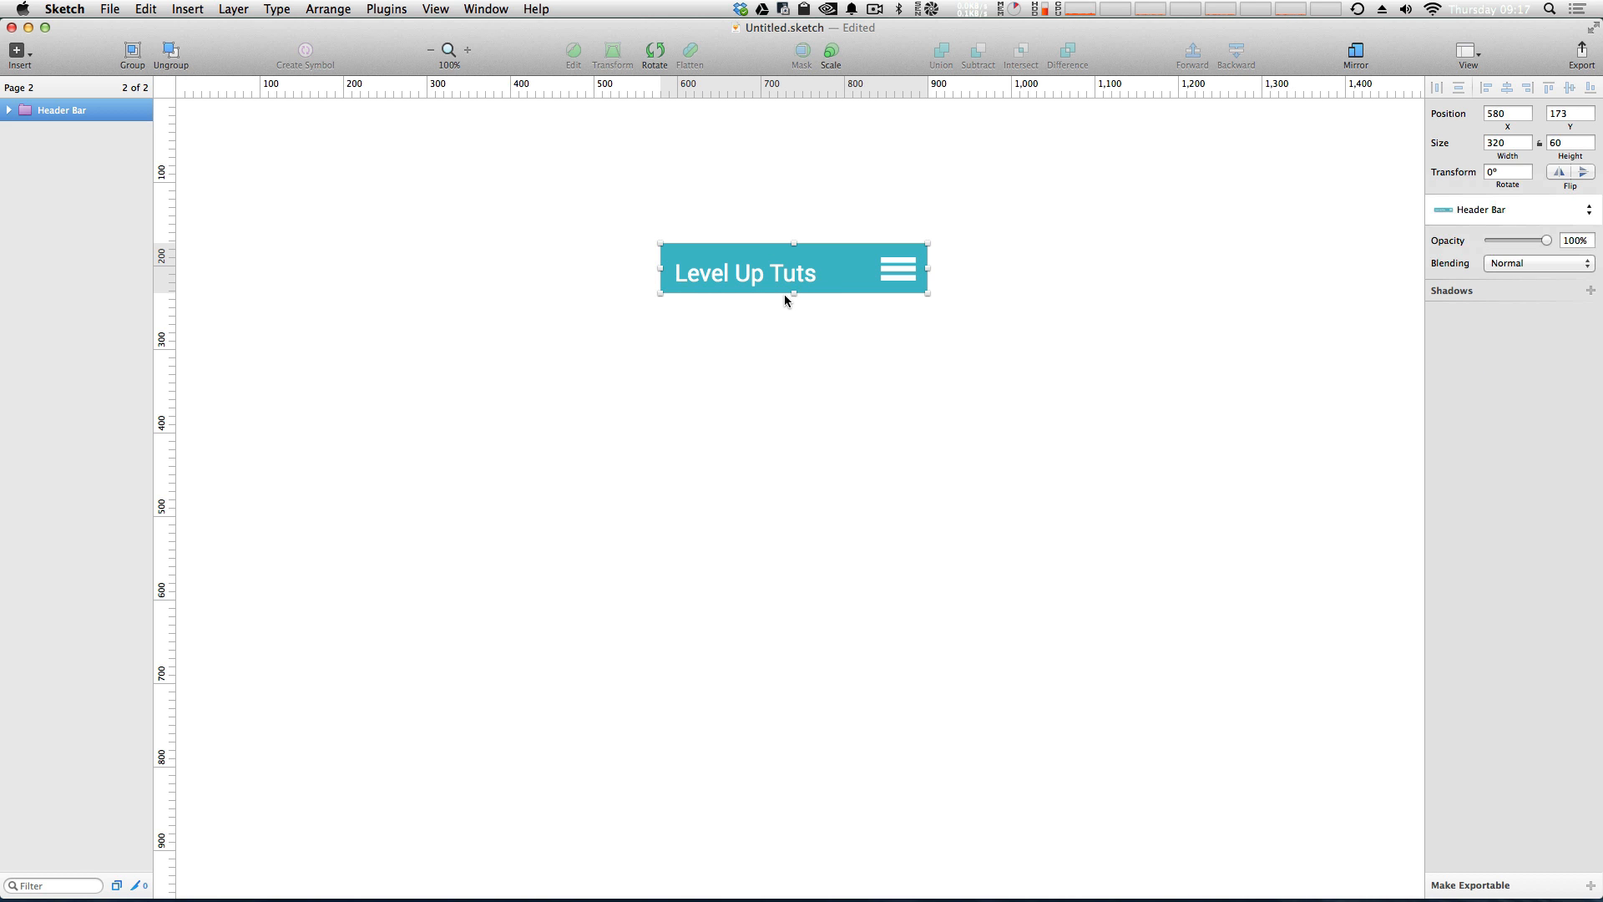
drag(791, 271, 853, 255)
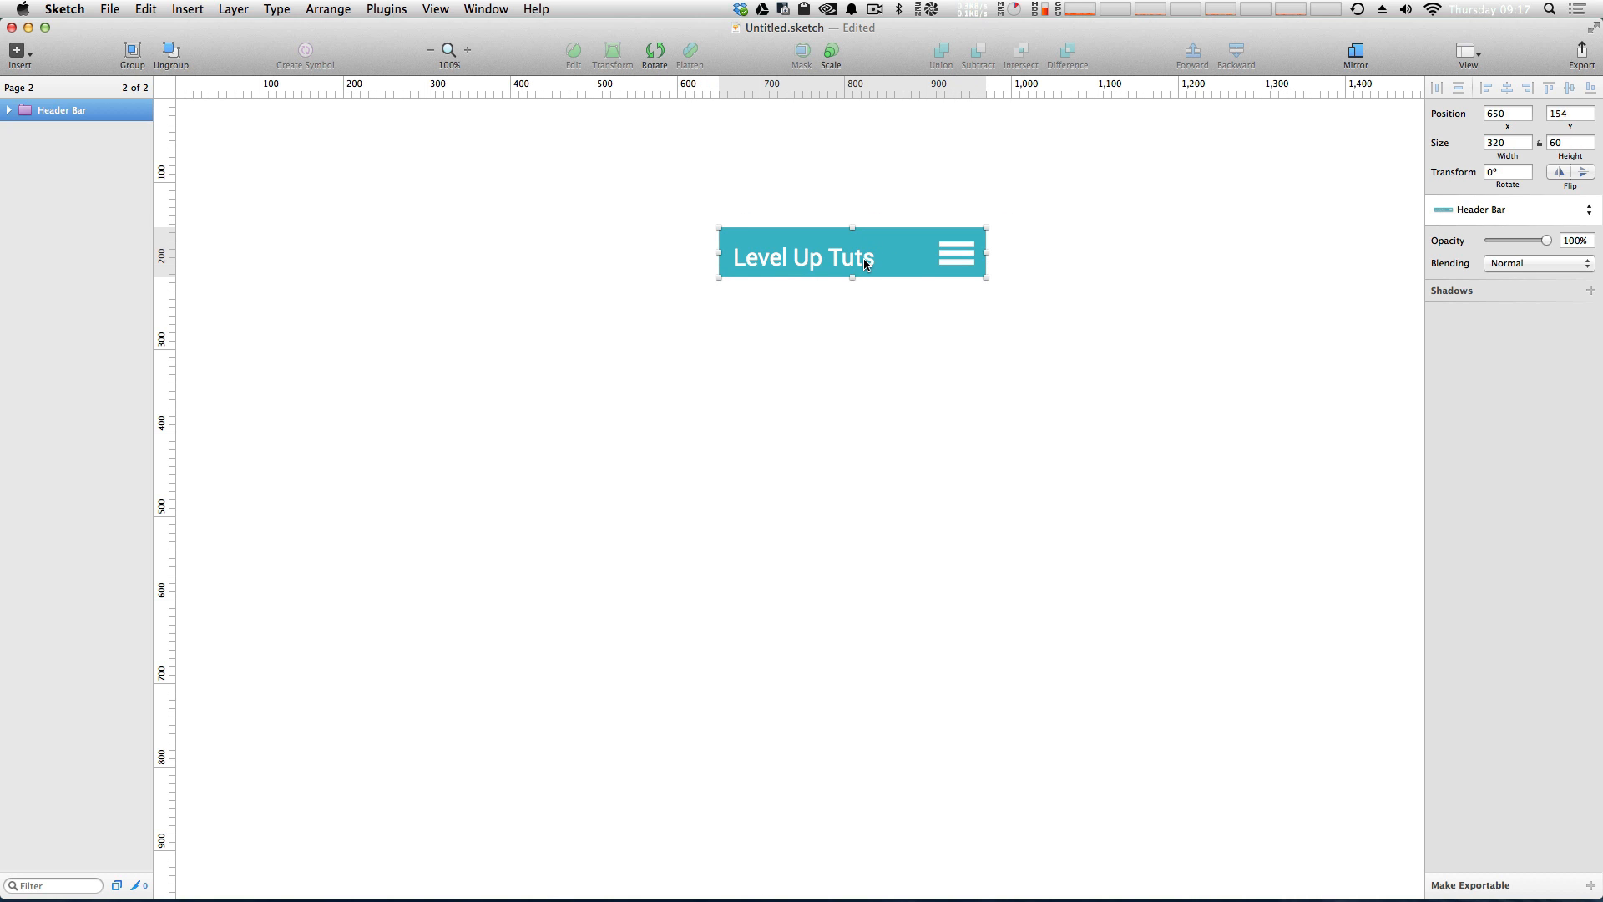
drag(851, 254, 799, 224)
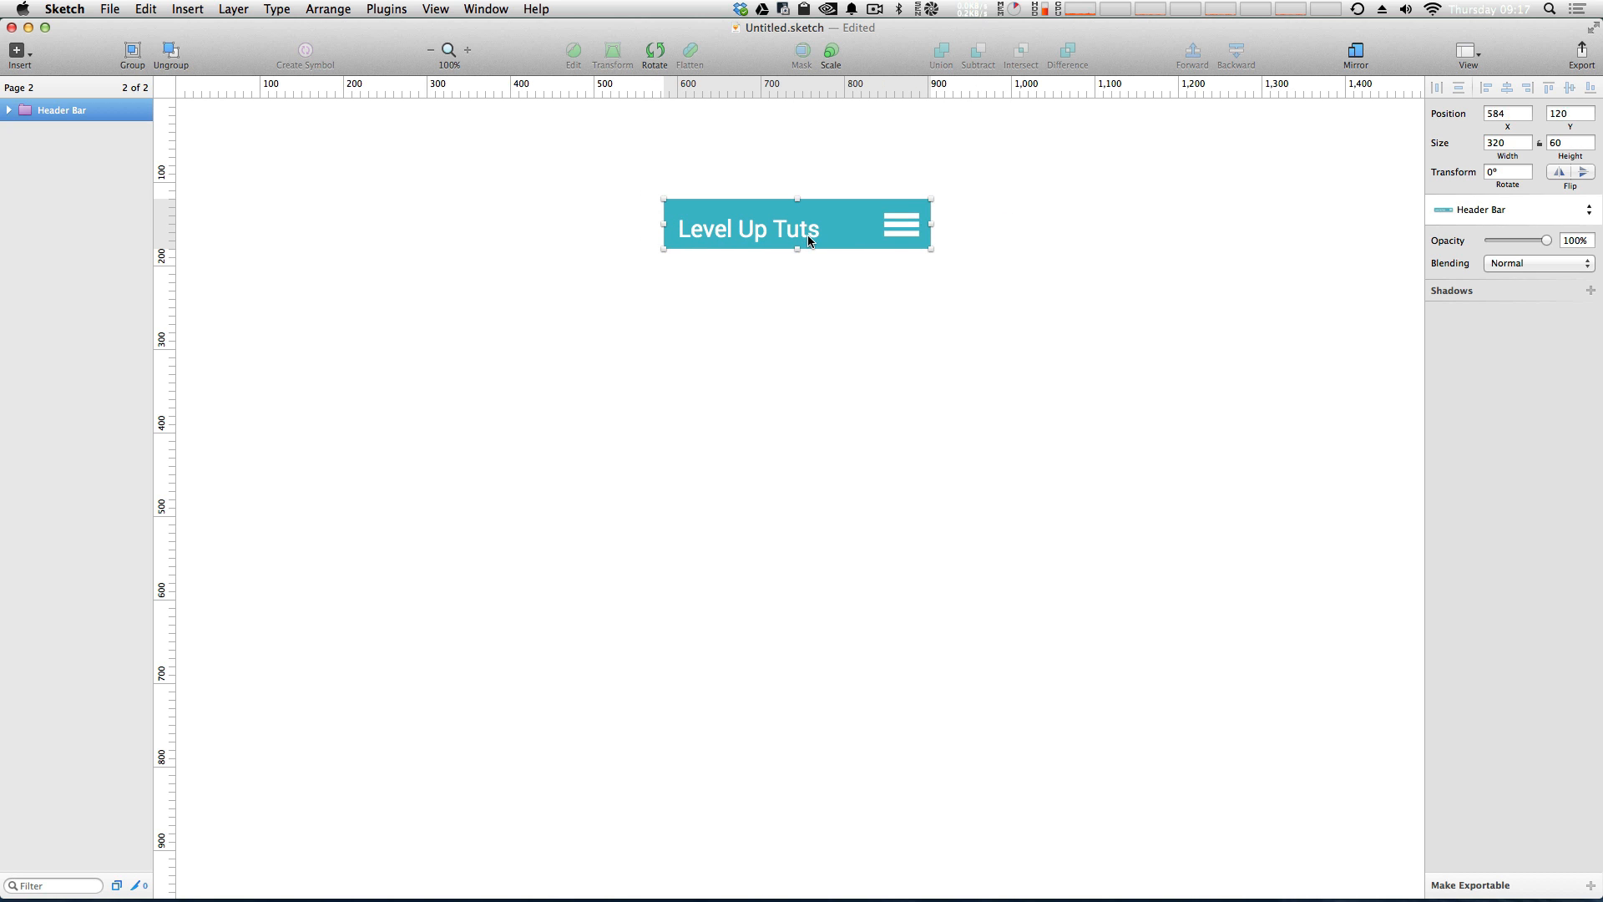
mouse_move(1503, 213)
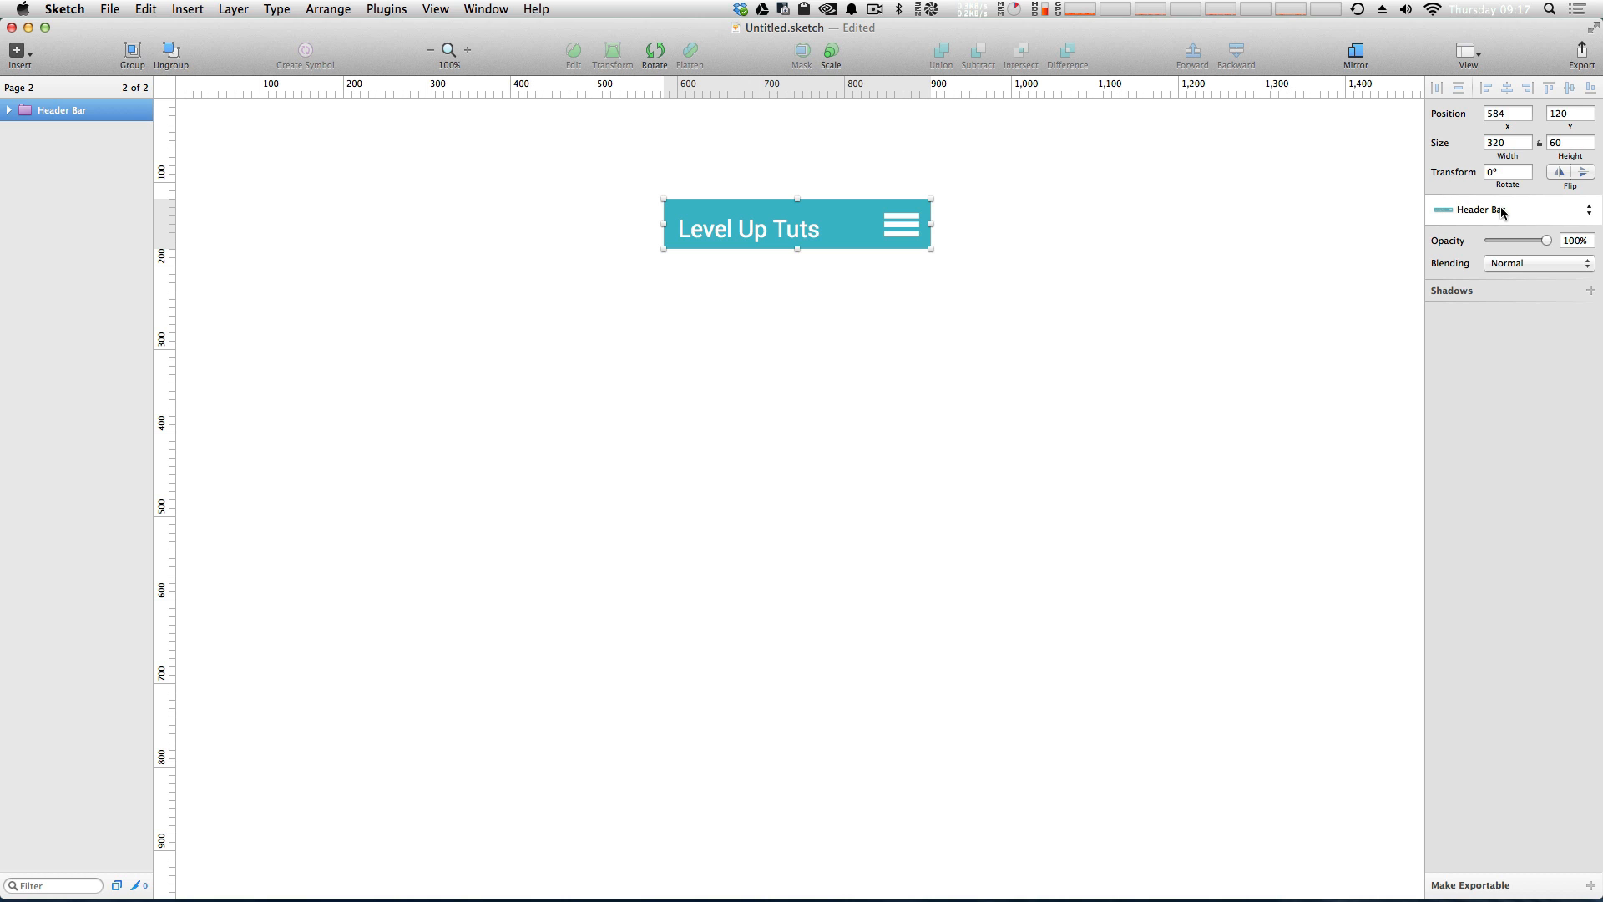
Via Manage Symbols, rename the 'Header Bar' symbol to 'Header' and close the list.
click(1508, 210)
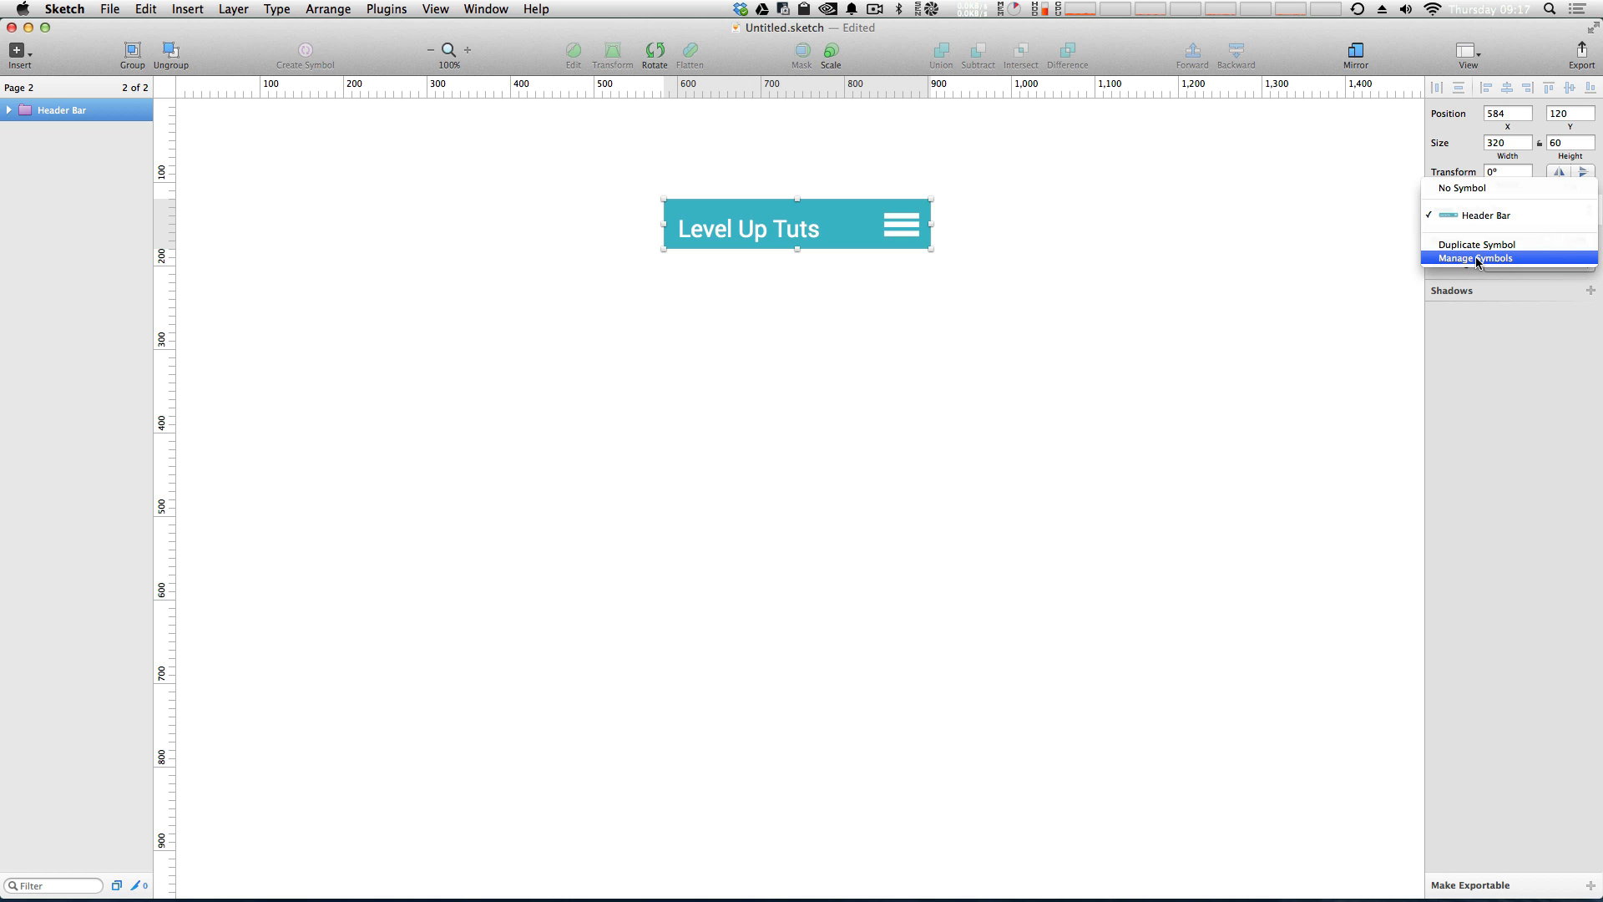
click(1481, 258)
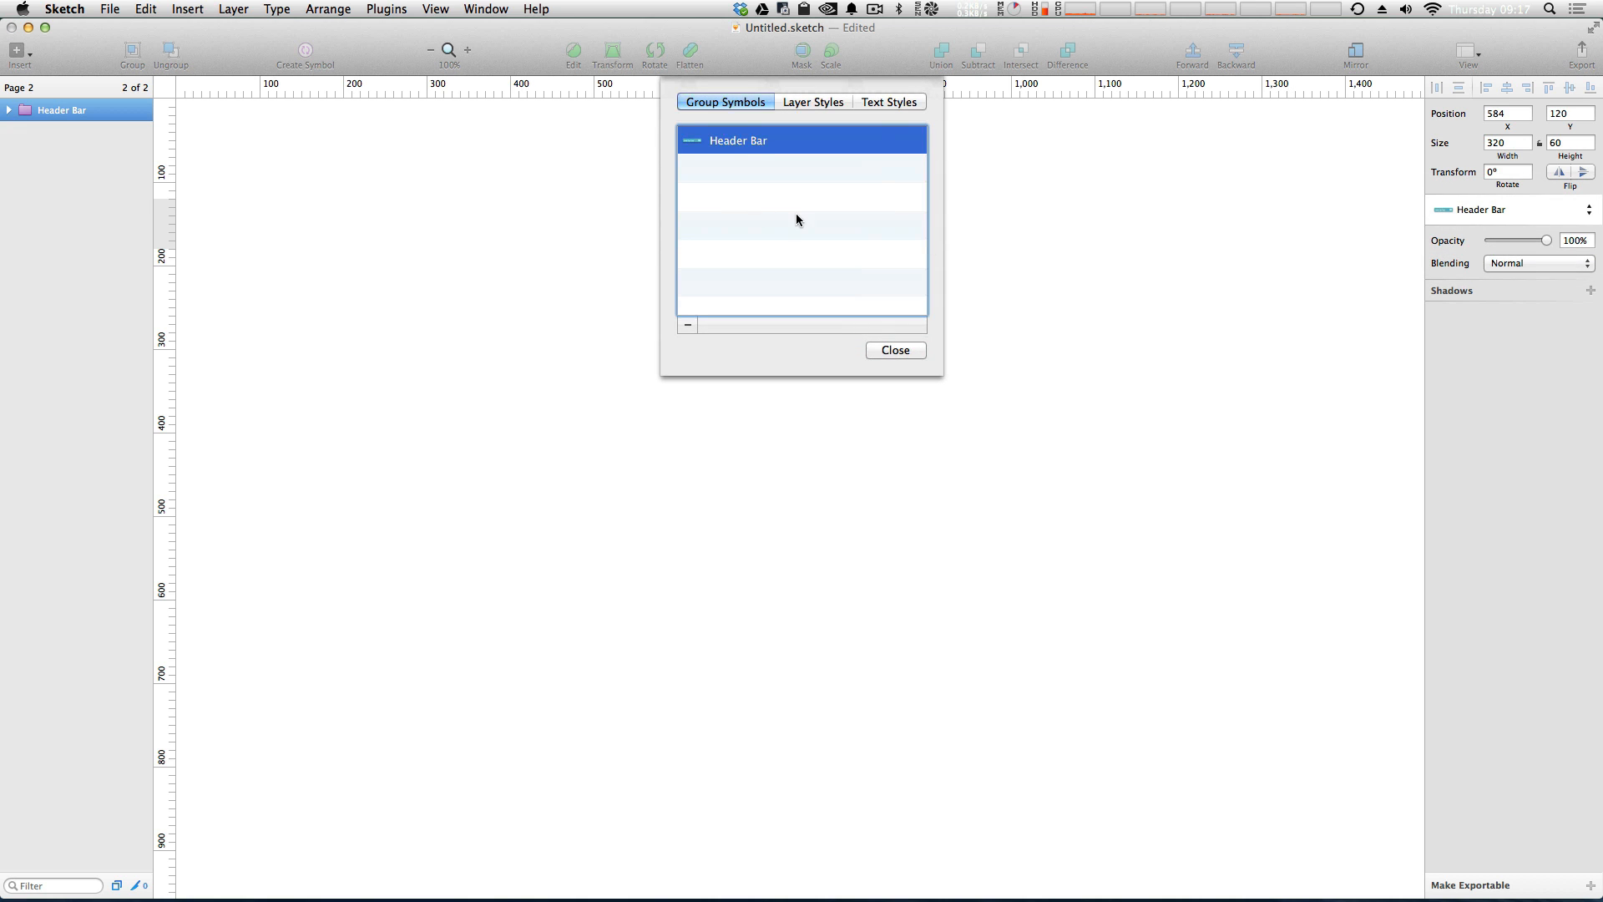
mouse_move(836, 389)
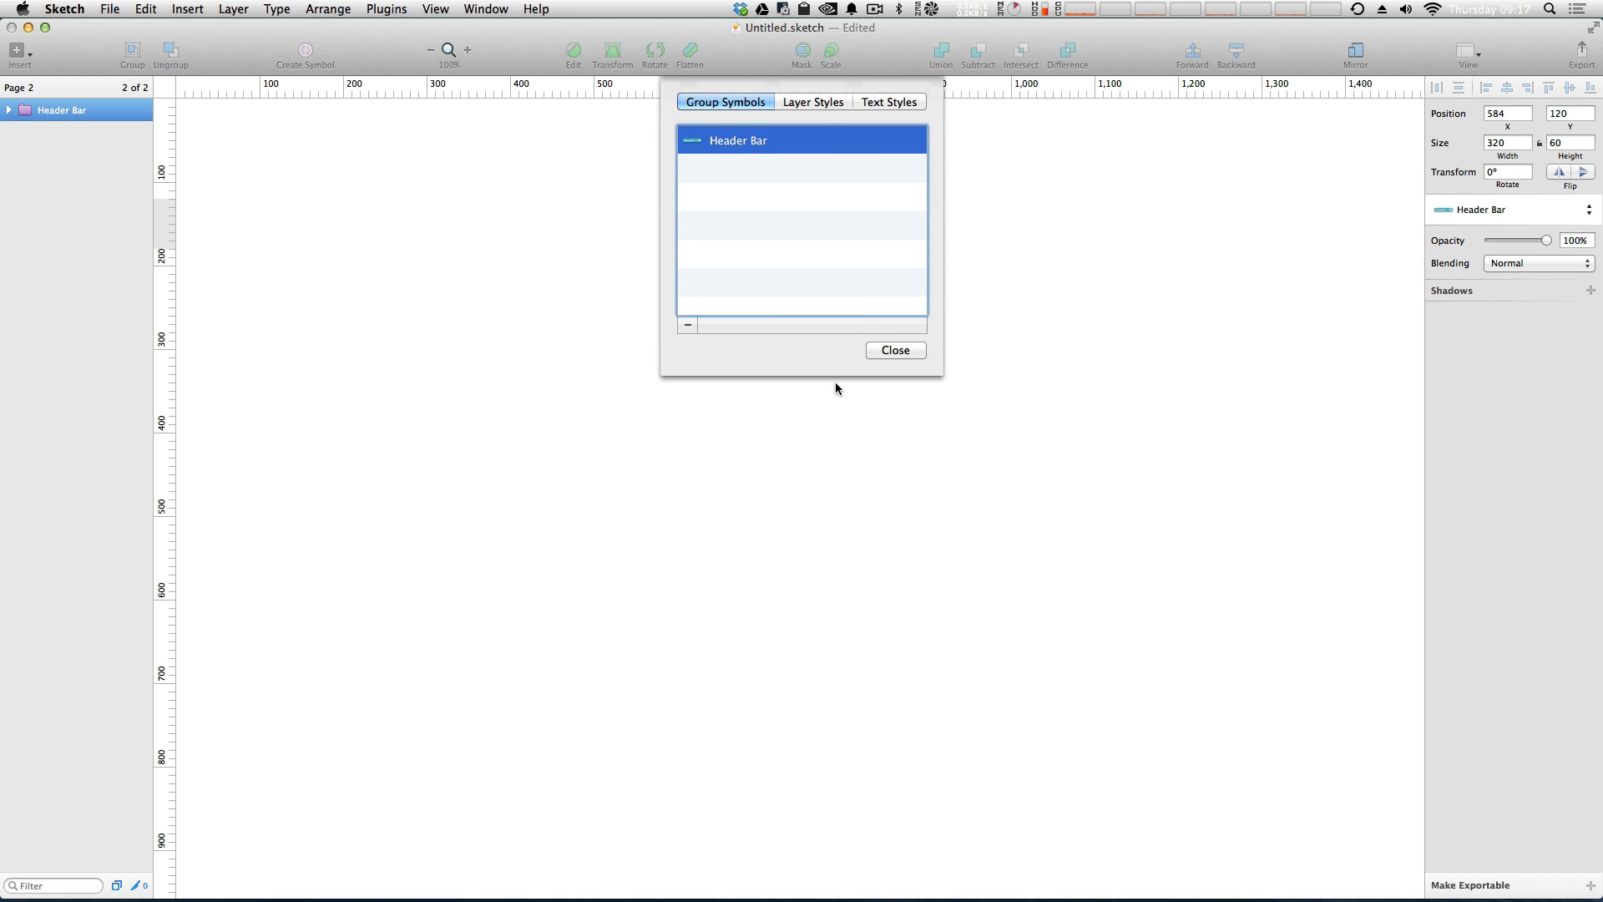
double_click(738, 140)
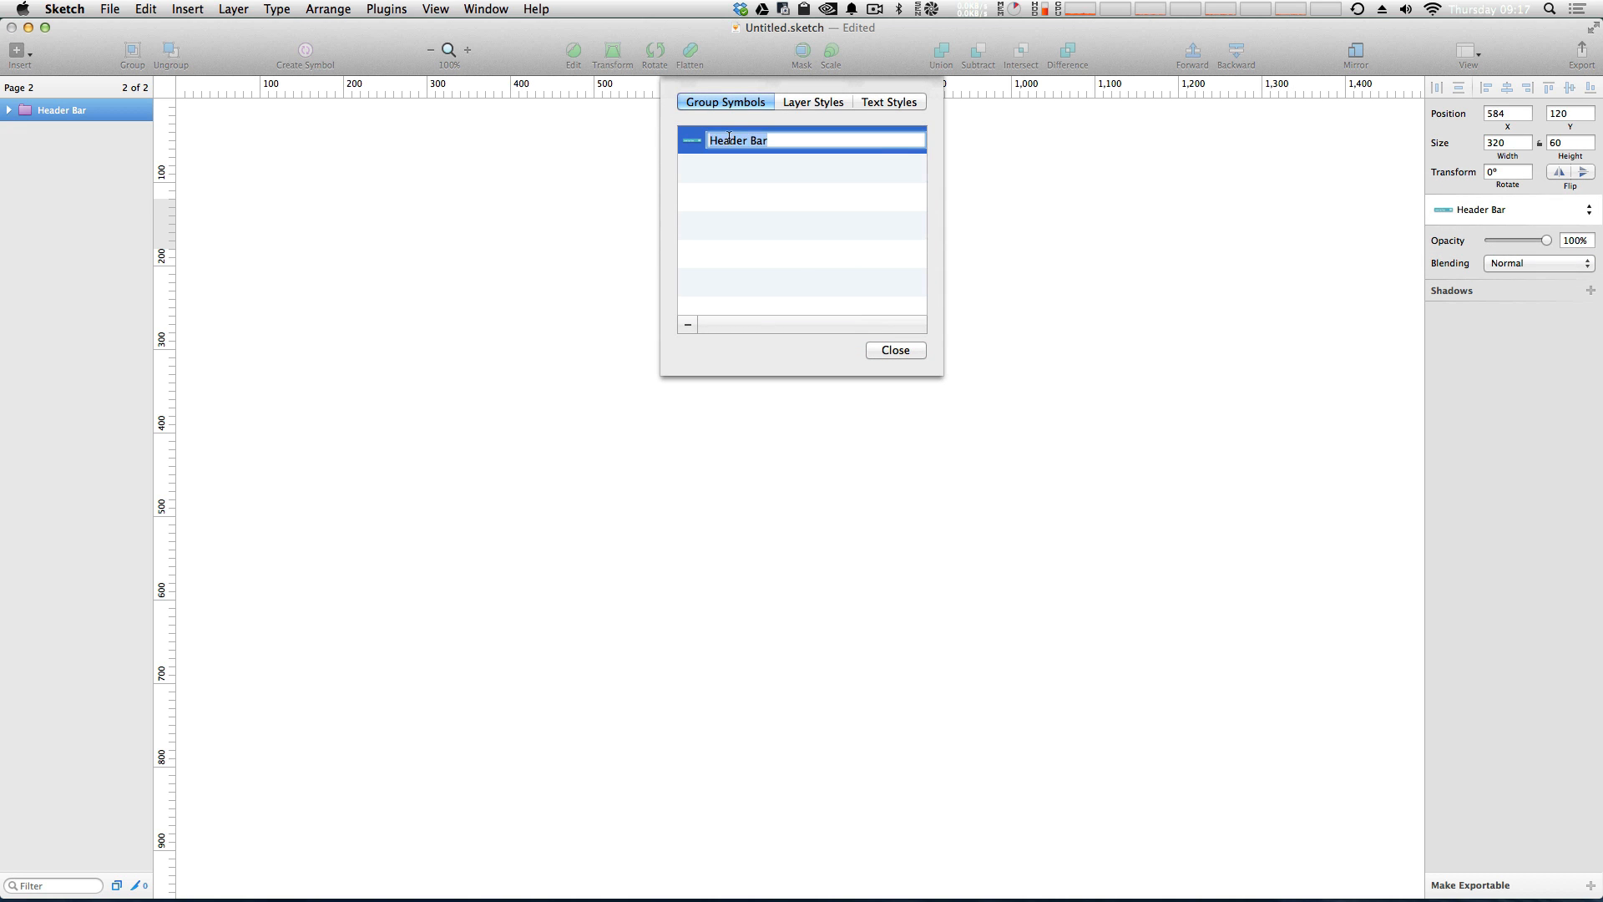
key(backspace)
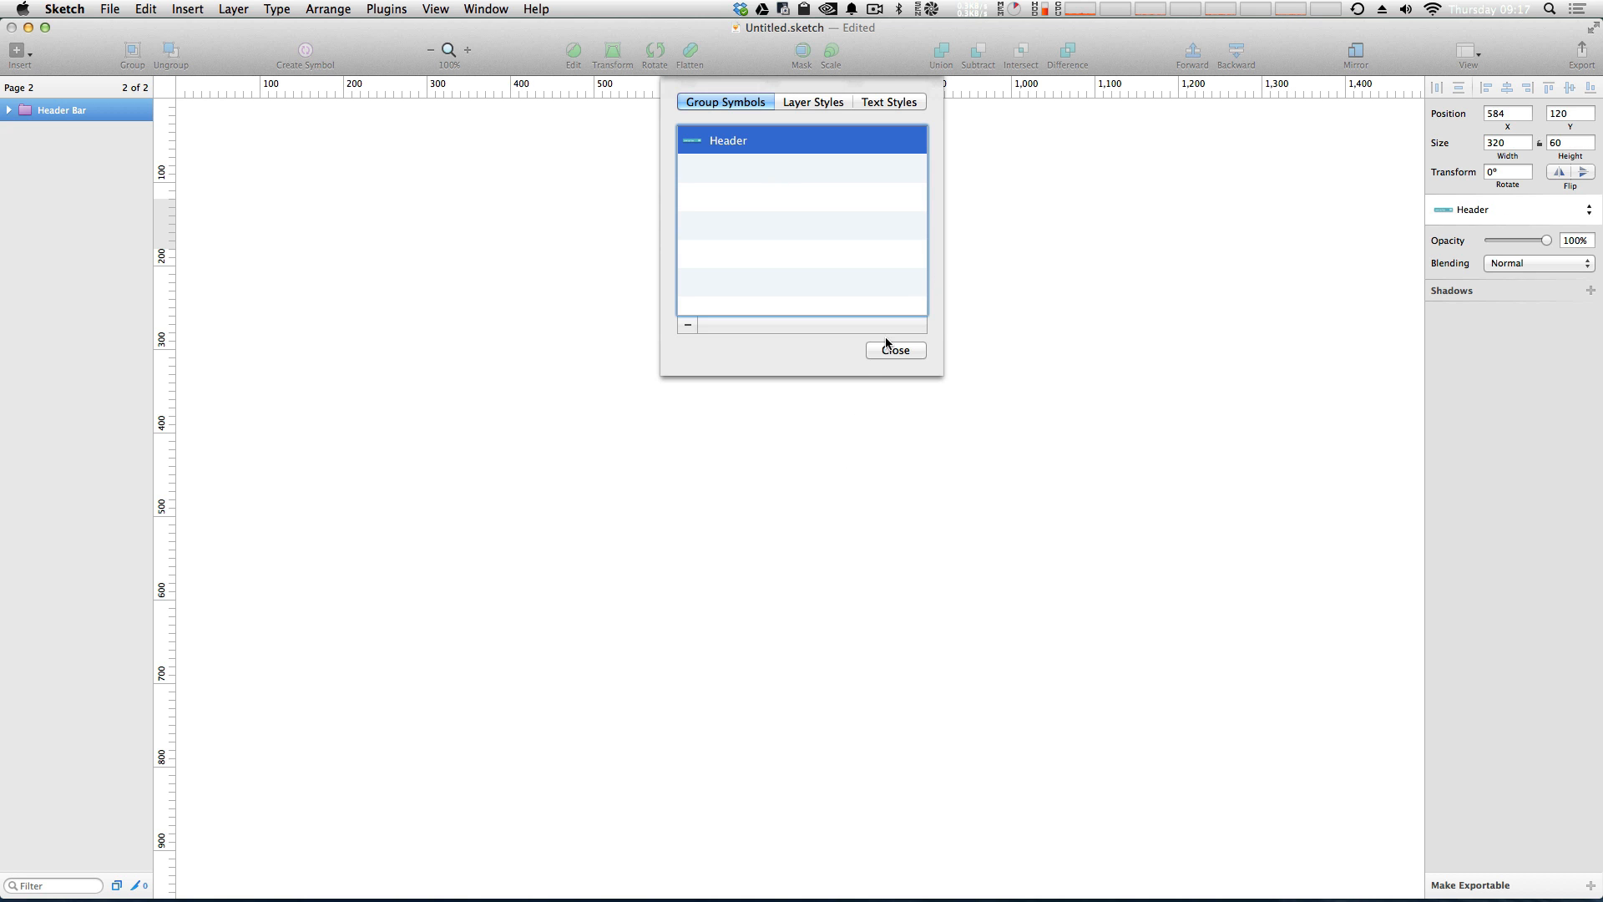
click(895, 349)
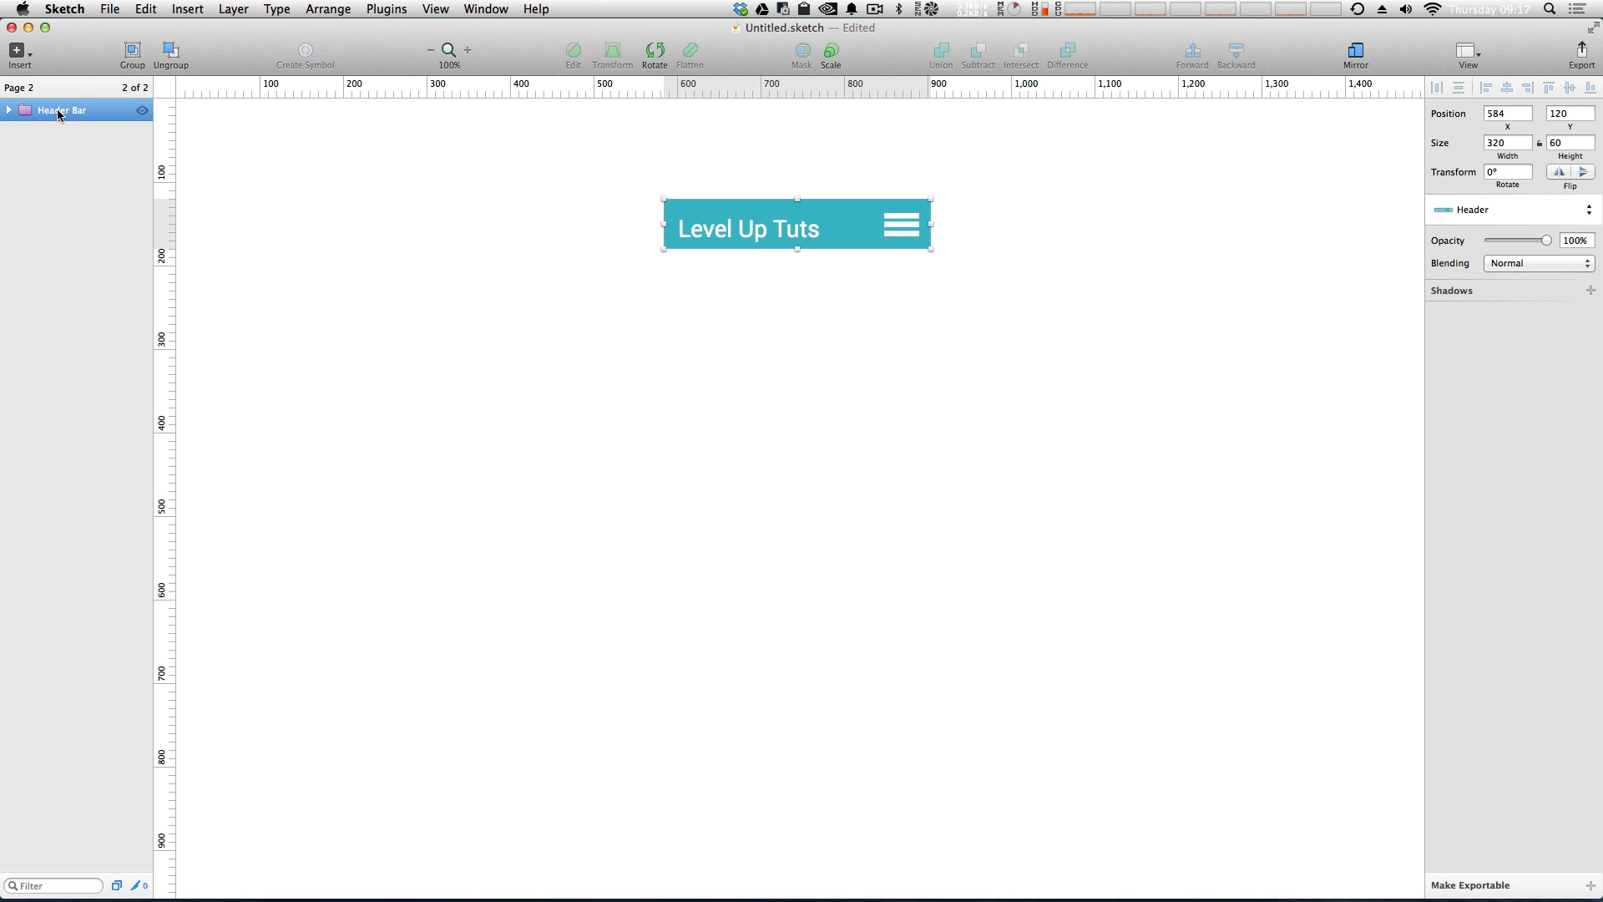
Choose Insert > Symbol > Header to add another Header instance on Page 2.
click(15, 51)
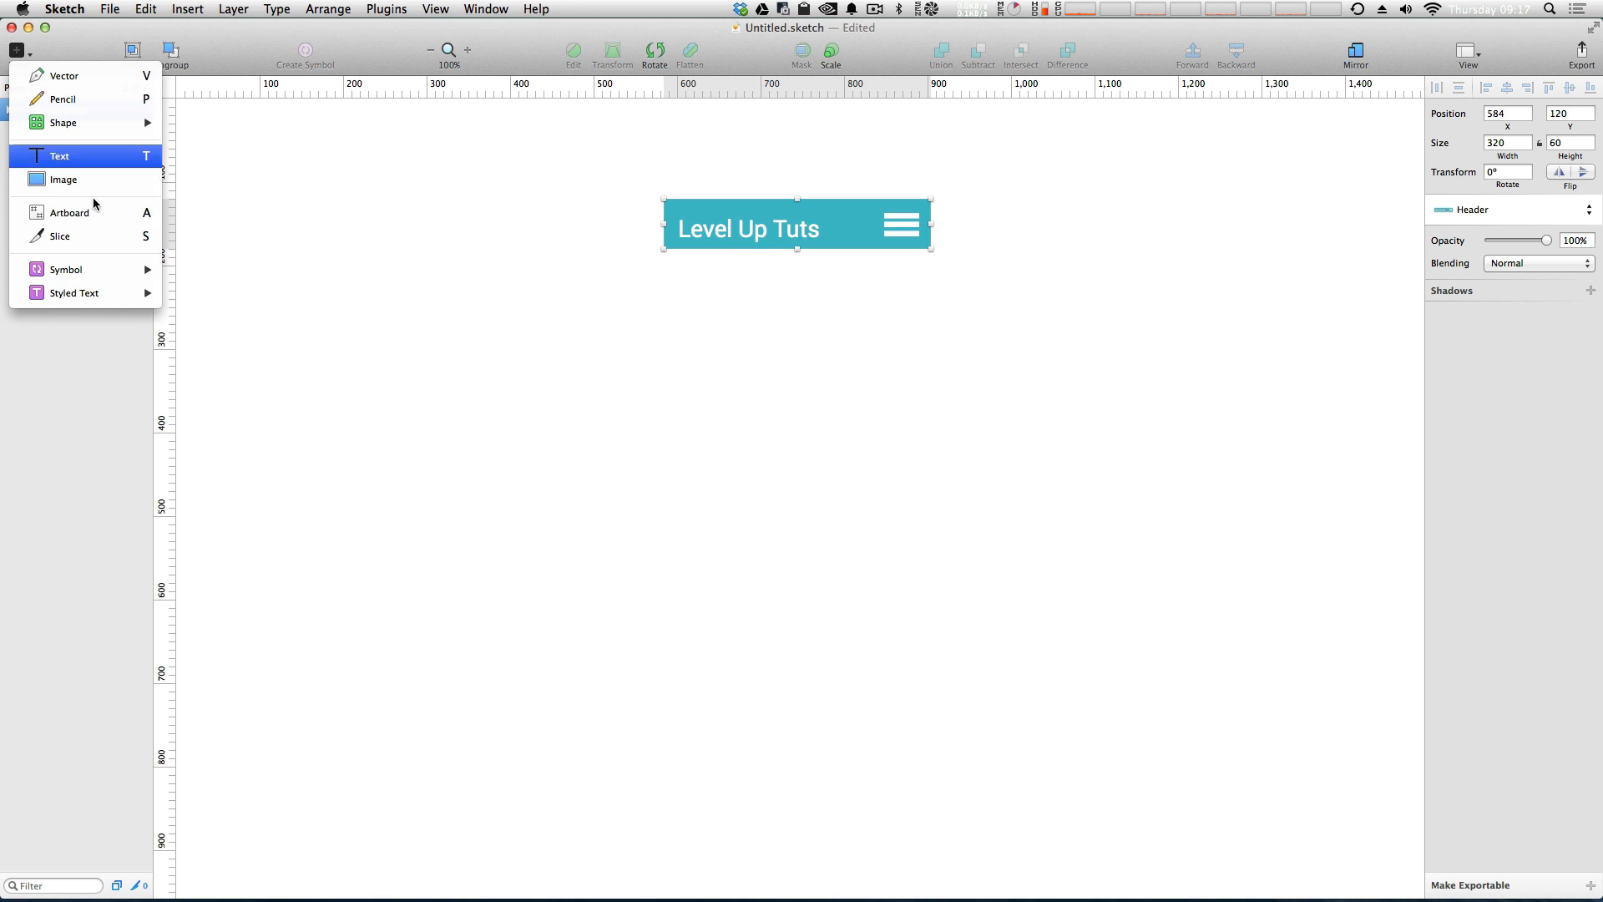
mouse_move(65, 269)
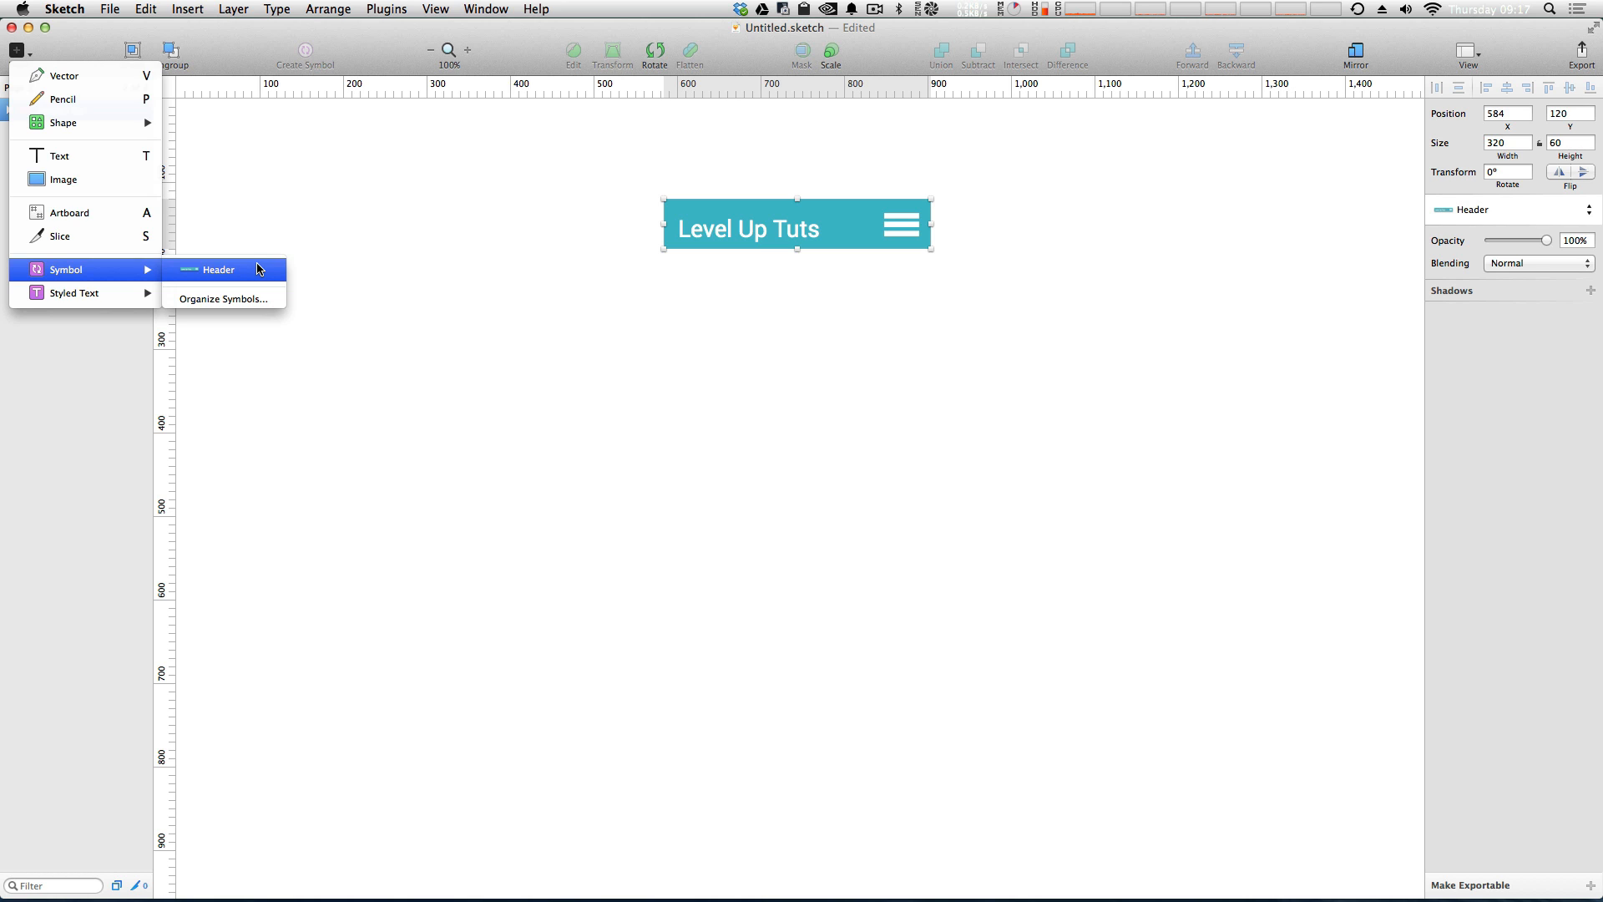
click(219, 269)
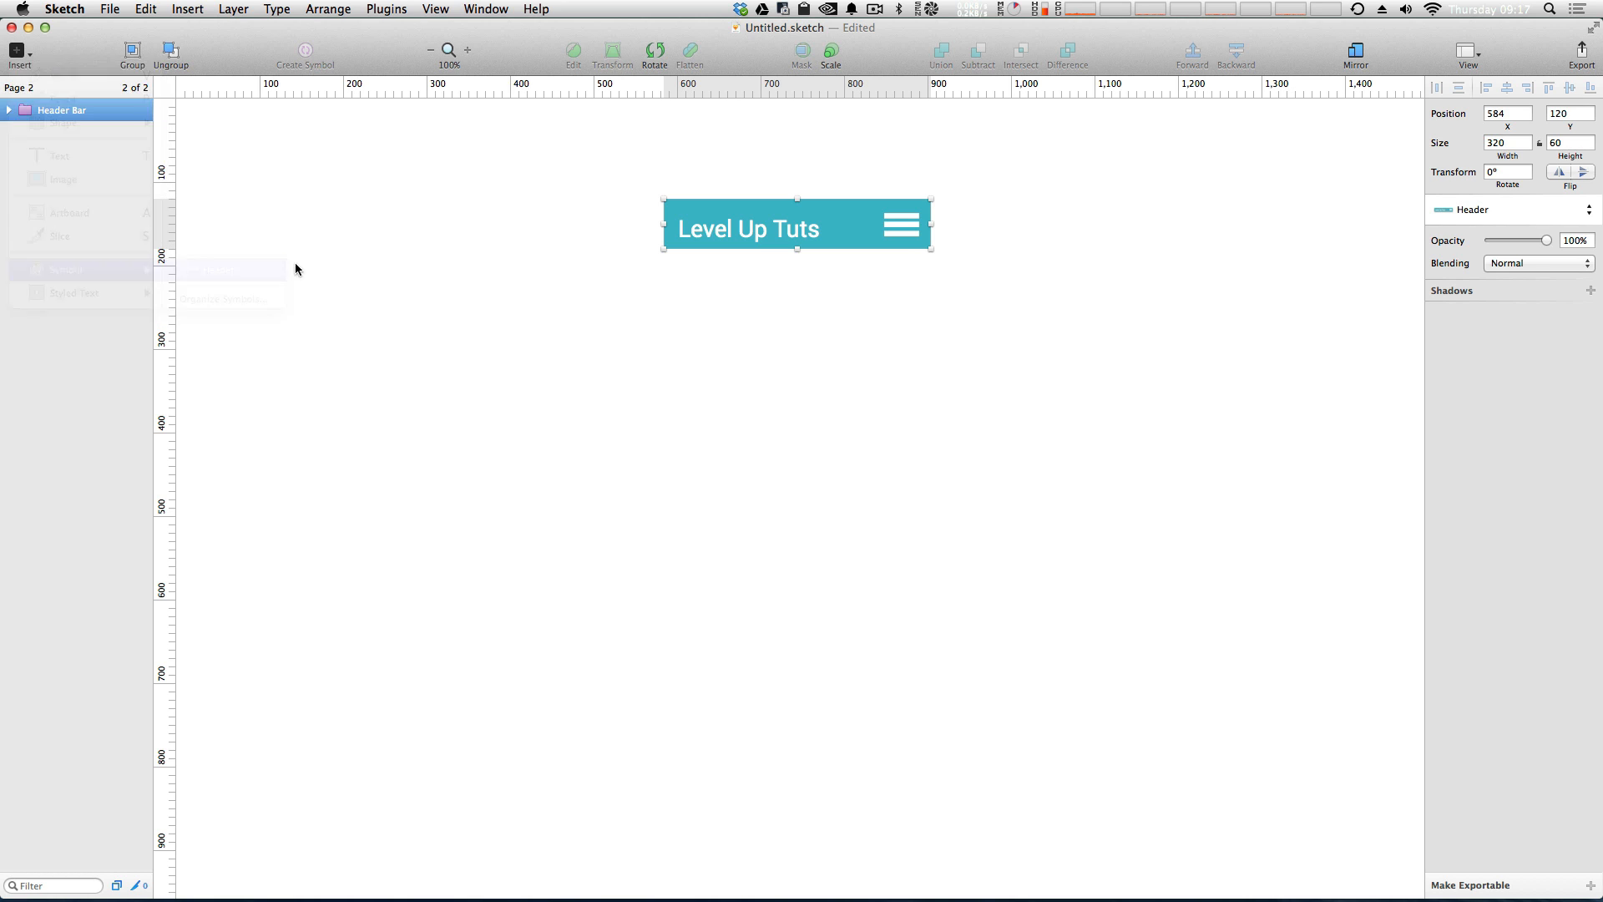